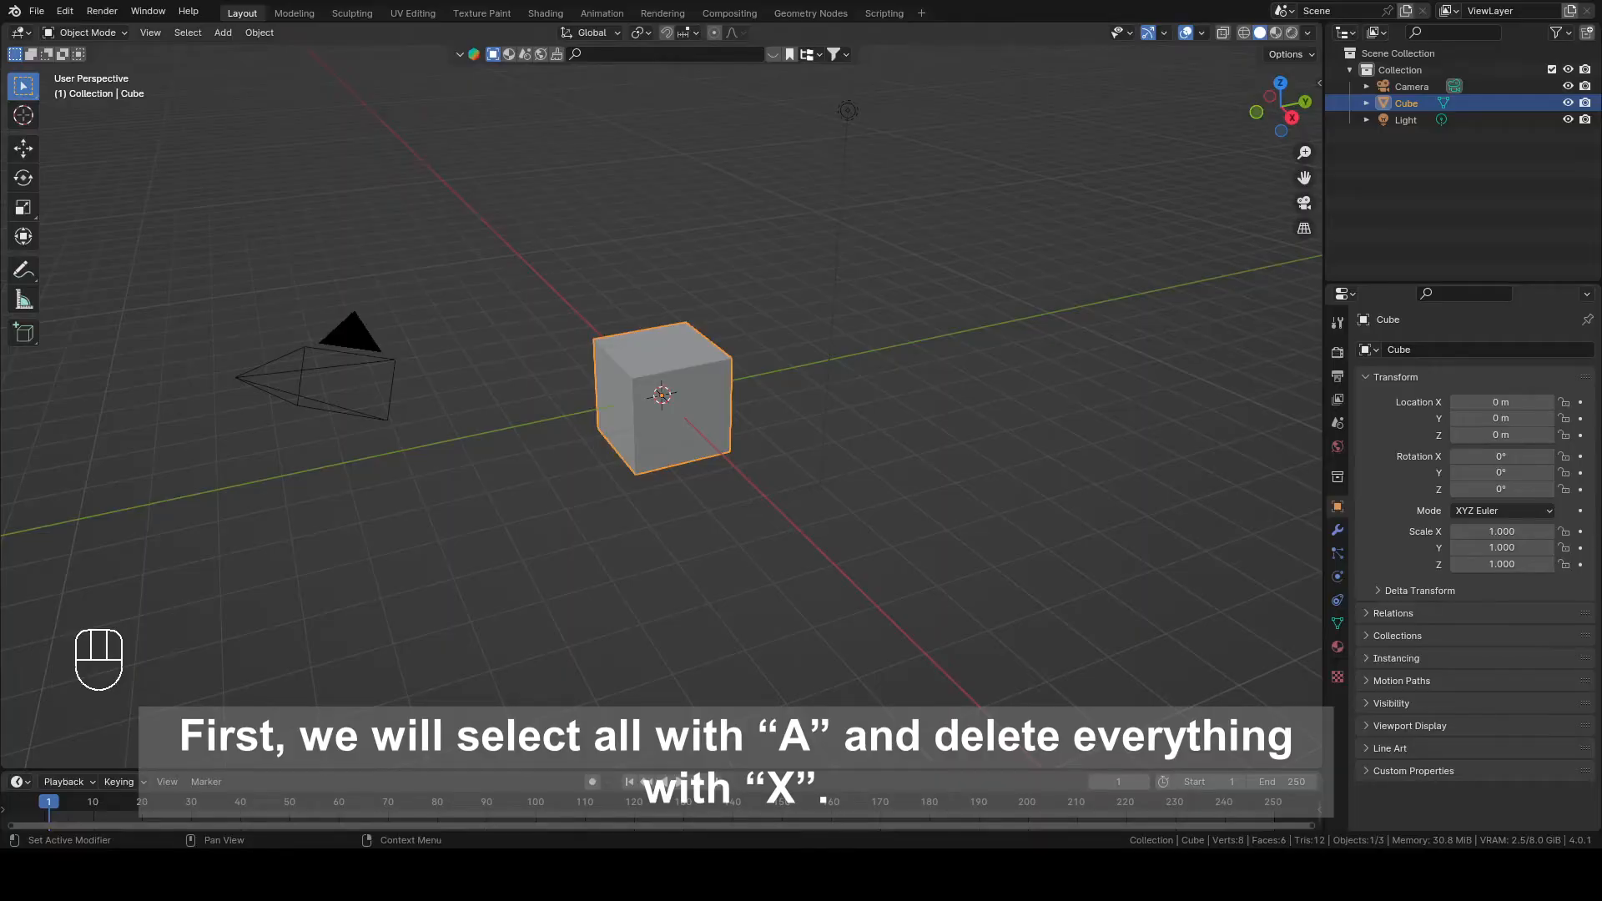
{"action": "mouse_move", "coordinate": [672, 382]}
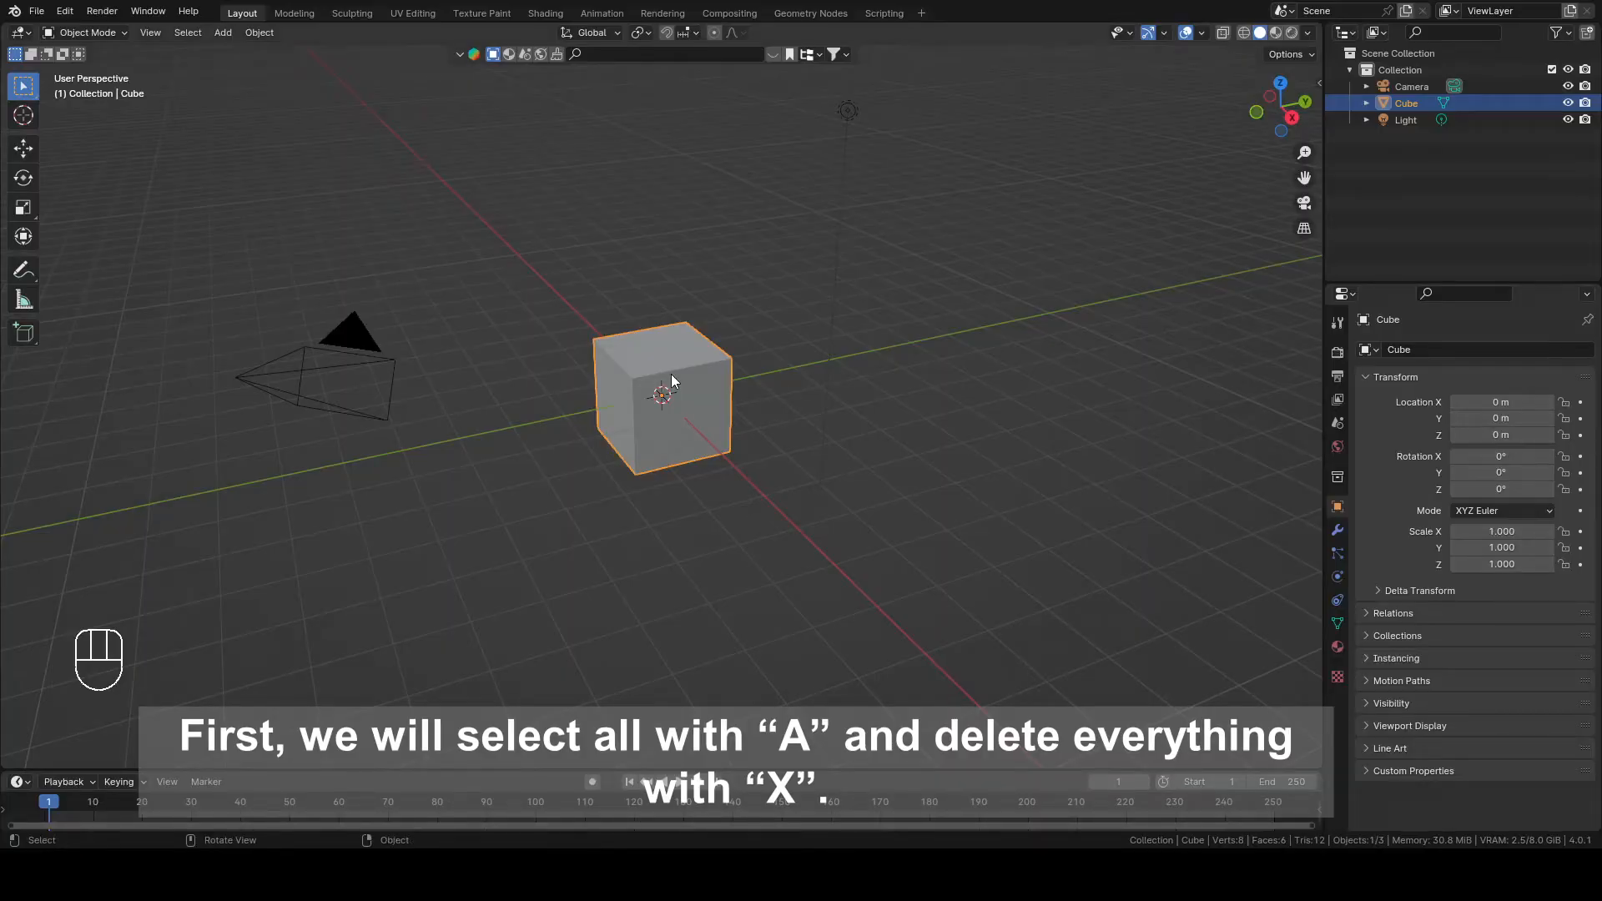
Step: Delete the default cube, camera and light, then add a plane mesh
{"action": "key", "text": "x"}
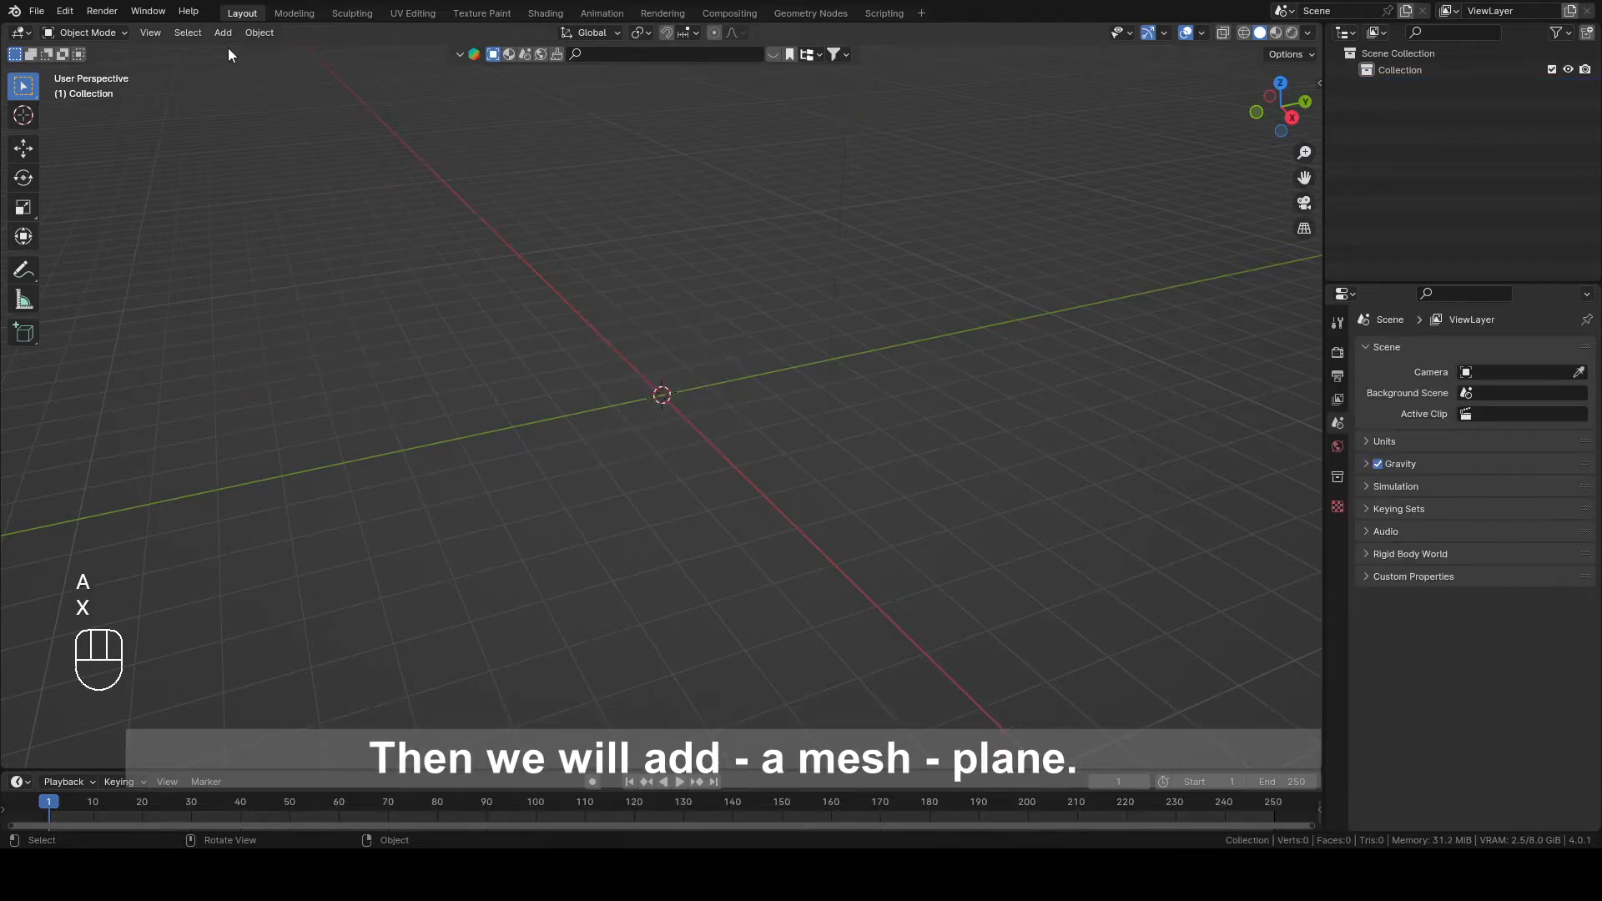
{"action": "left_click", "coordinate": [222, 32]}
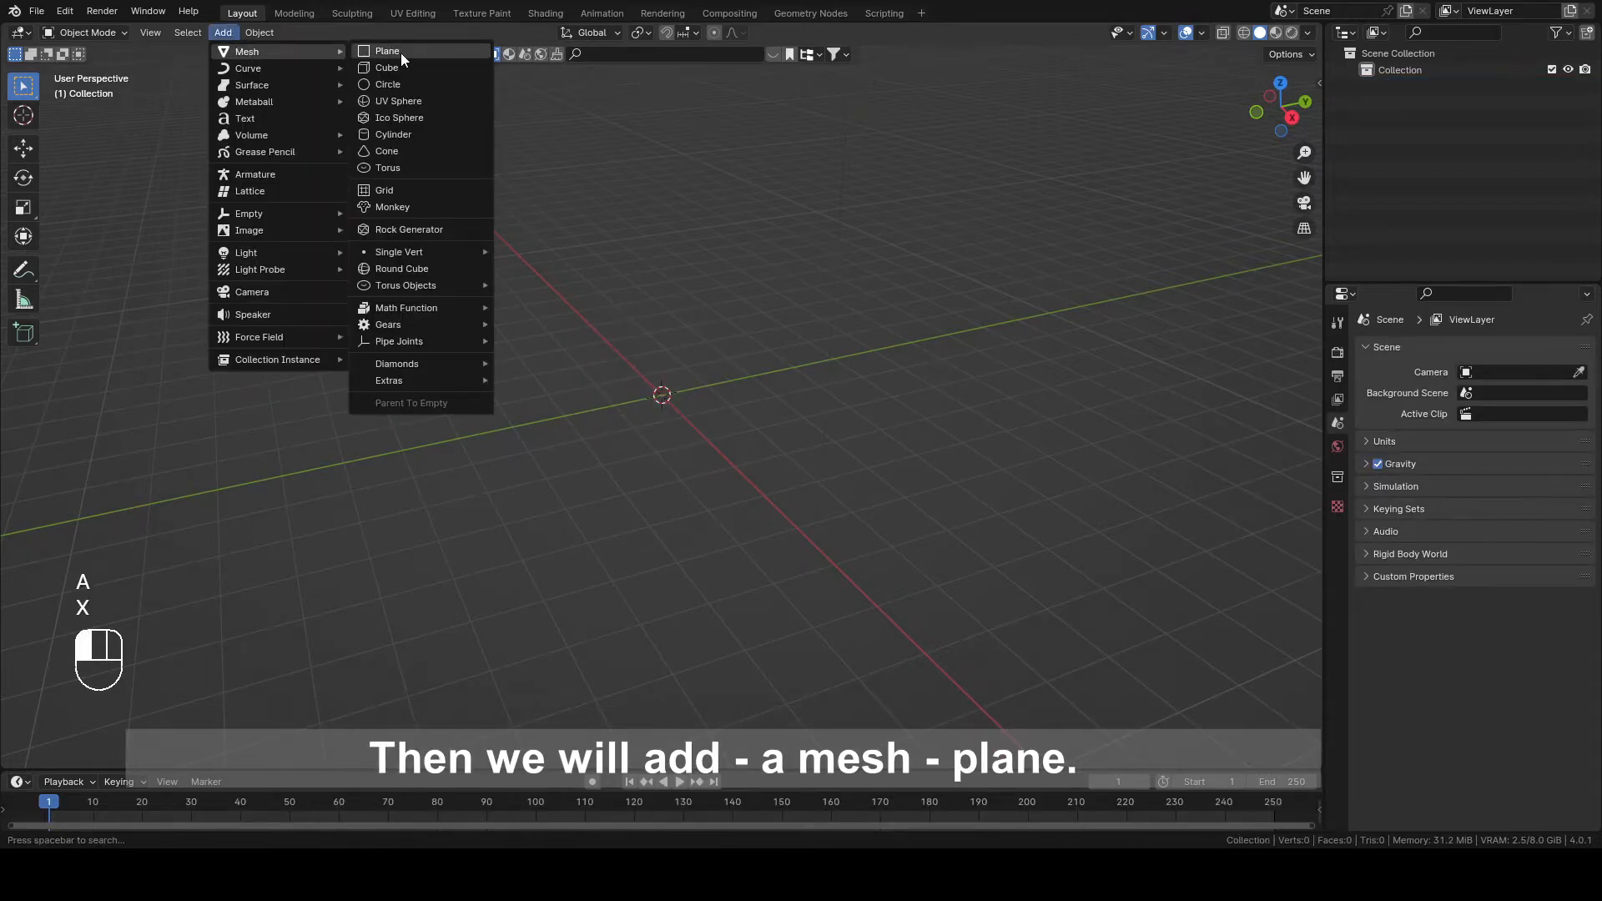
{"action": "left_click", "coordinate": [386, 50]}
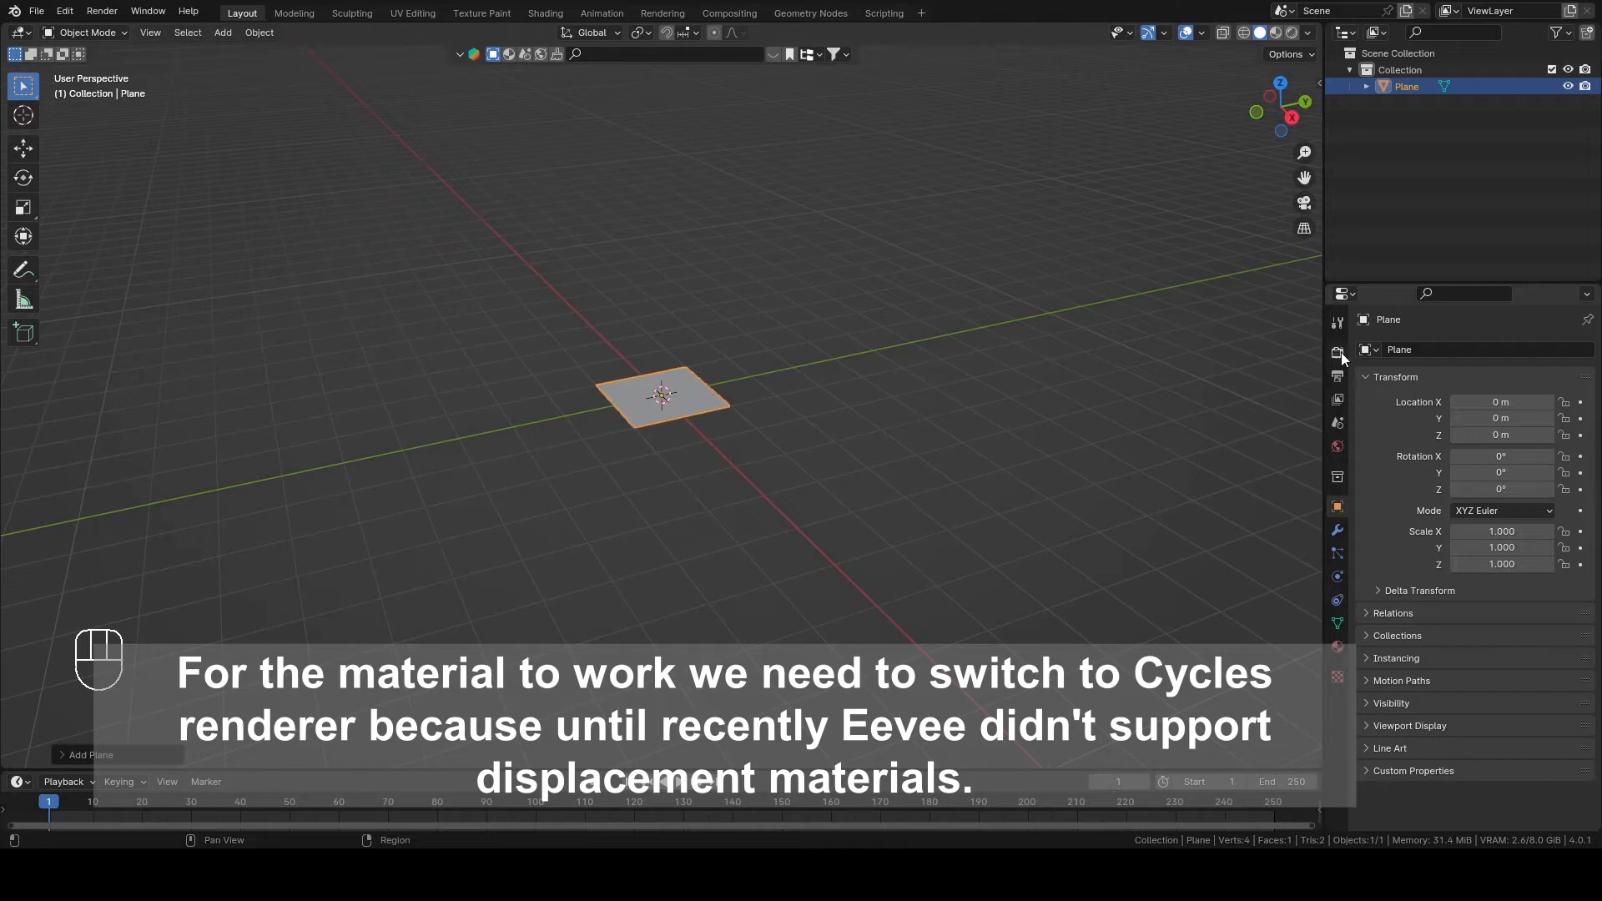
Step: Set the render engine to Cycles on GPU Compute and tick Viewport Denoise
{"action": "left_click", "coordinate": [1338, 352]}
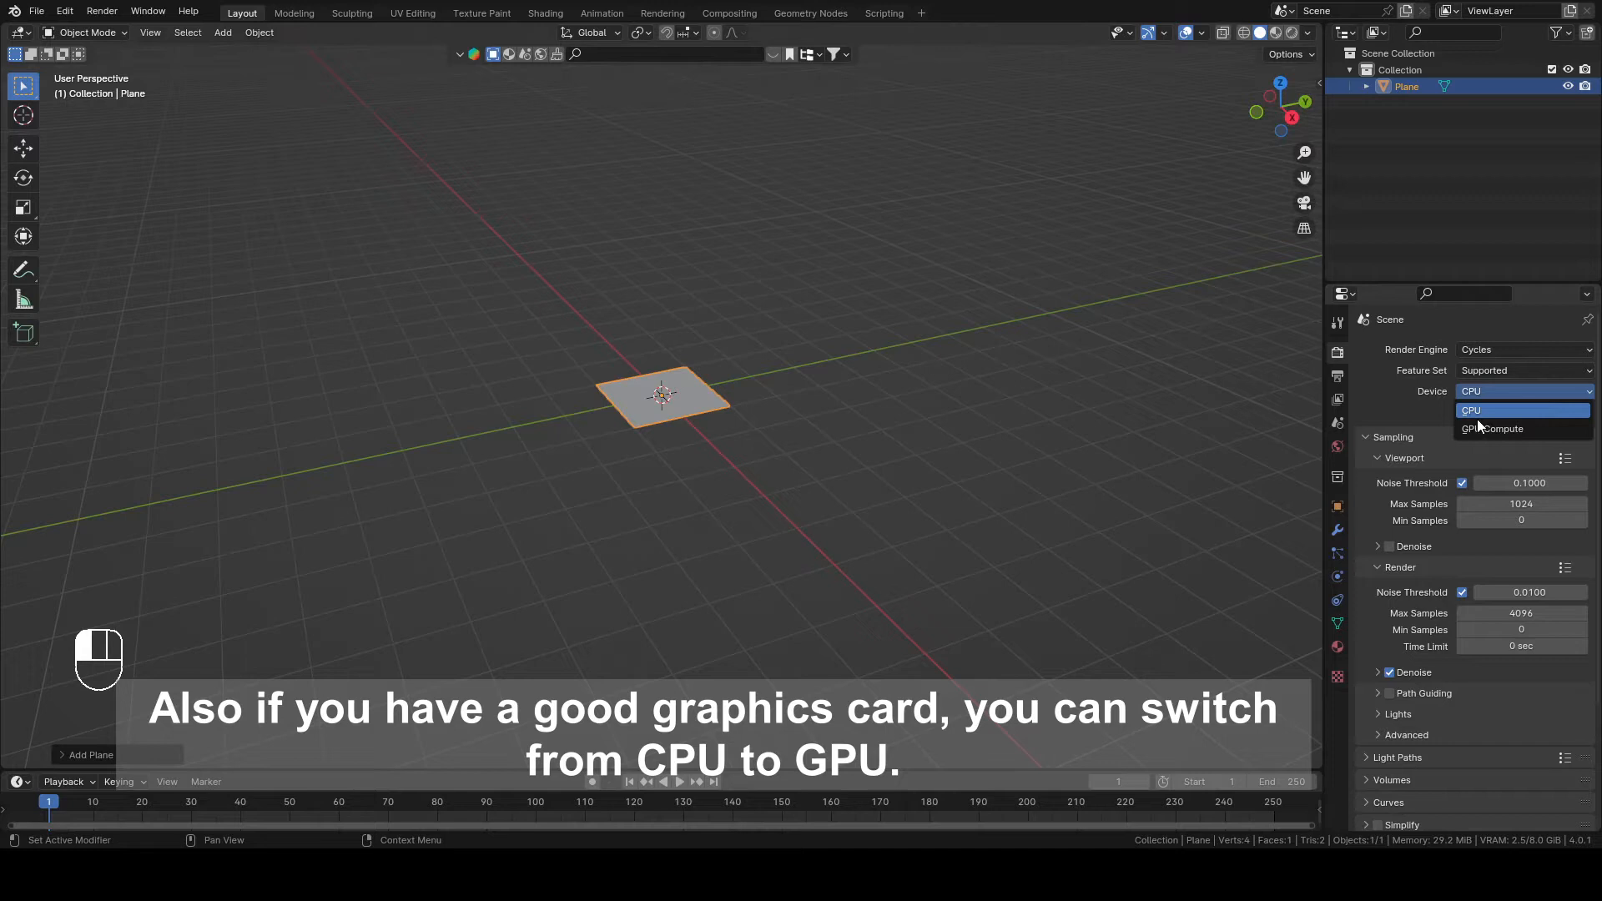
{"action": "mouse_move", "coordinate": [1492, 428]}
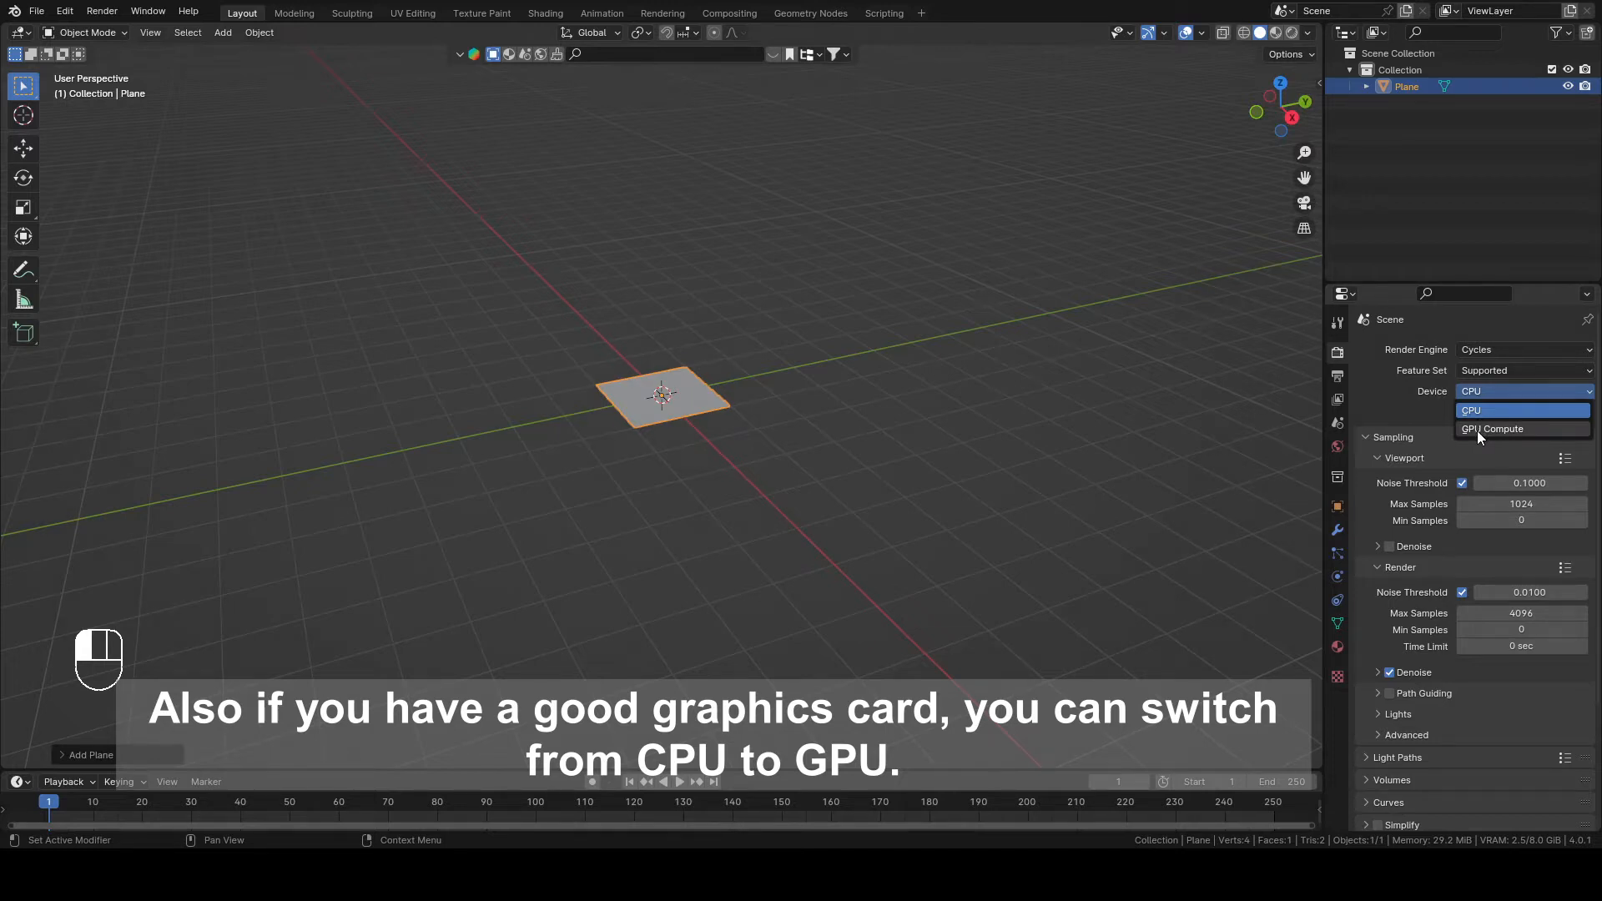
{"action": "left_click", "coordinate": [1492, 428]}
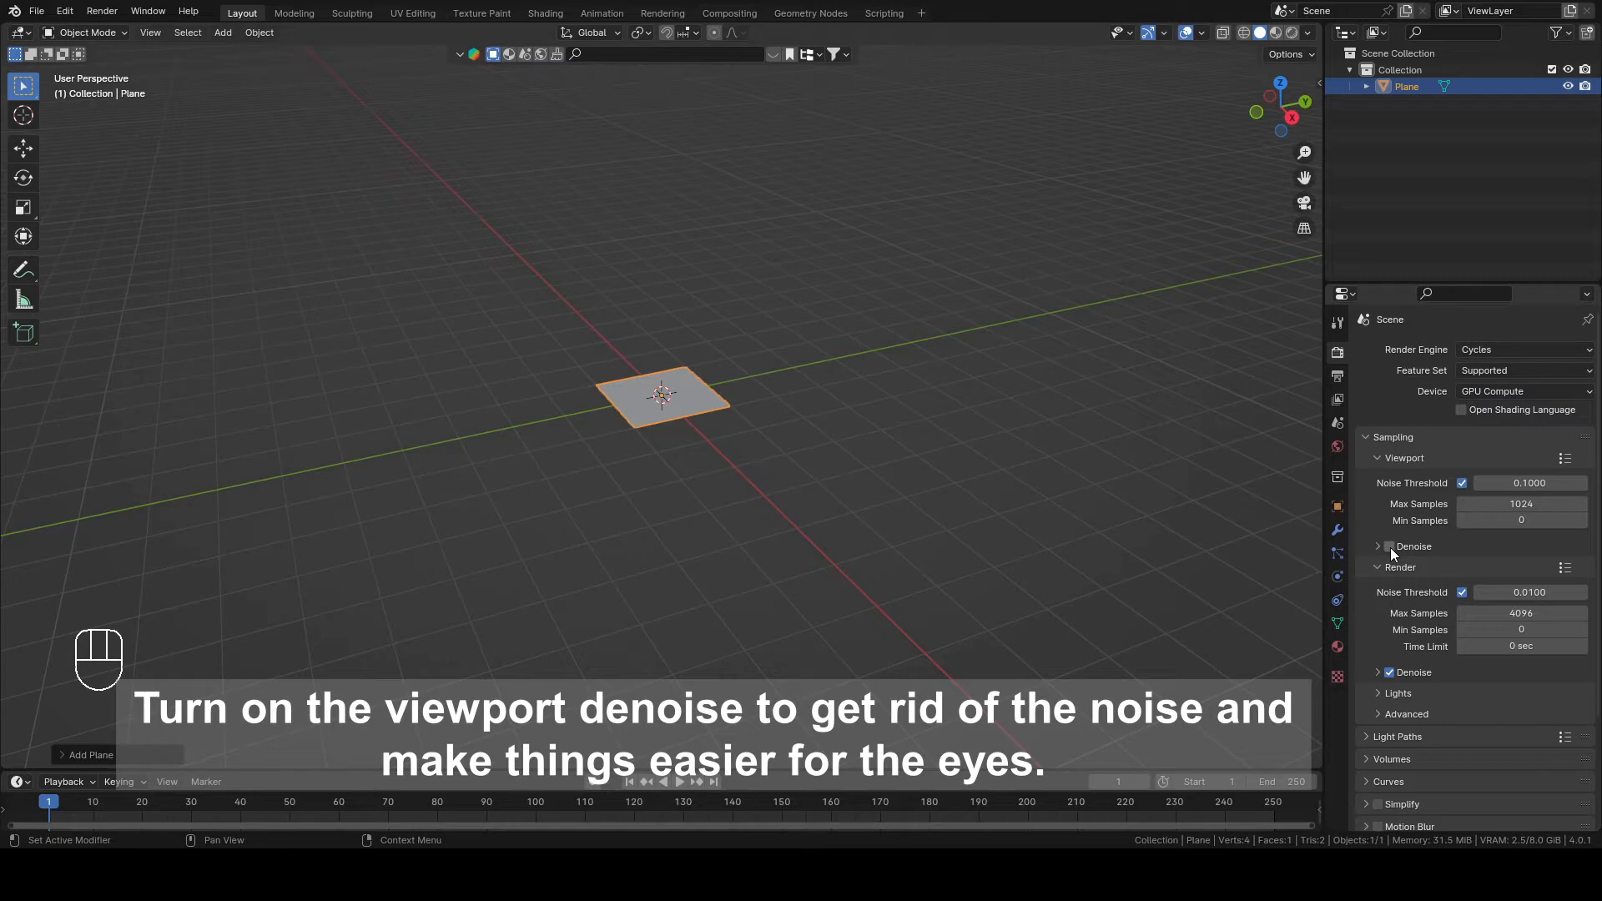
{"action": "left_click", "coordinate": [1389, 546]}
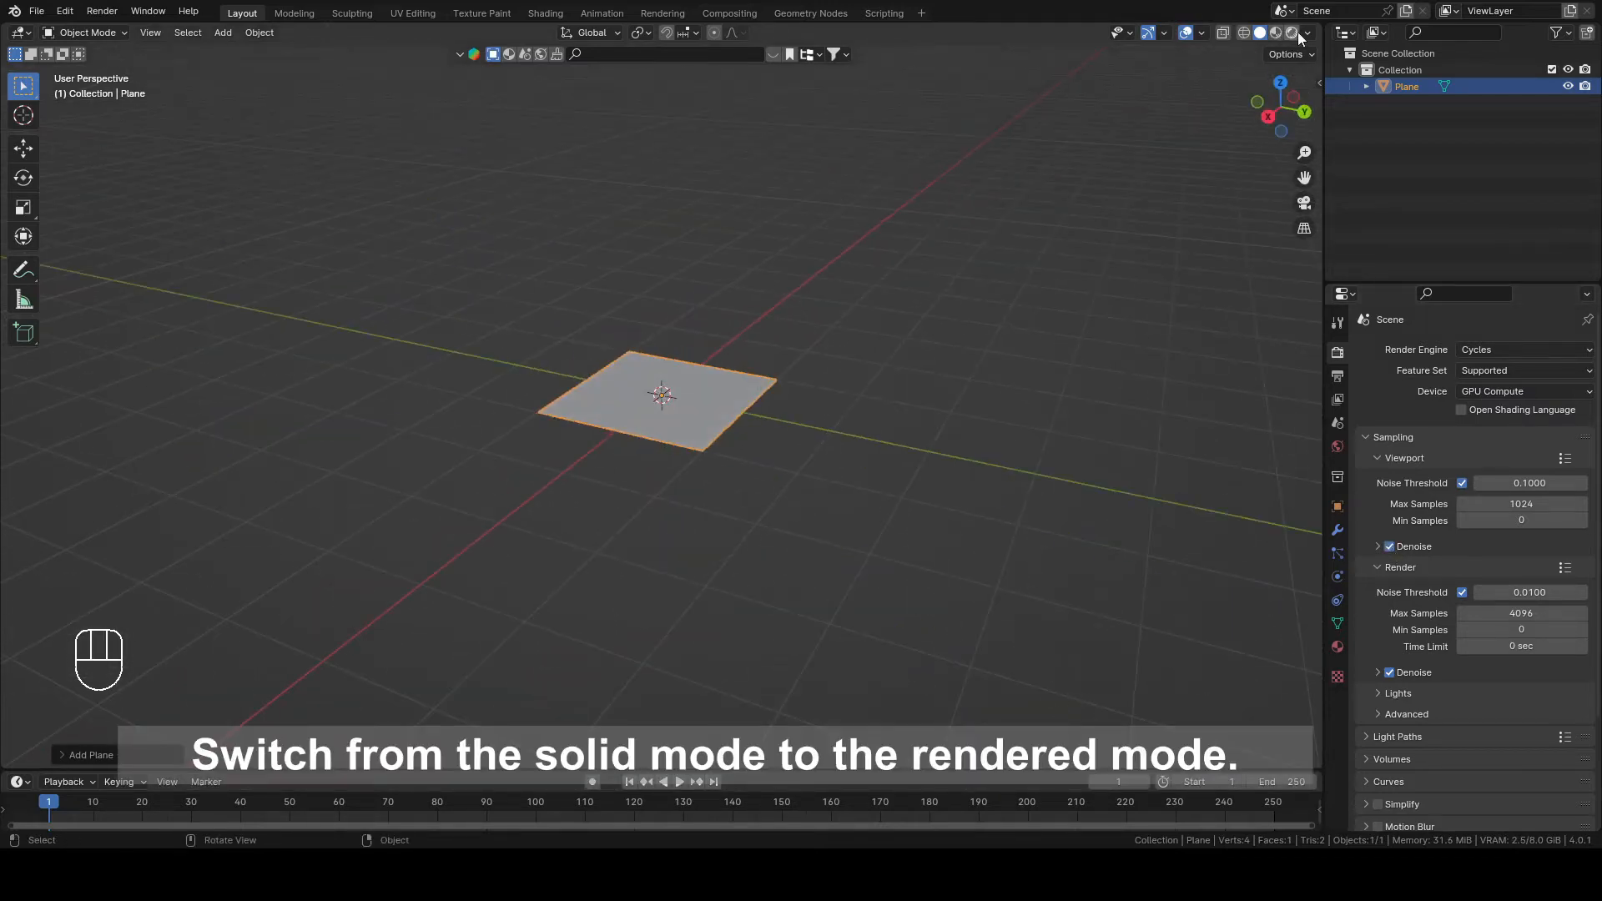
Step: Switch to Rendered shading and add an area light raised above and beside the plane
{"action": "left_click", "coordinate": [1273, 32]}
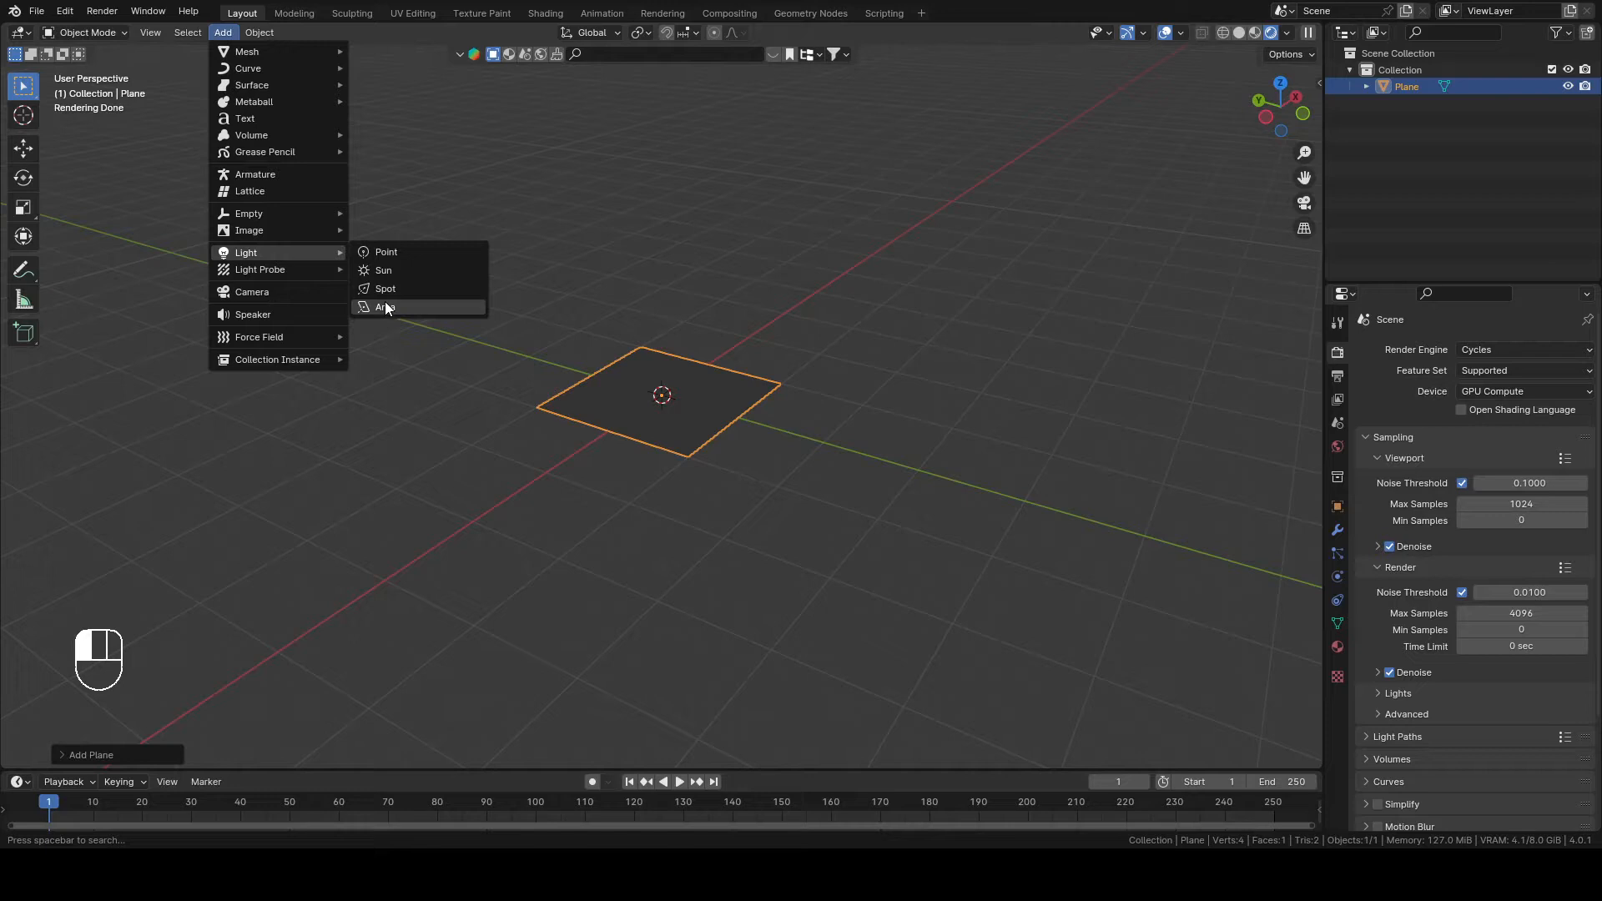
{"action": "left_click", "coordinate": [386, 308]}
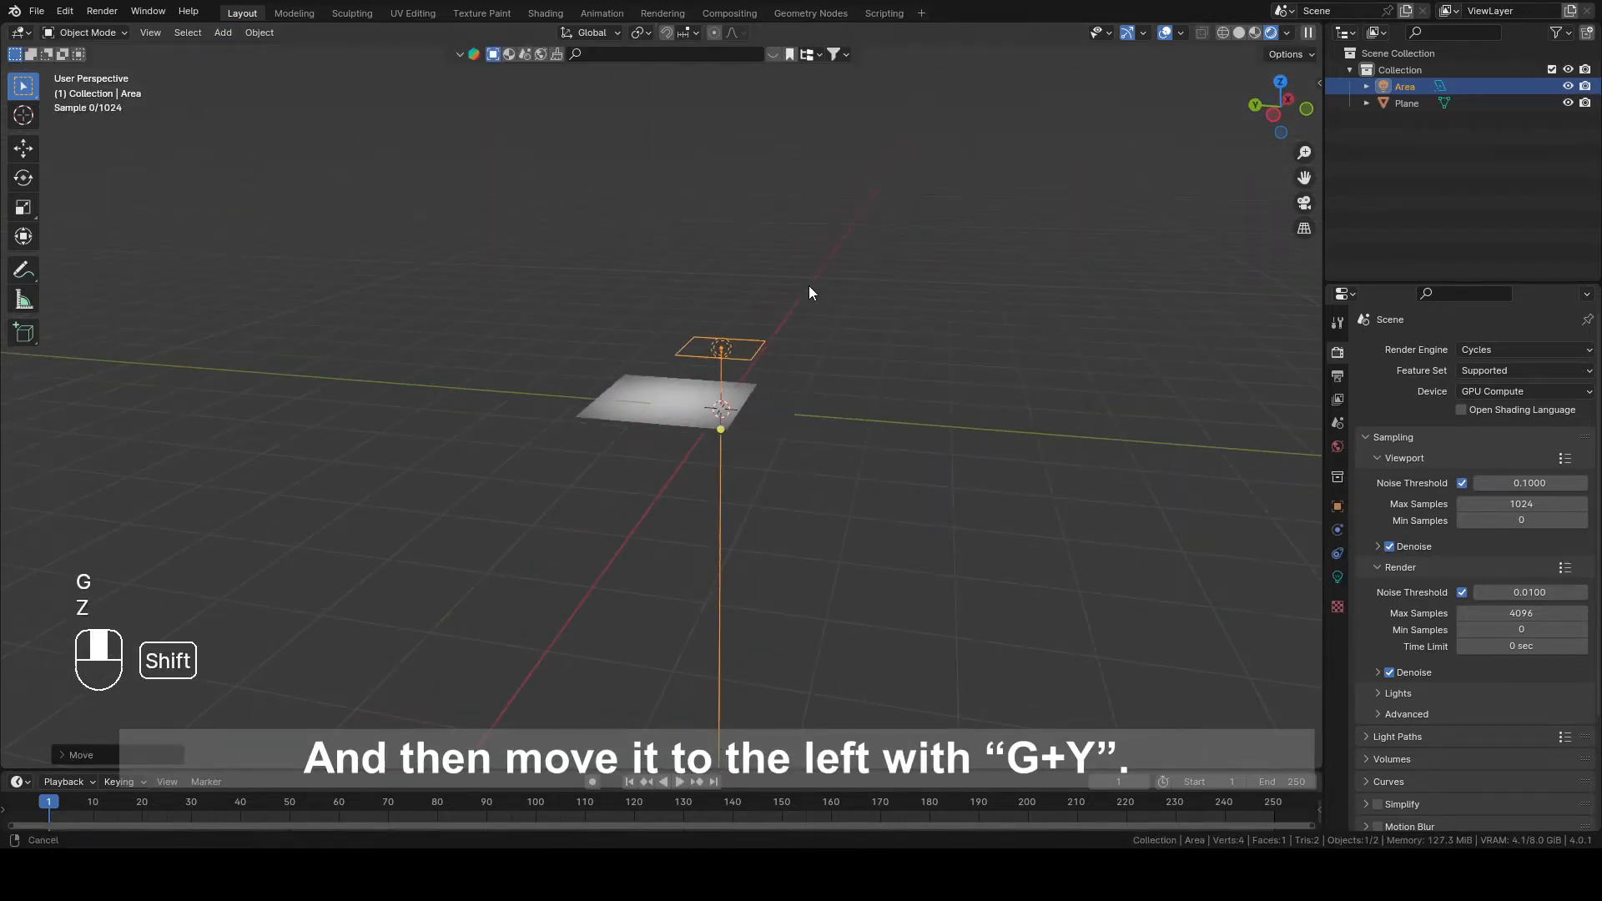
{"action": "key", "text": "y"}
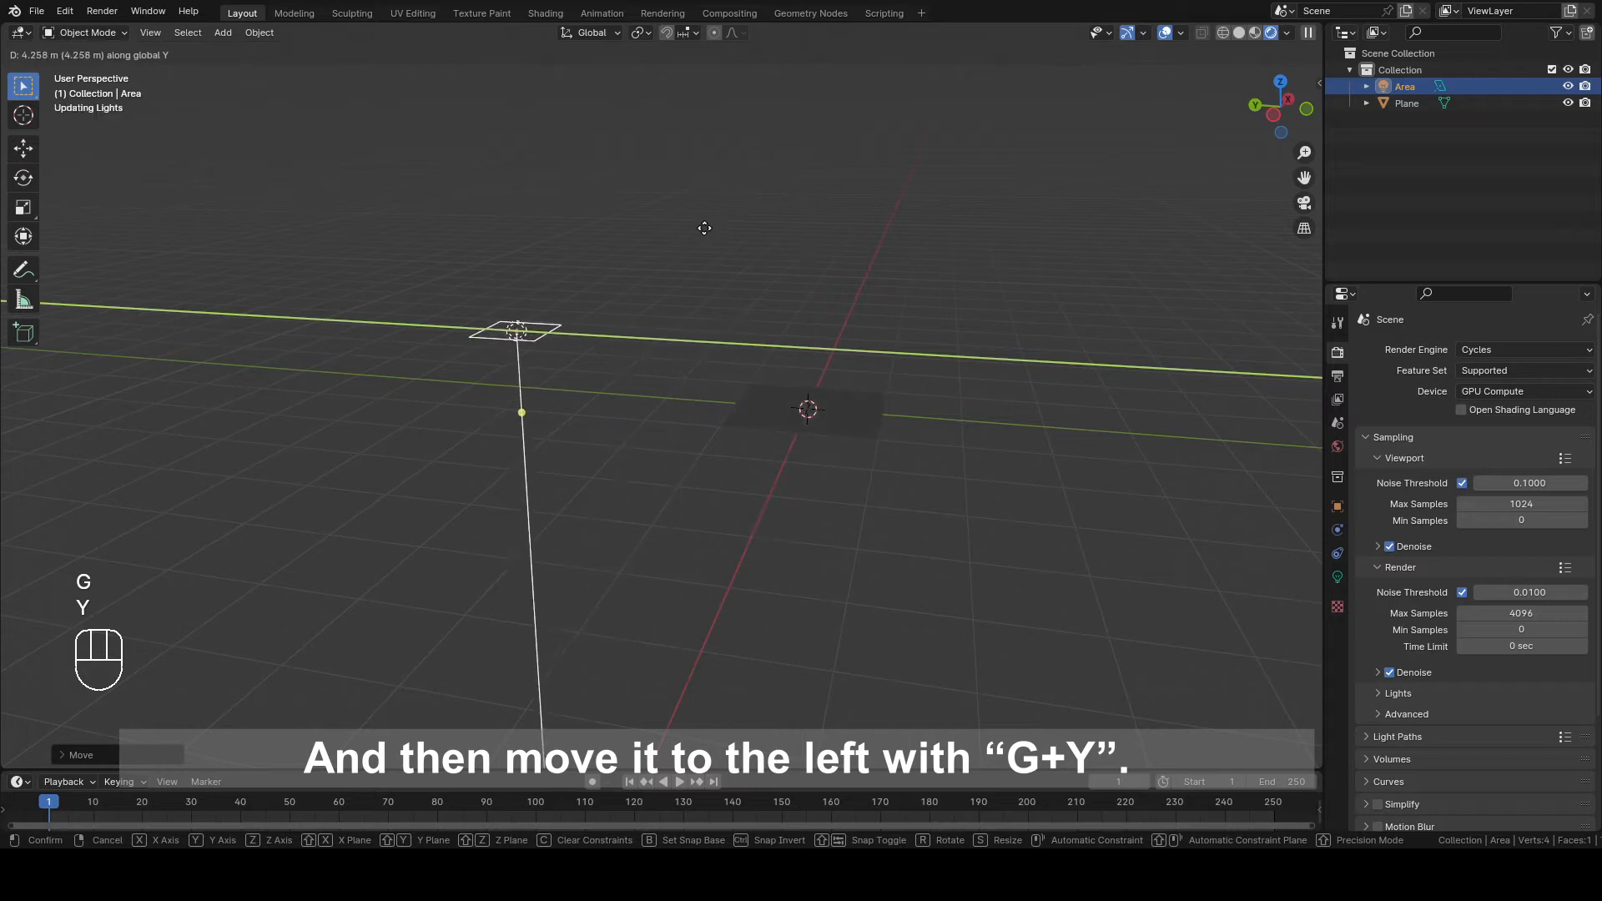
{"action": "key", "text": "r"}
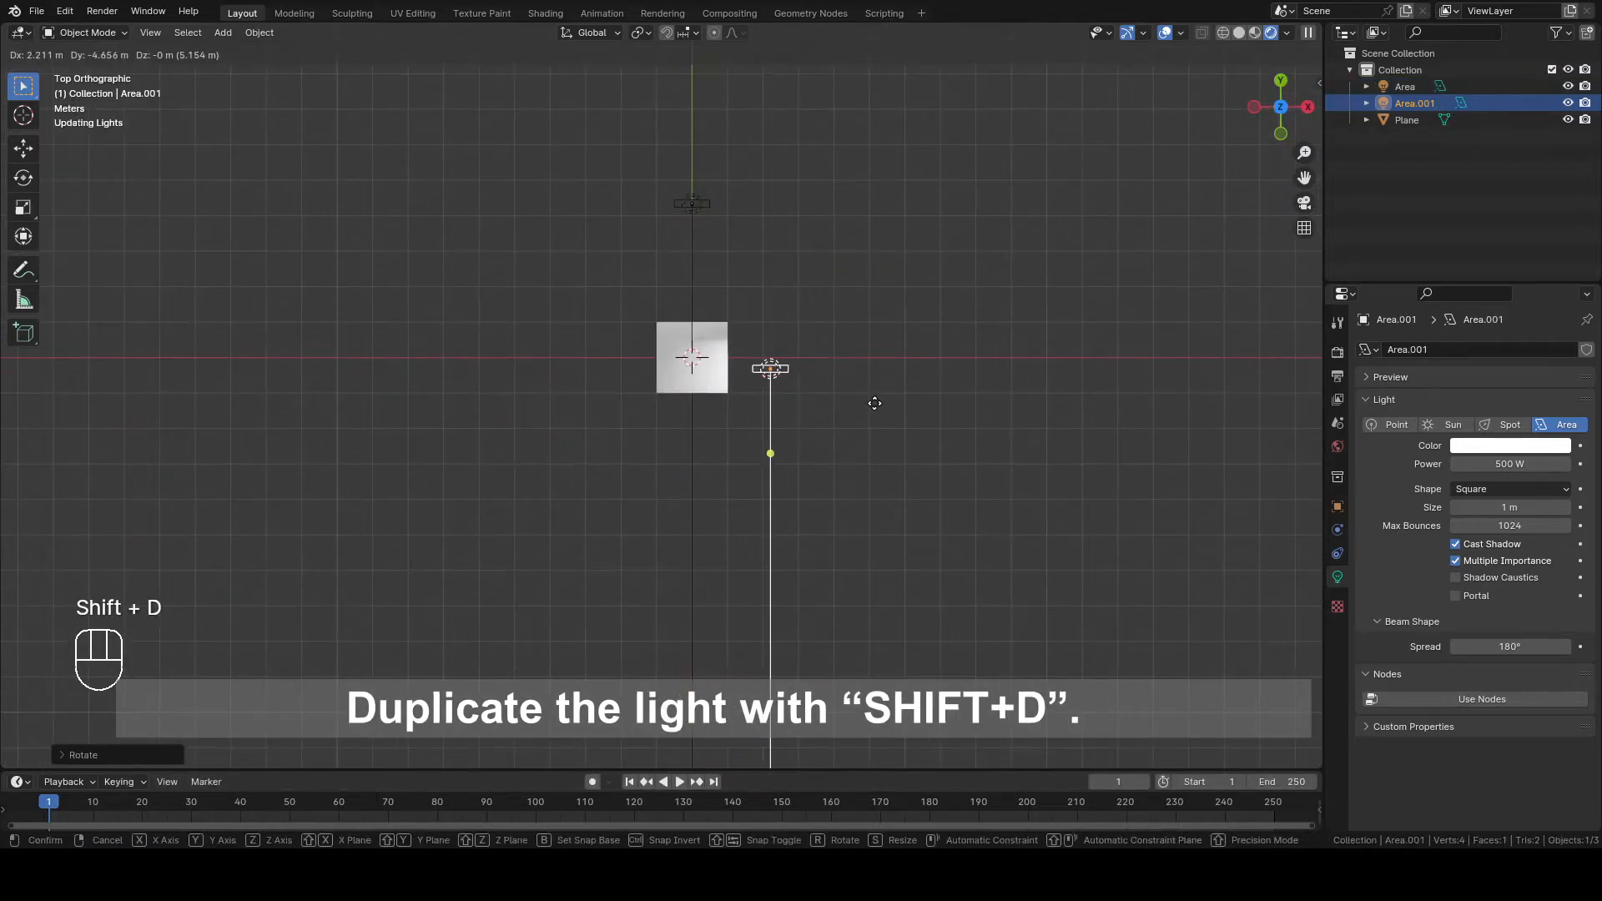
{"action": "mouse_move", "coordinate": [888, 525]}
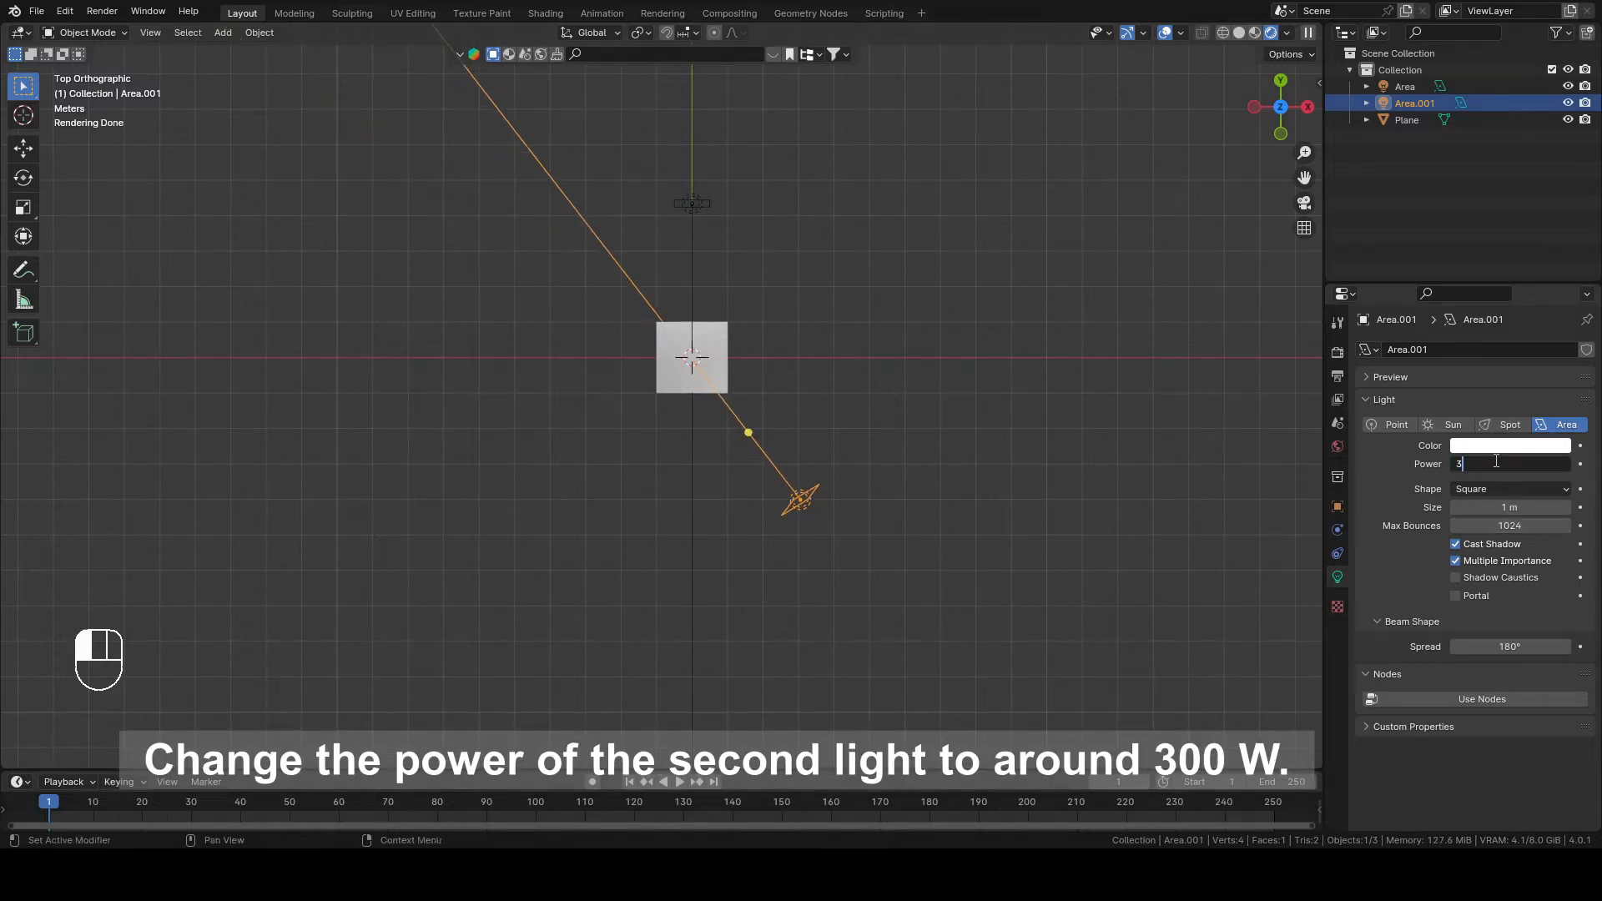
Step: Set the duplicated light to 300 W and add a third light at 100 W
{"action": "type", "text": "300 W"}
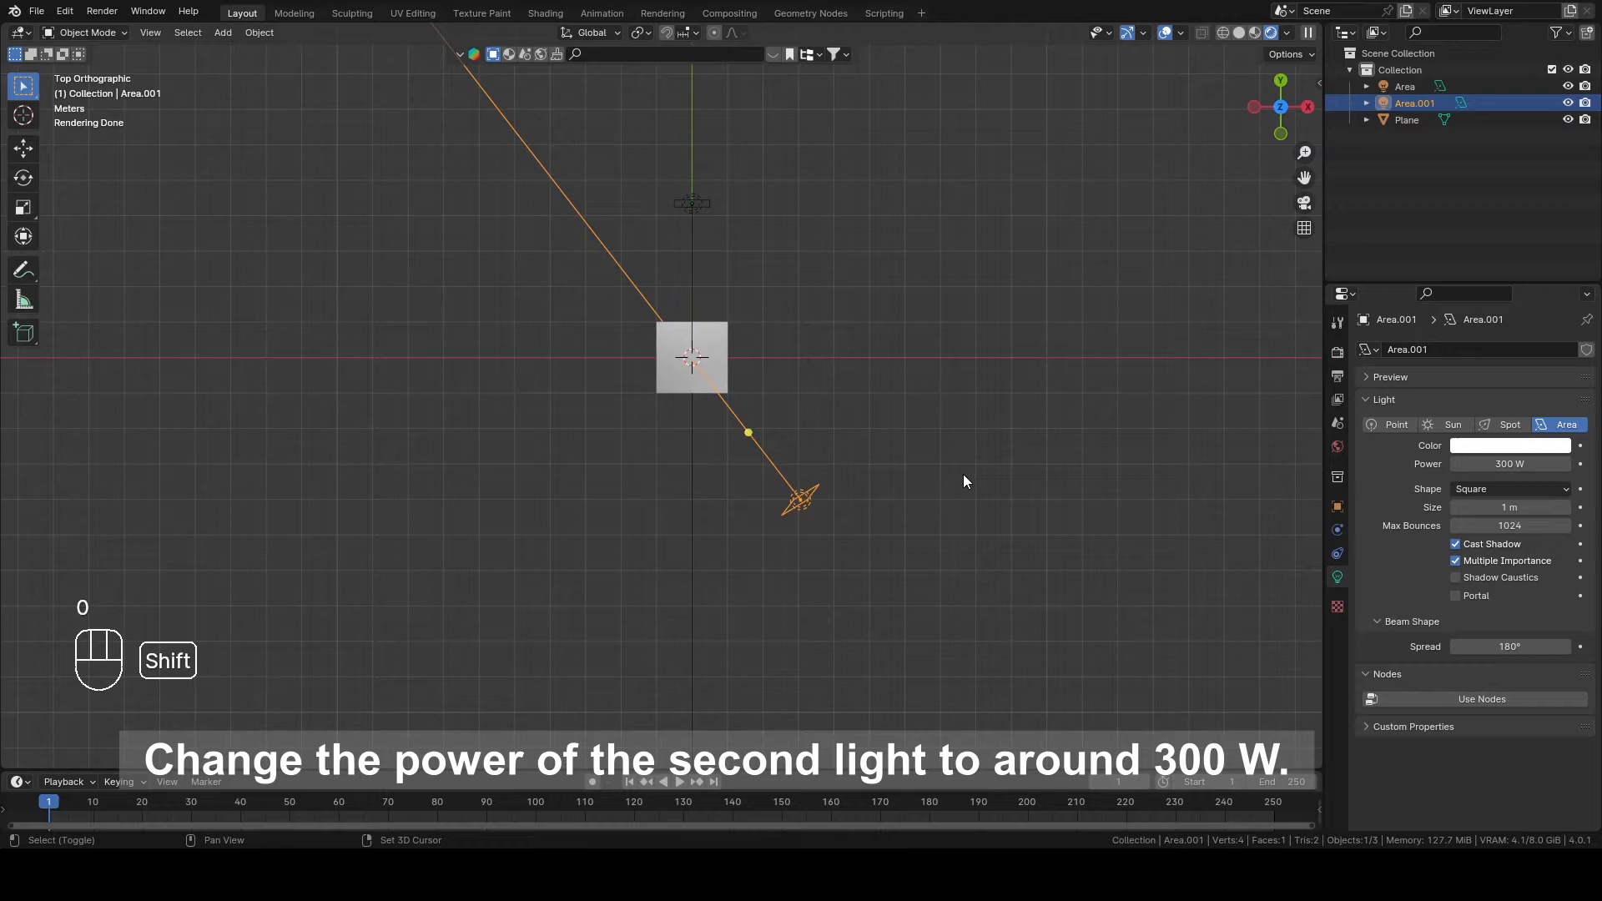
{"action": "key", "text": "shift+d"}
{"action": "type", "text": "150"}
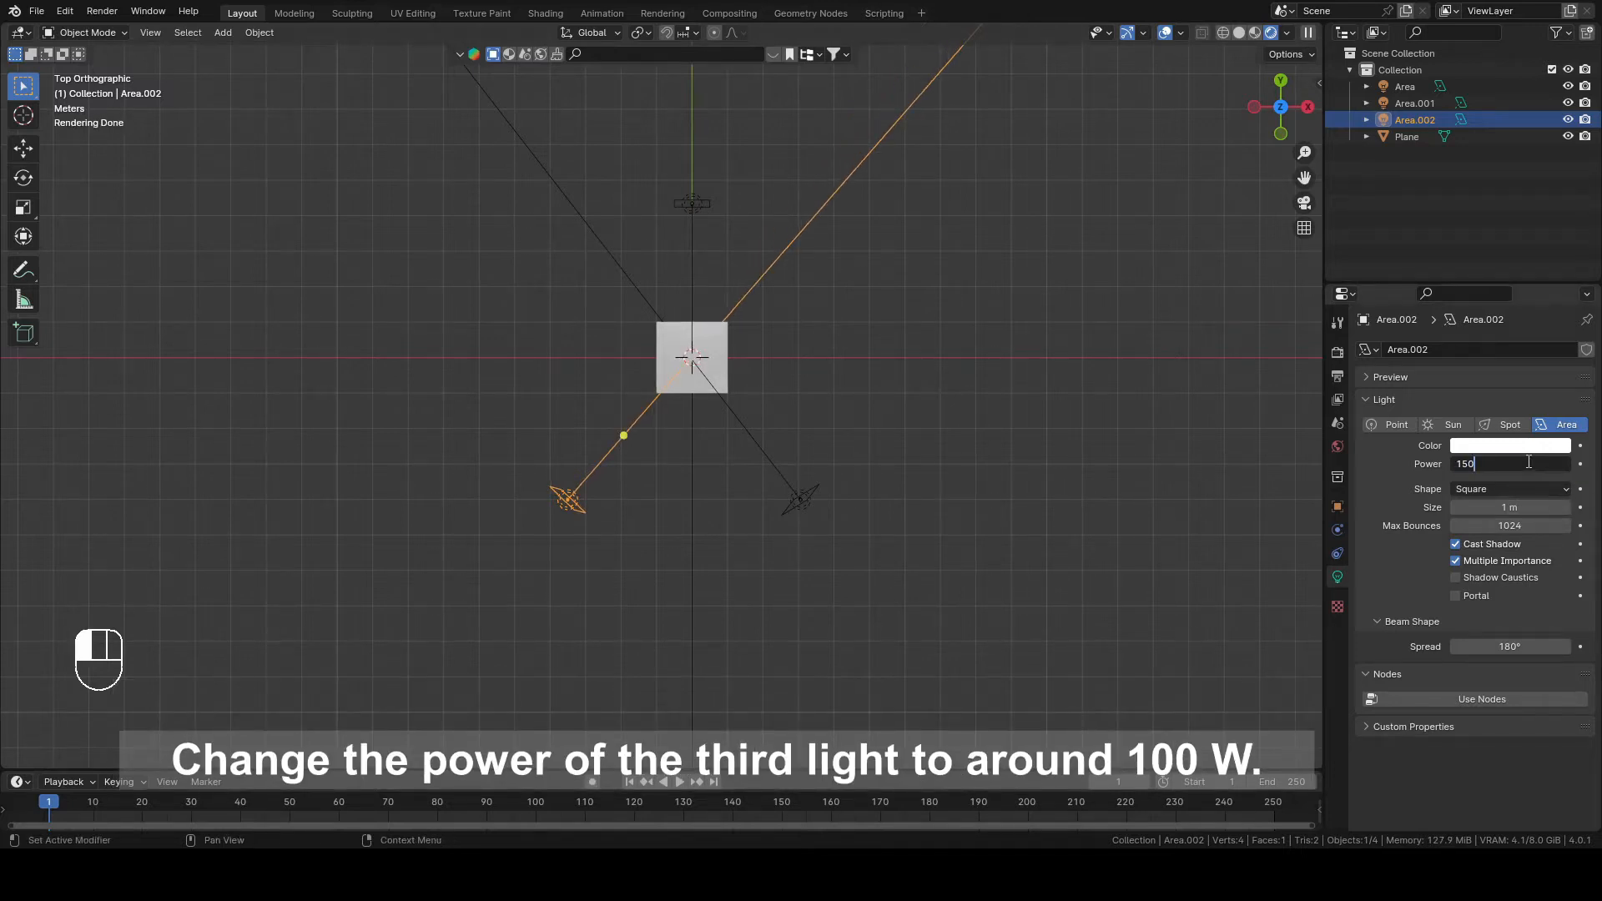
{"action": "key", "text": "Backspace"}
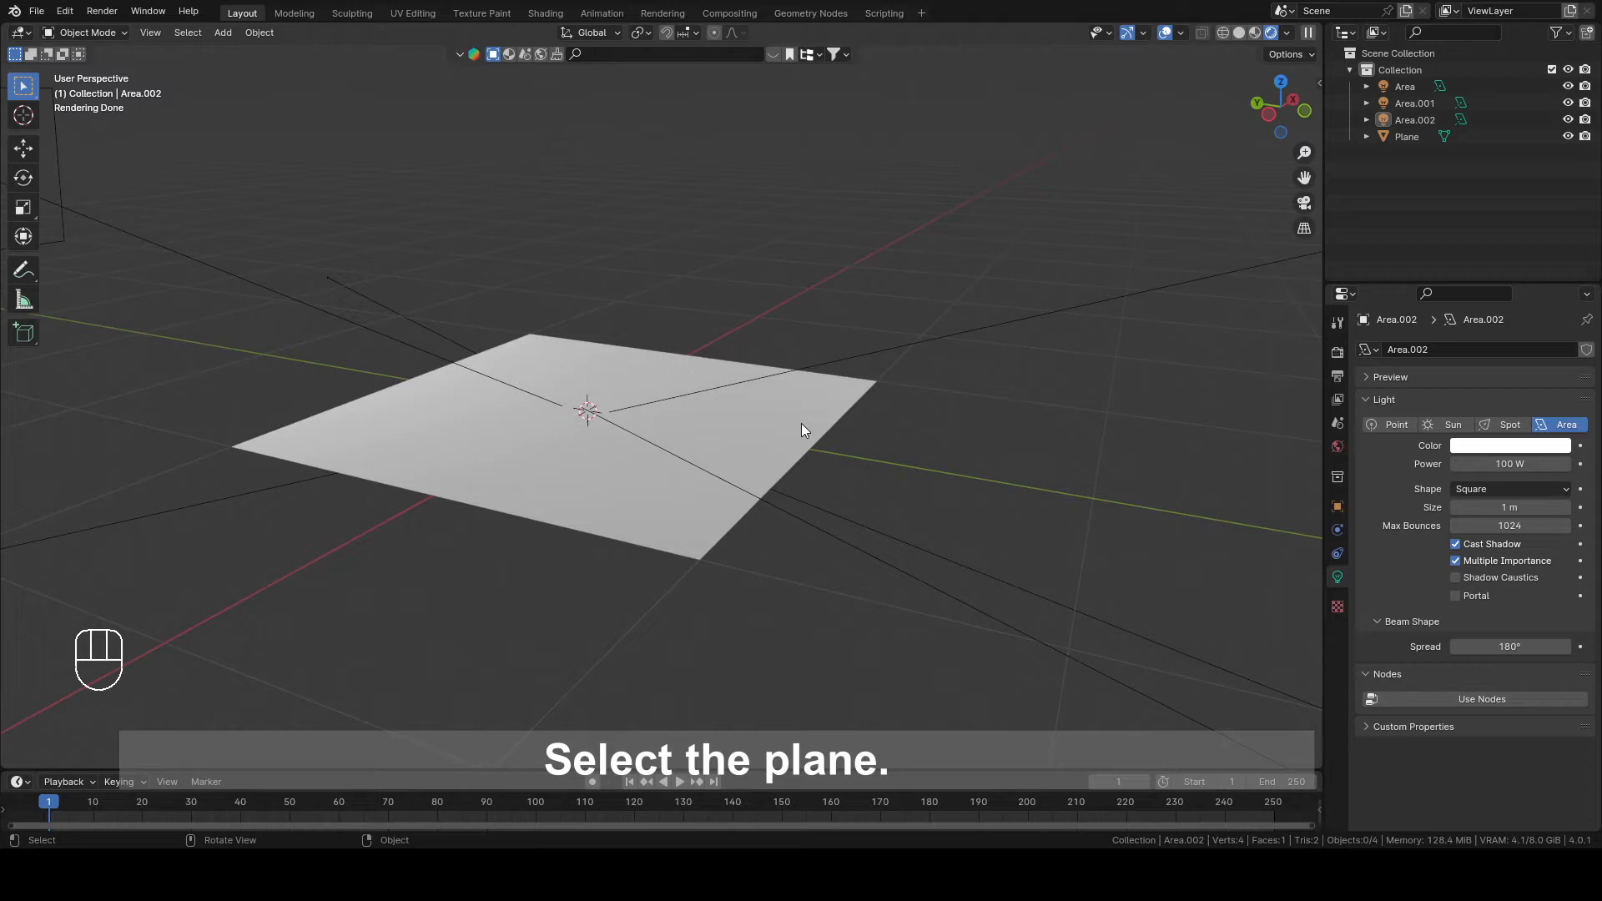
Step: Select the plane to receive the Lava material
{"action": "left_click", "coordinate": [561, 440]}
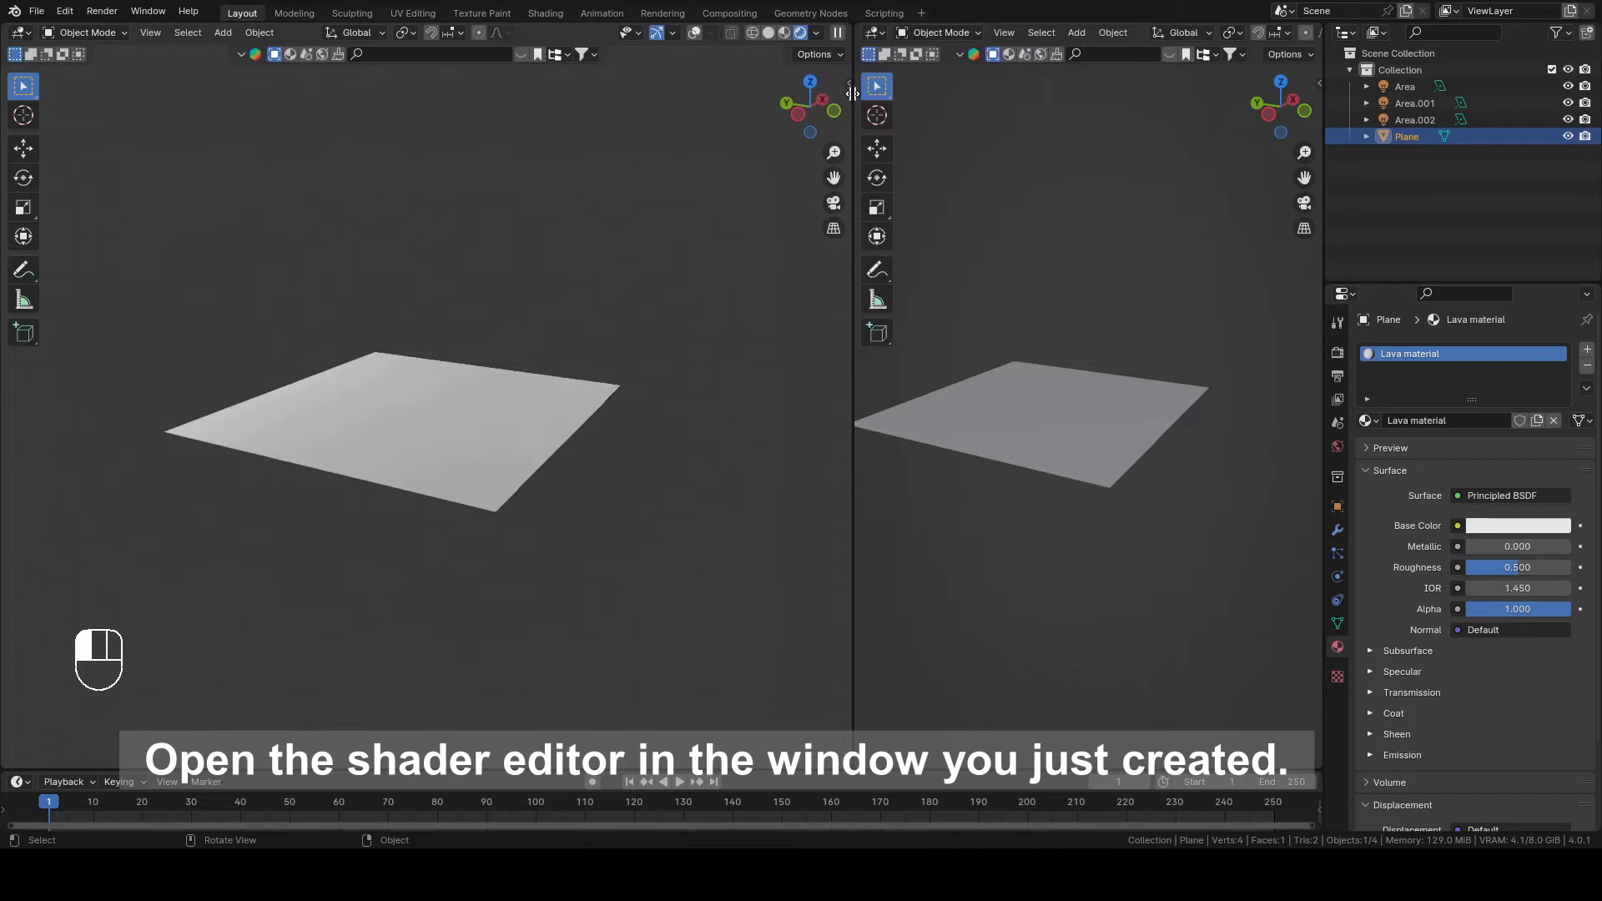
Step: Change the right-hand area to a Shader Editor and hide its sidebar
{"action": "left_click", "coordinate": [869, 31]}
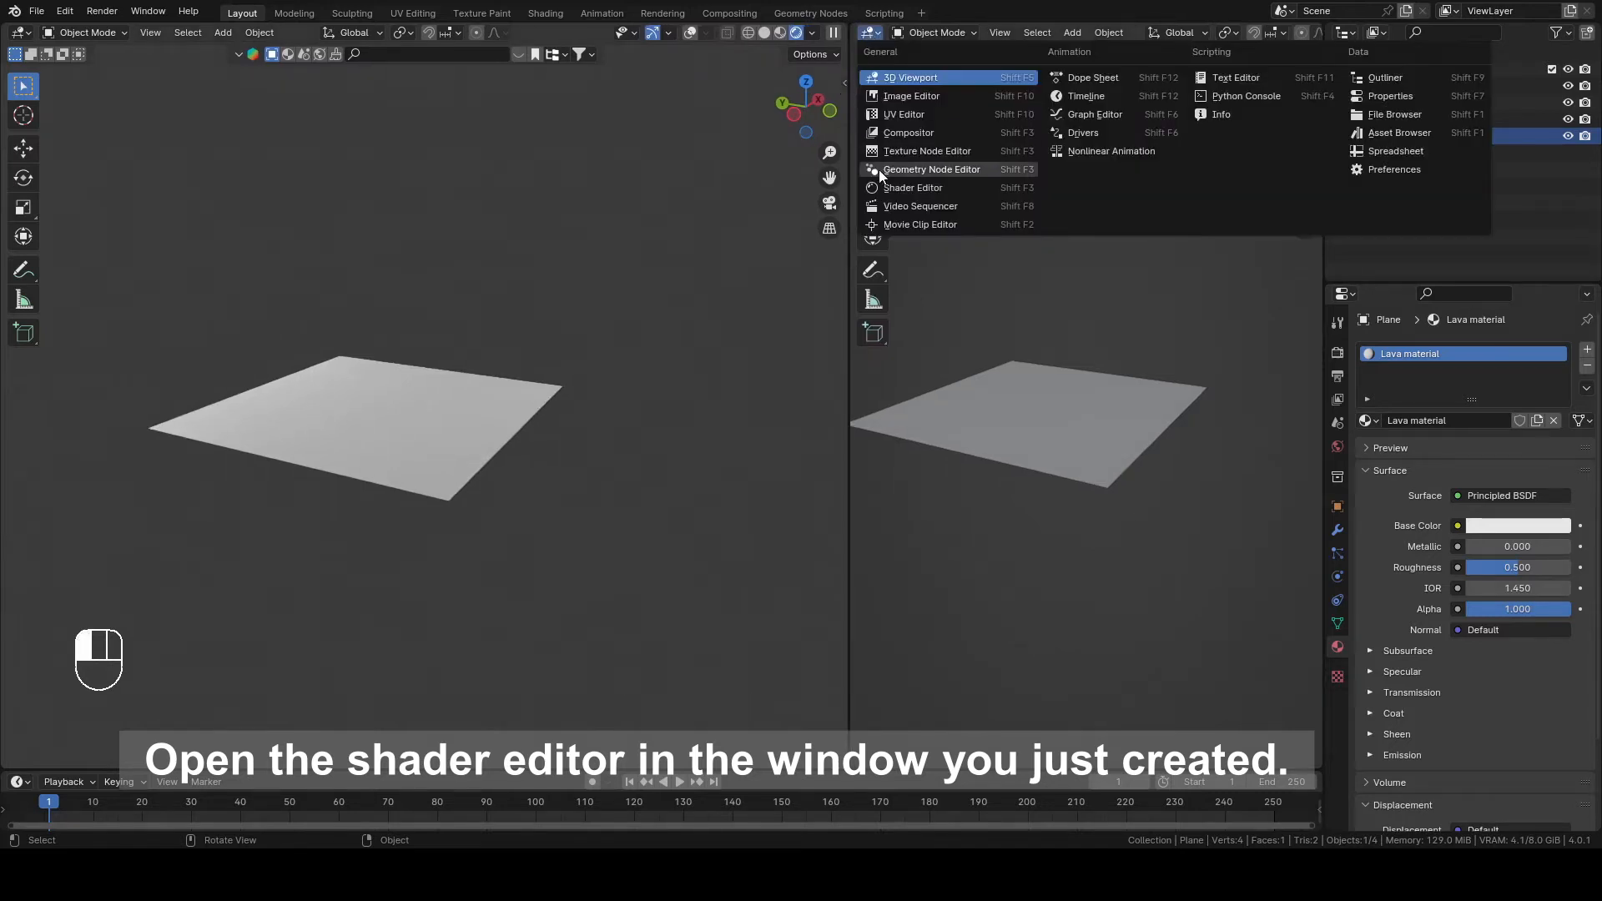
{"action": "left_click", "coordinate": [911, 186]}
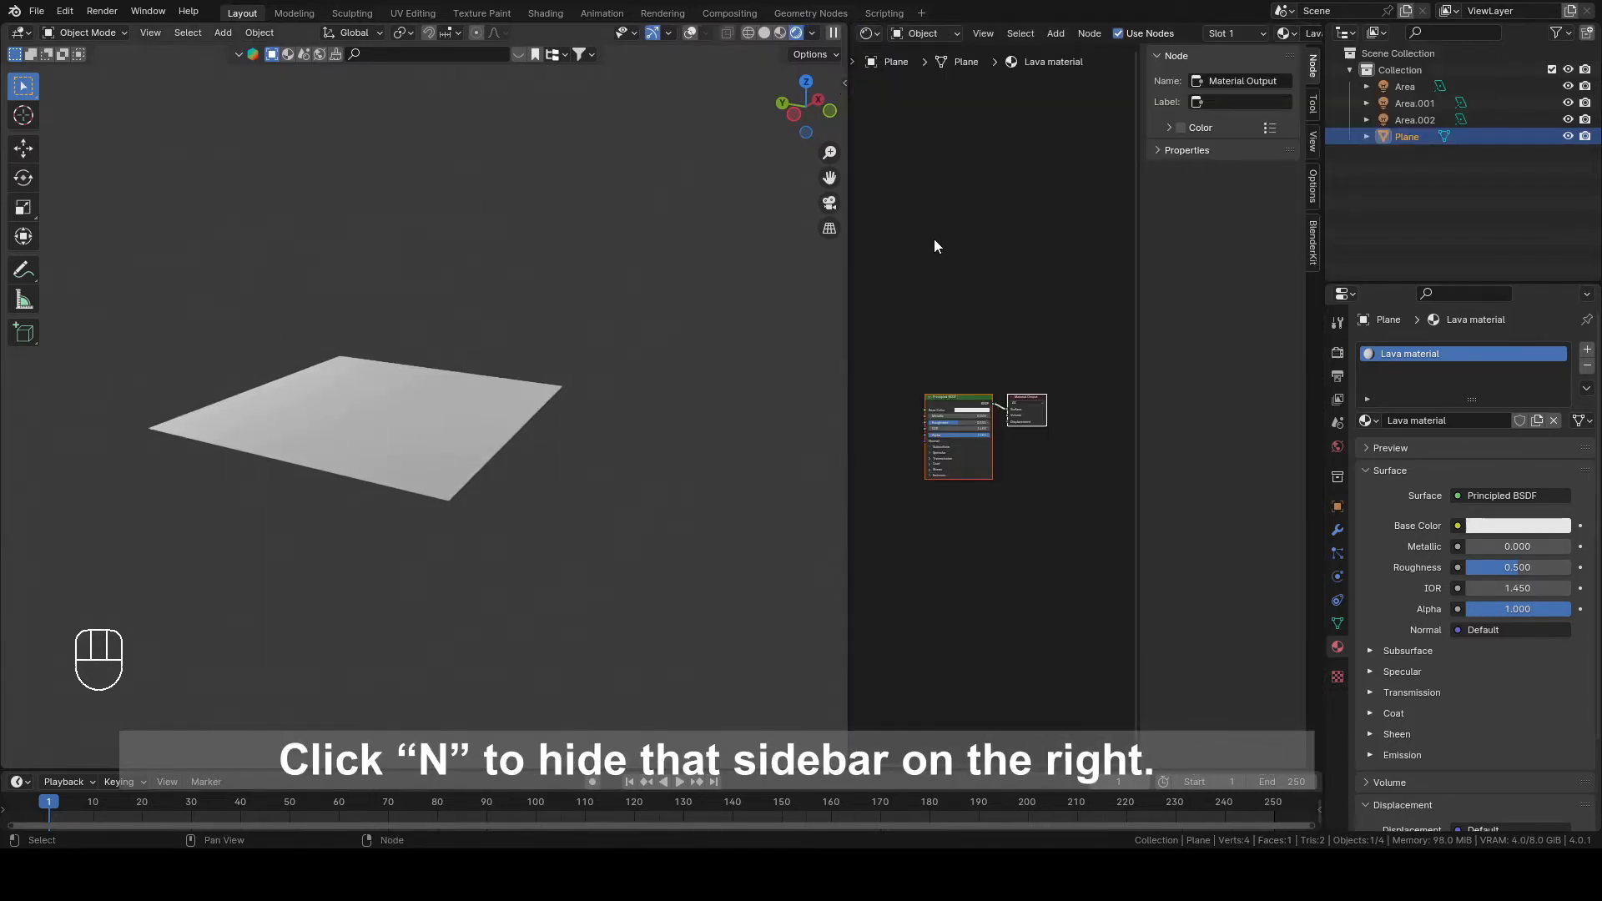
{"action": "key", "text": "n"}
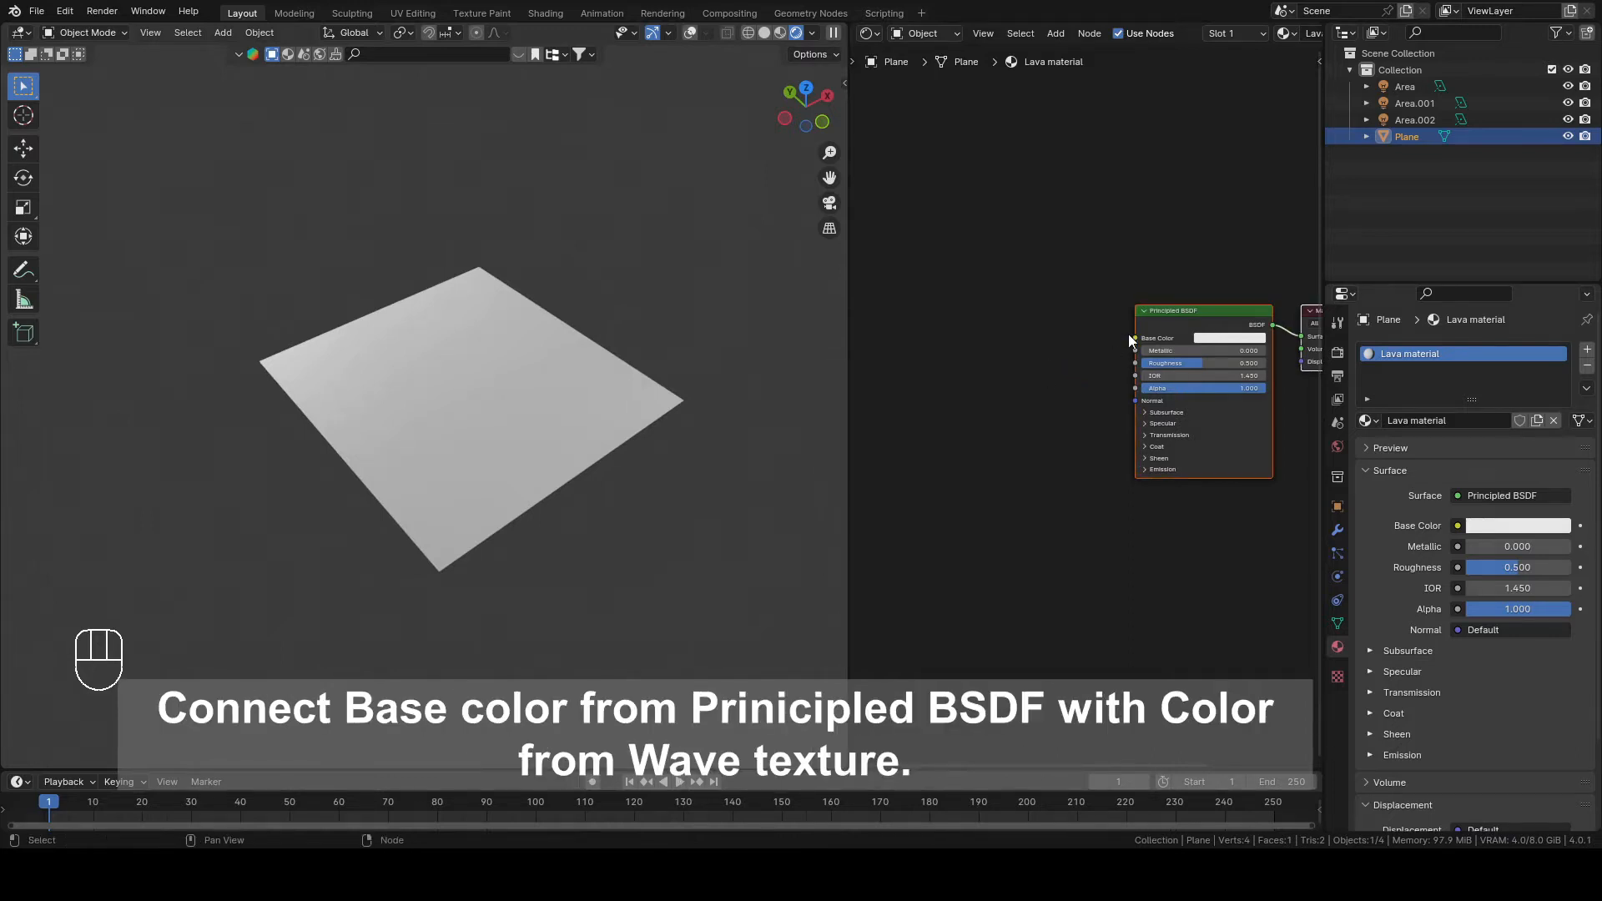
Step: Feed base colour from a Wave Texture via a Mapping node using Object texture coordinates
{"action": "type", "text": "wave"}
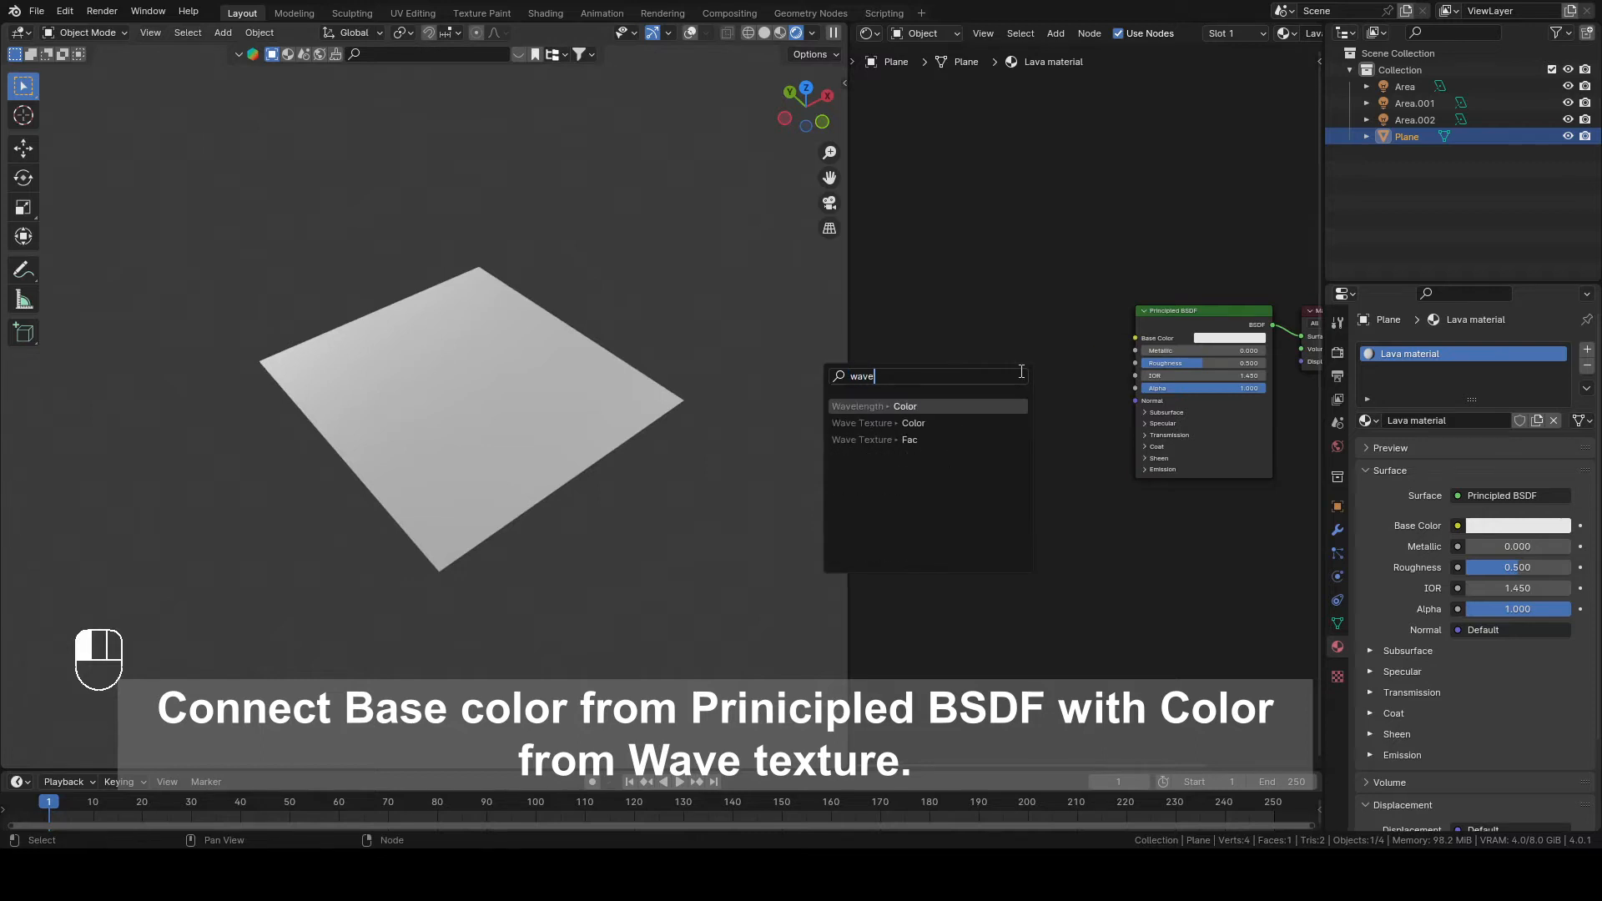
{"action": "mouse_move", "coordinate": [927, 423]}
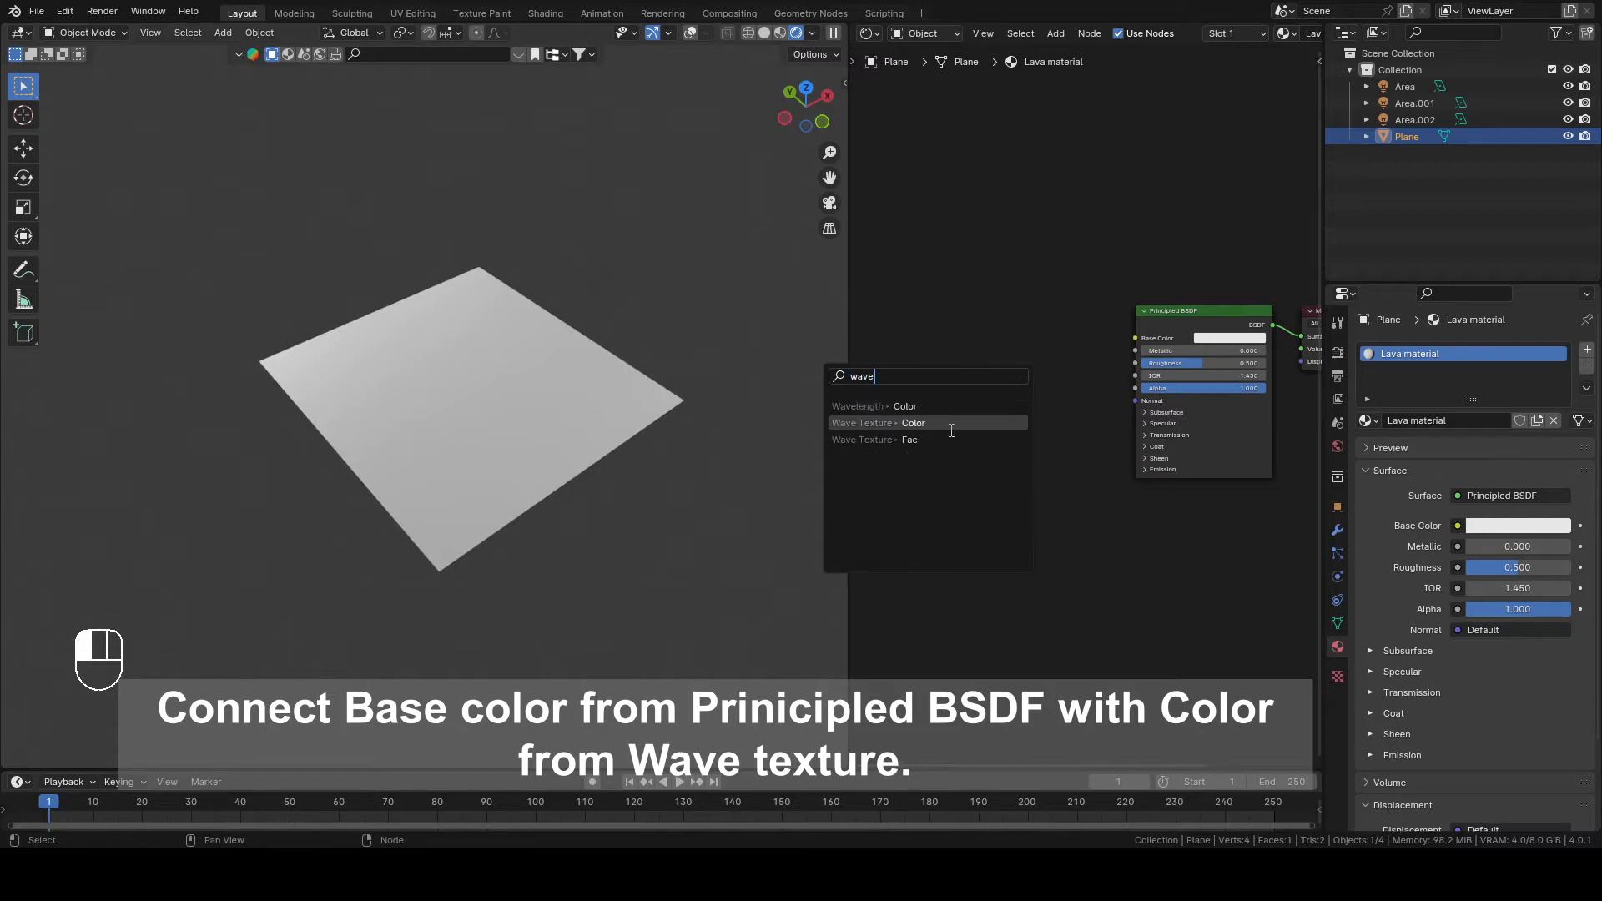
{"action": "left_click", "coordinate": [883, 422]}
{"action": "type", "text": "m"}
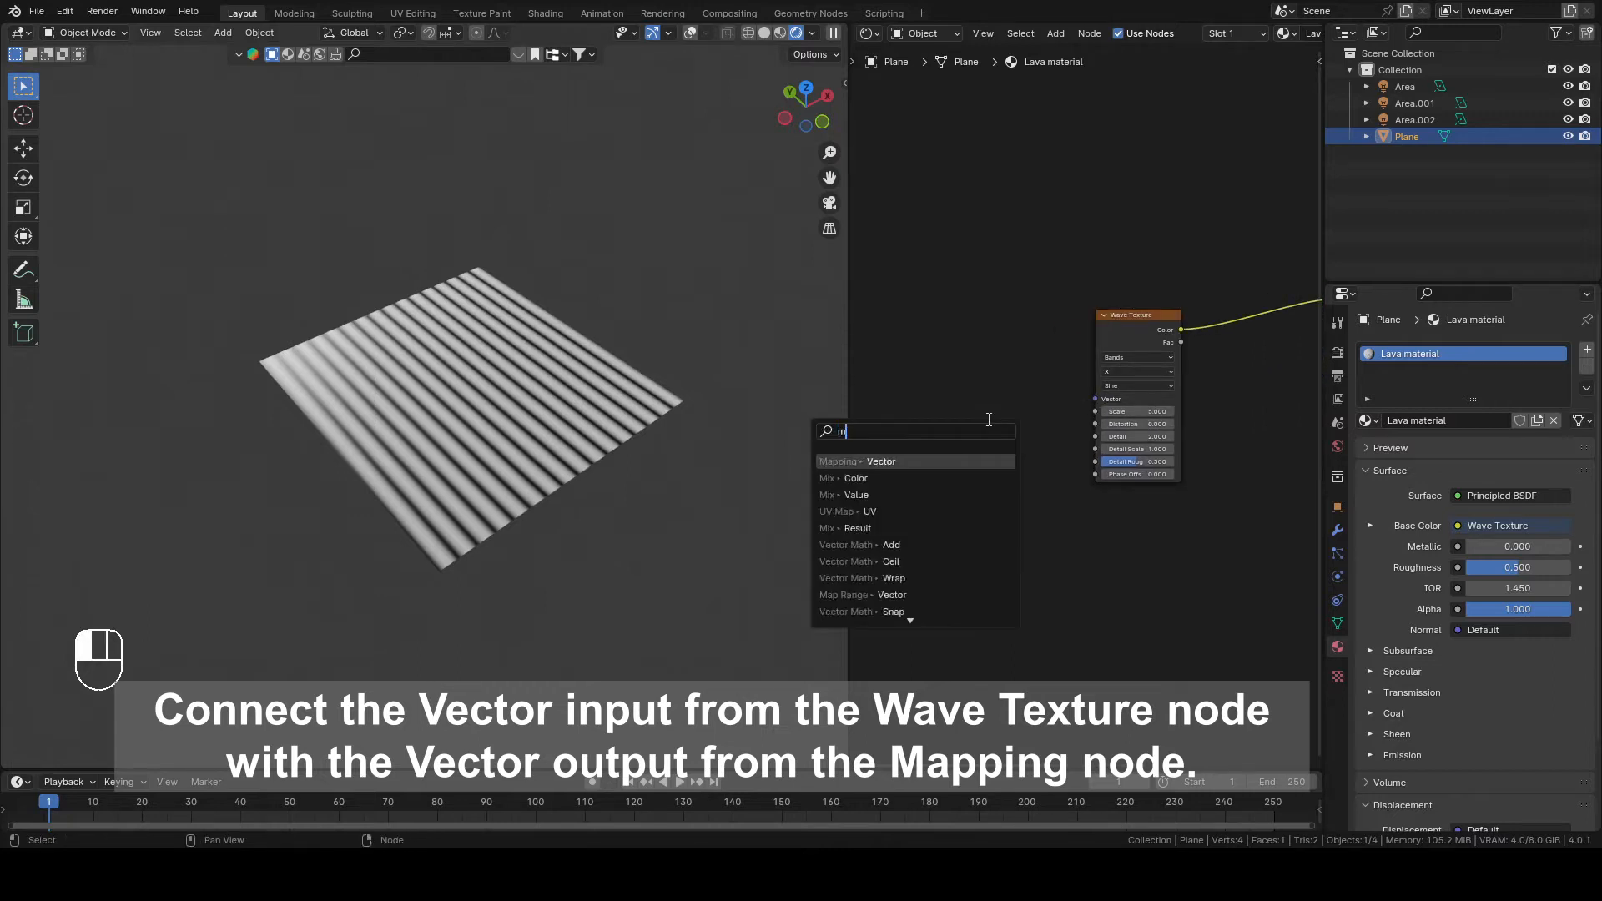
{"action": "left_click", "coordinate": [881, 460]}
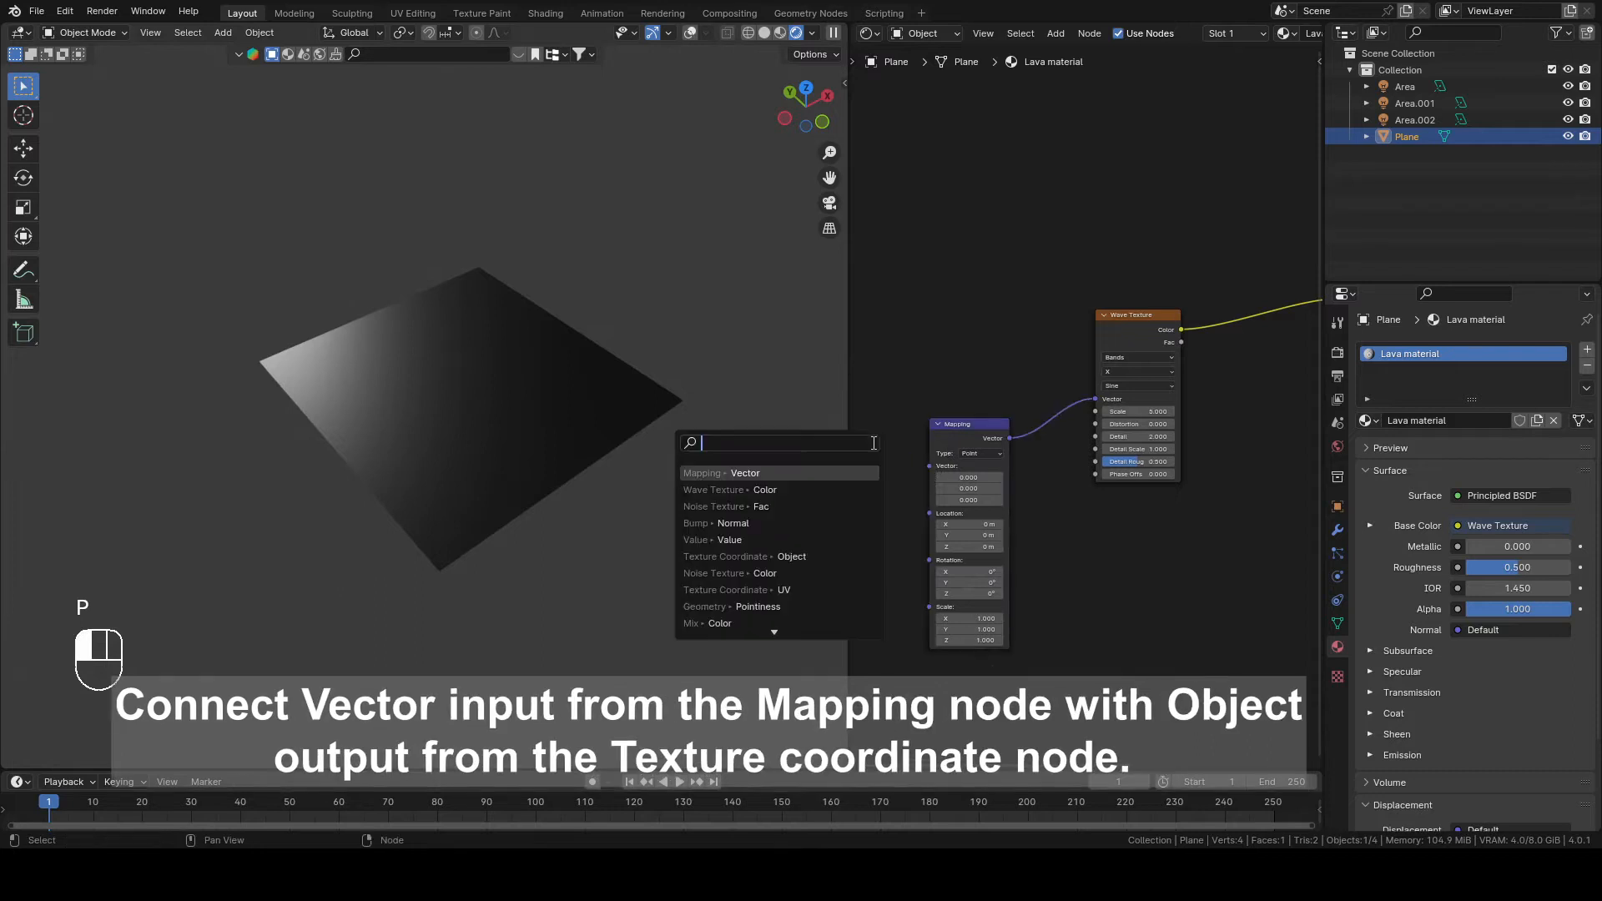
{"action": "type", "text": "texture coordin"}
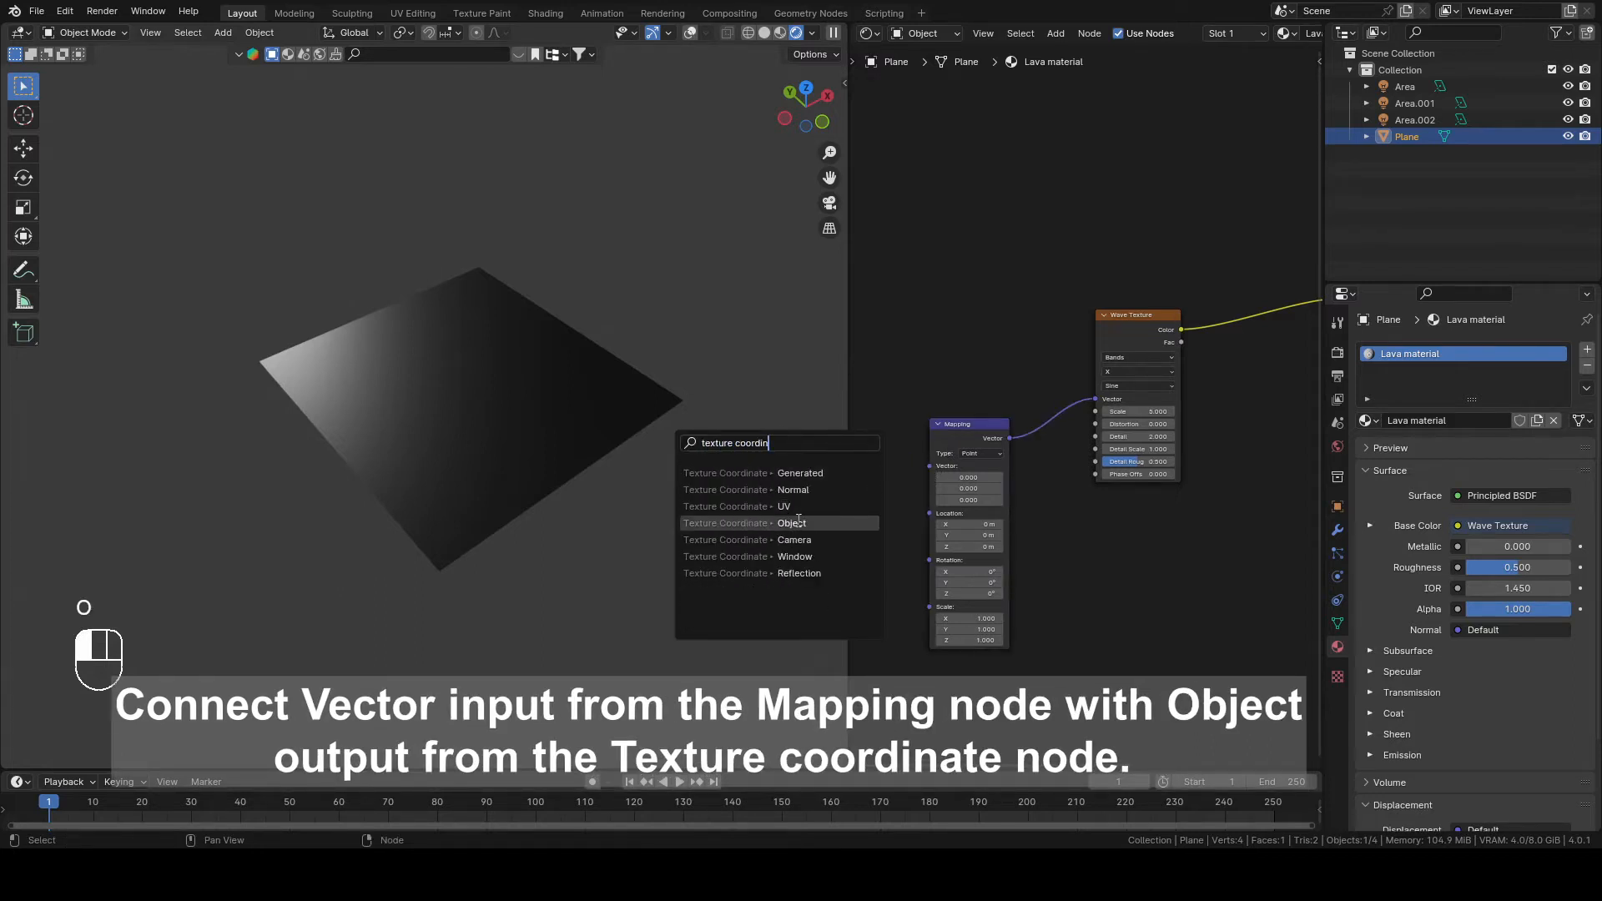
{"action": "left_click", "coordinate": [791, 523]}
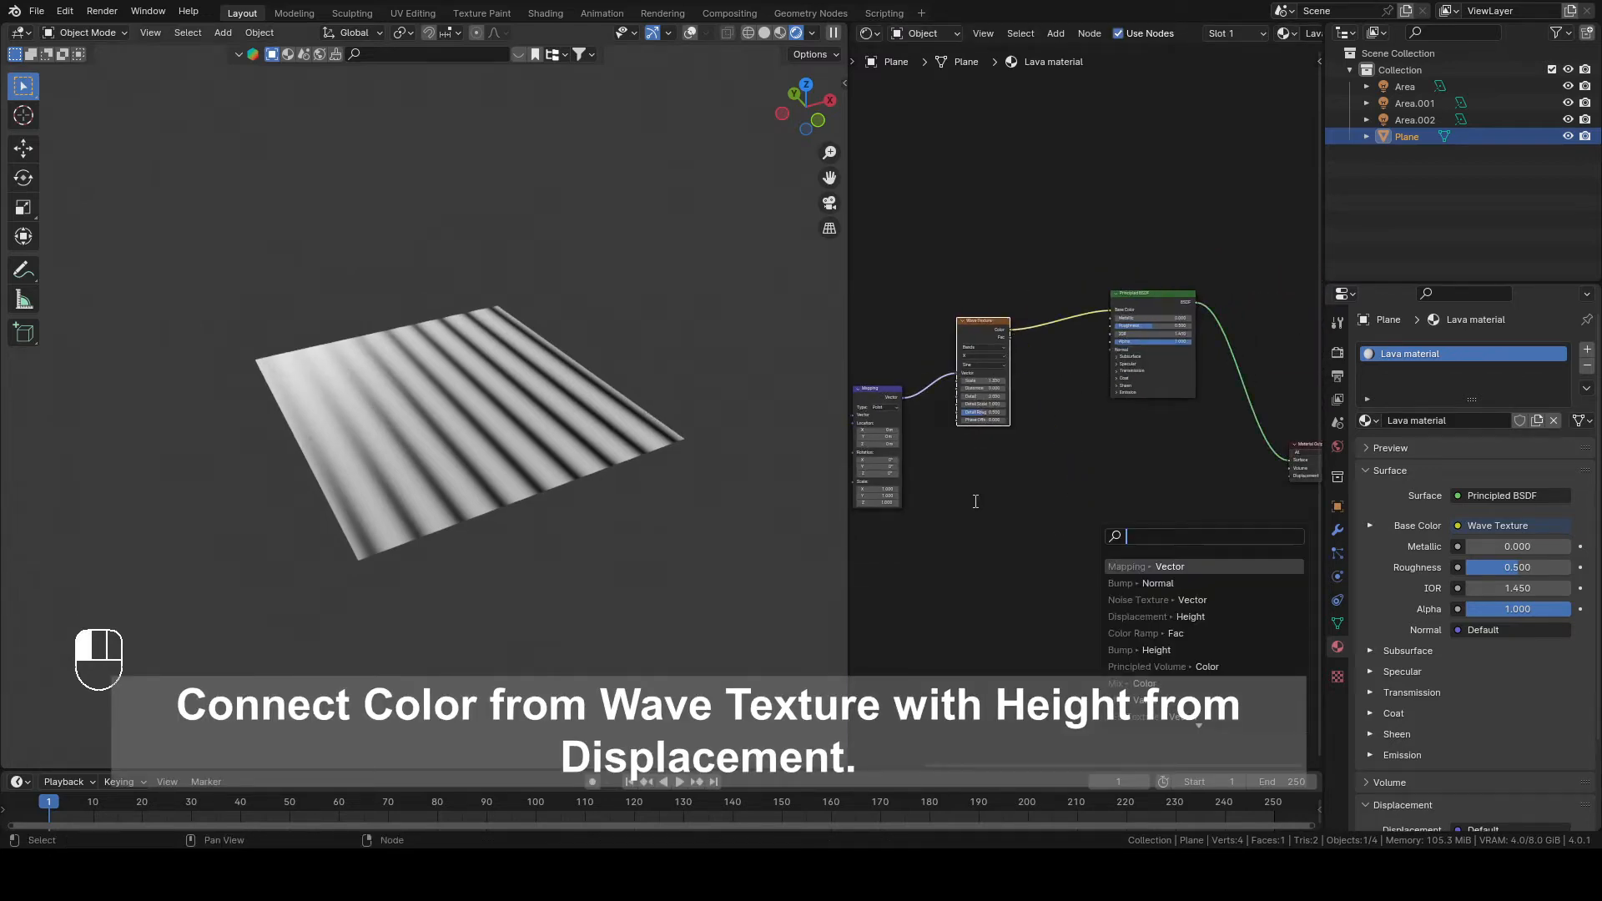
Step: Add a Displacement node taking Wave Texture colour as height into the output's Displacement
{"action": "type", "text": "displa"}
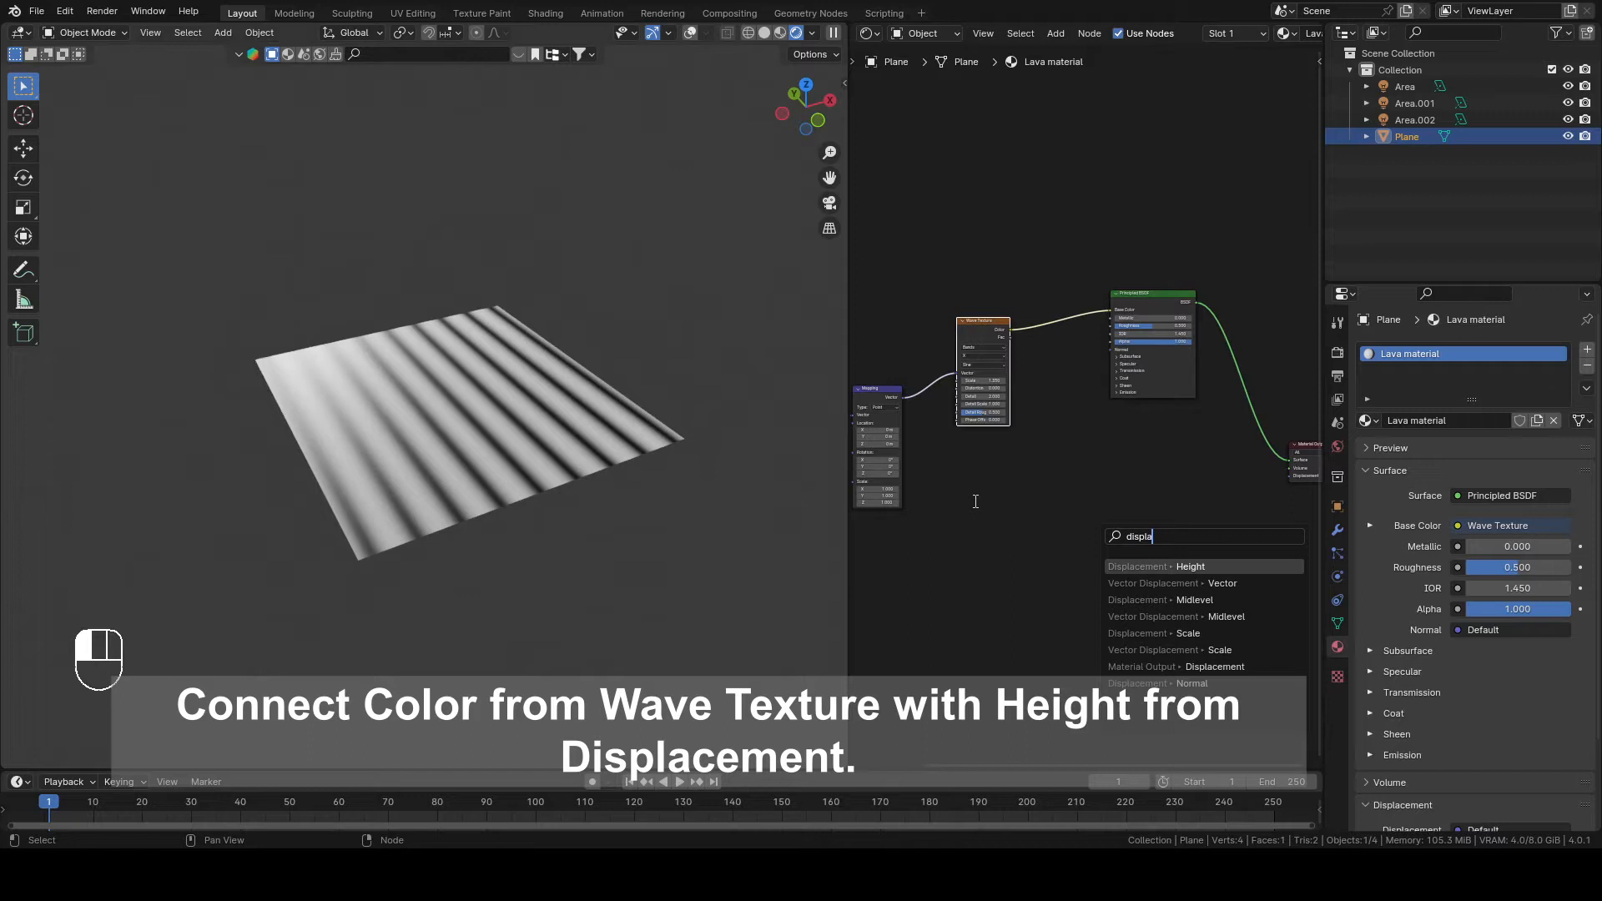
{"action": "left_click", "coordinate": [1155, 565]}
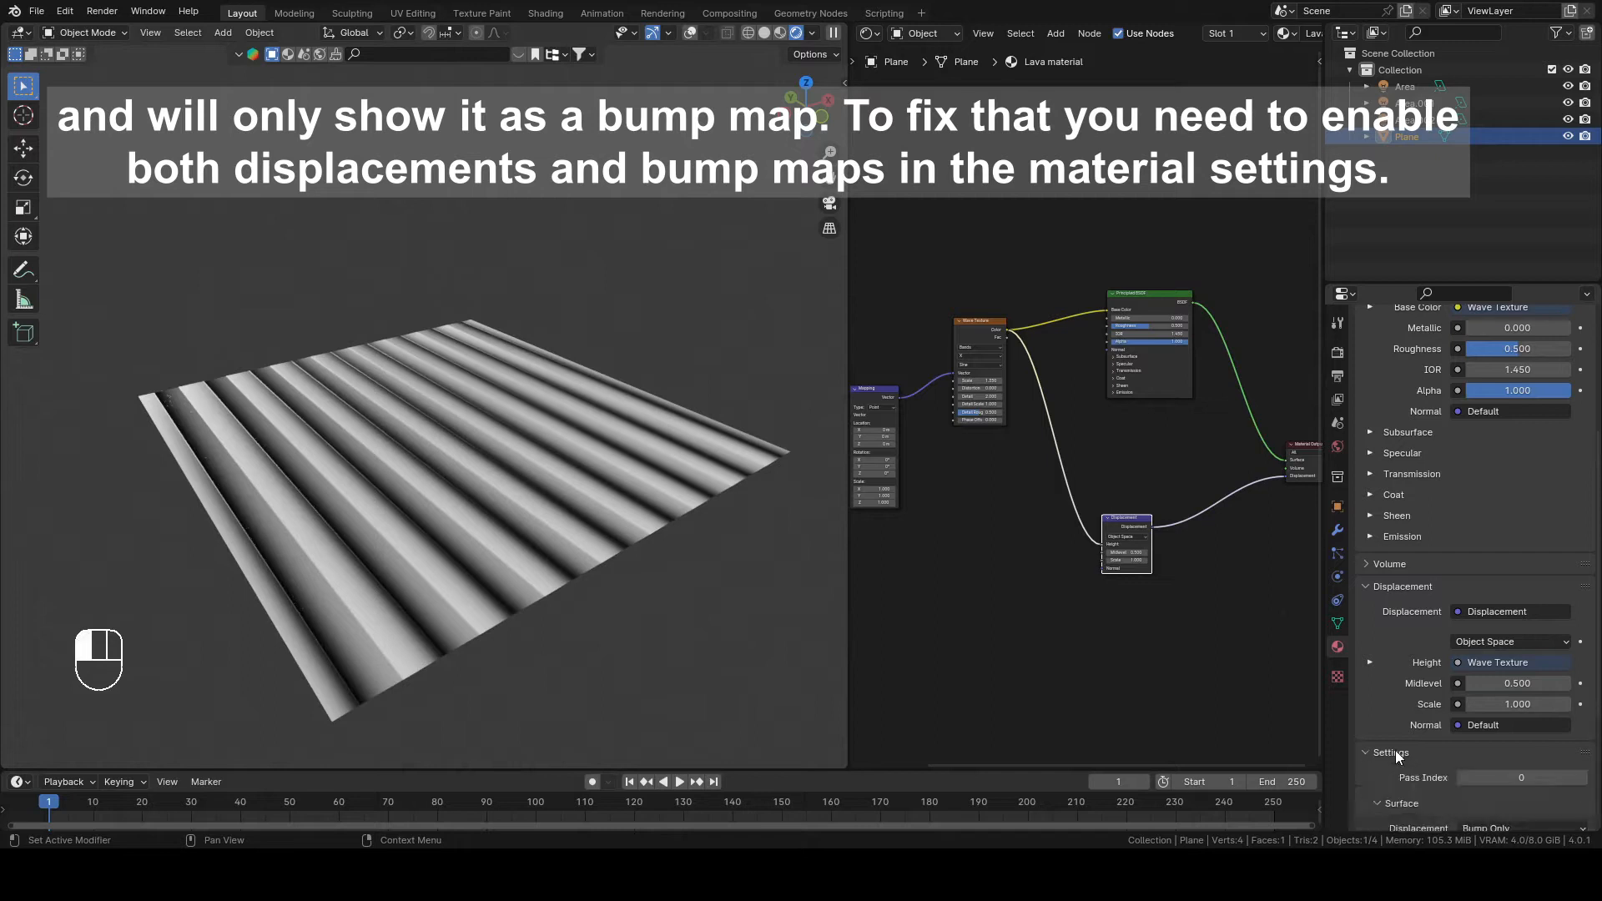
Step: Change the Lava material's displacement method from Bump Only to Displacement and Bump
{"action": "left_click", "coordinate": [1515, 602]}
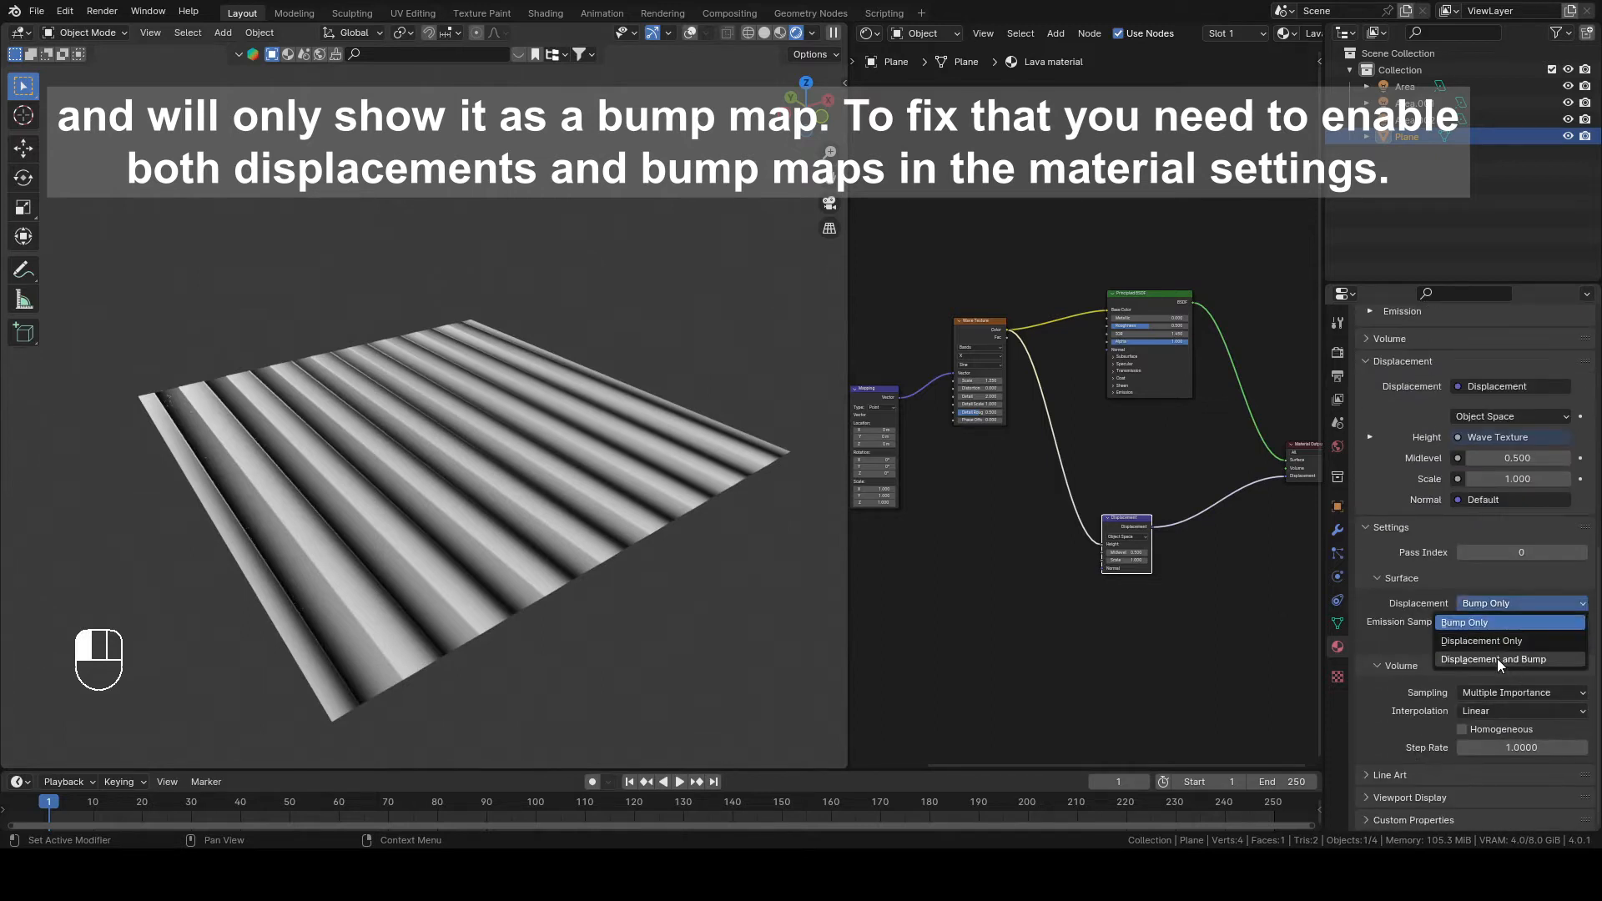
{"action": "left_click", "coordinate": [1494, 659]}
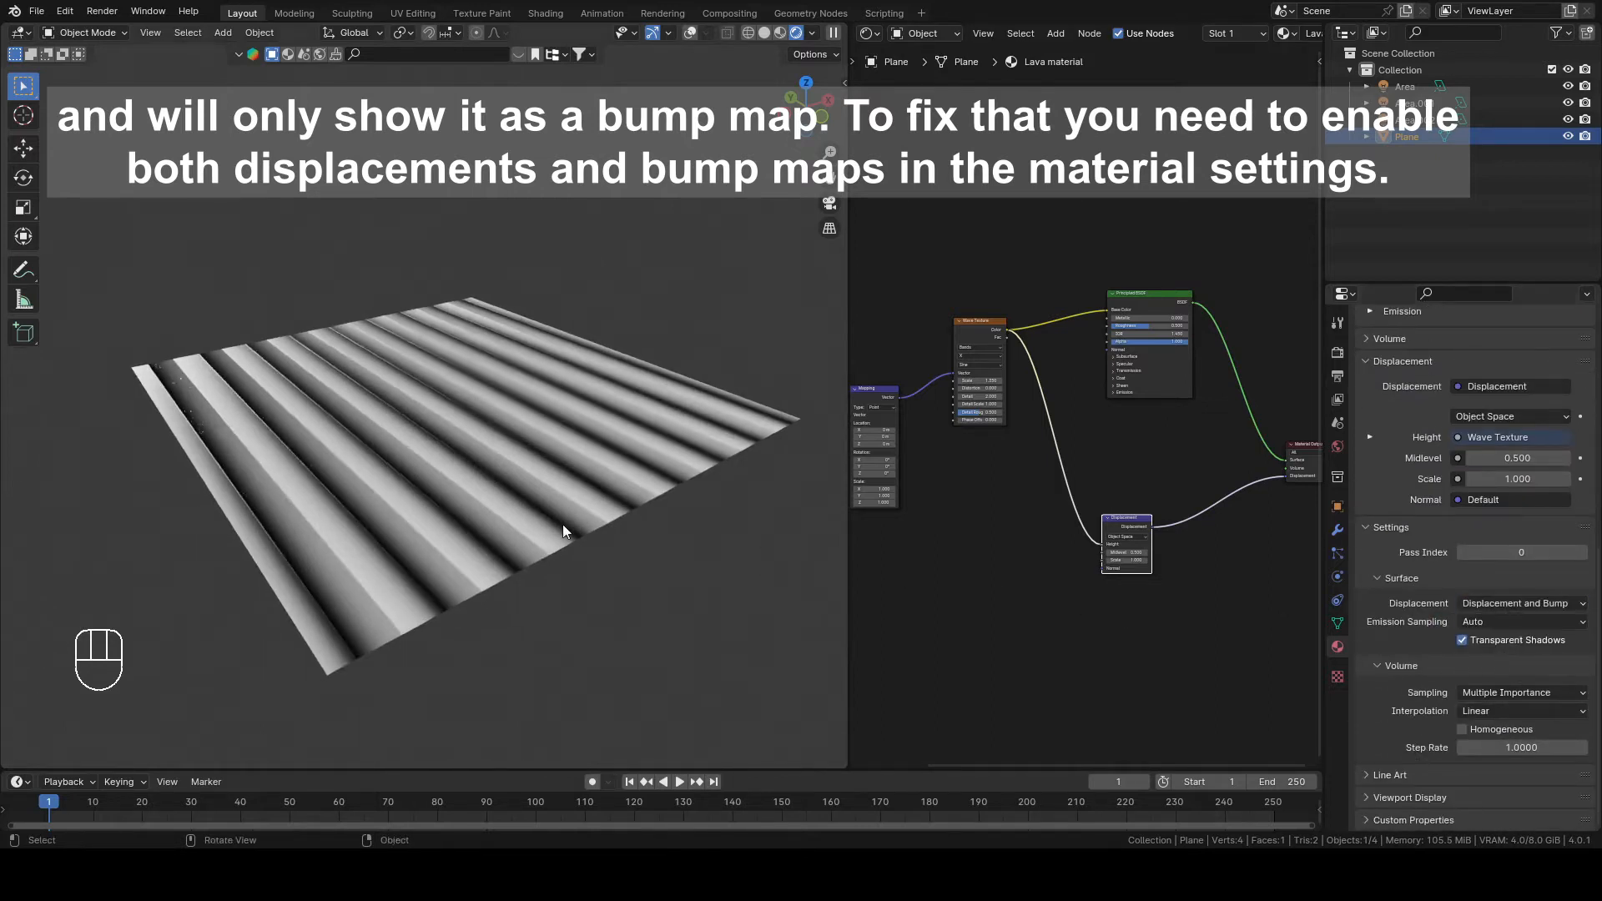
{"action": "left_click", "coordinate": [1439, 292]}
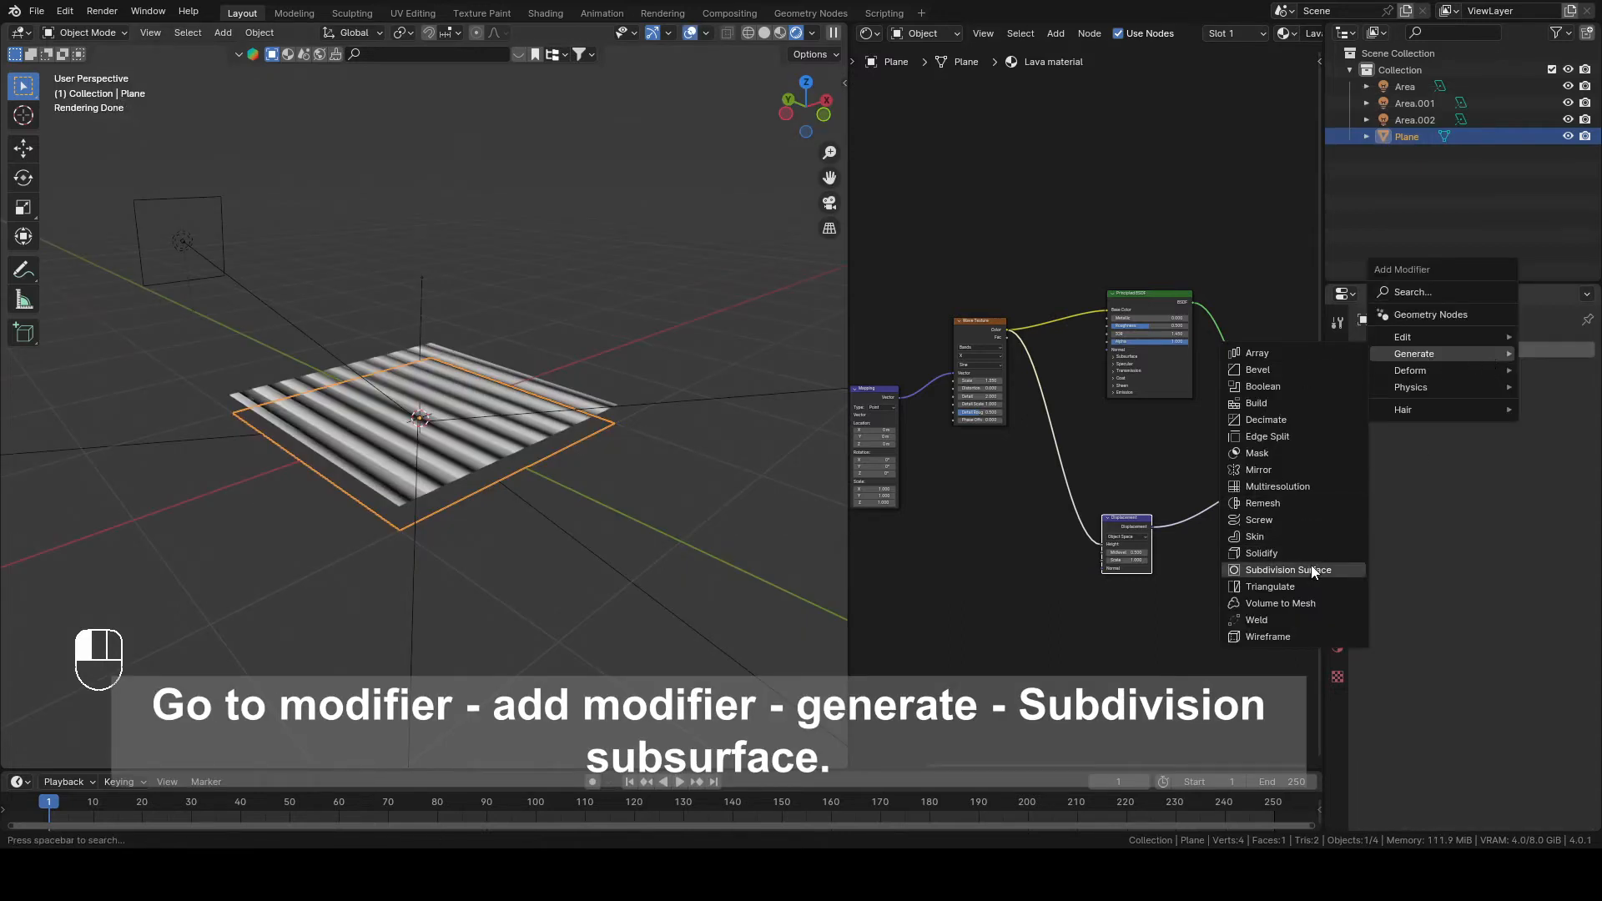
Step: Add a Simple Subdivision Surface modifier with viewport and render levels 6
{"action": "left_click", "coordinate": [1288, 569]}
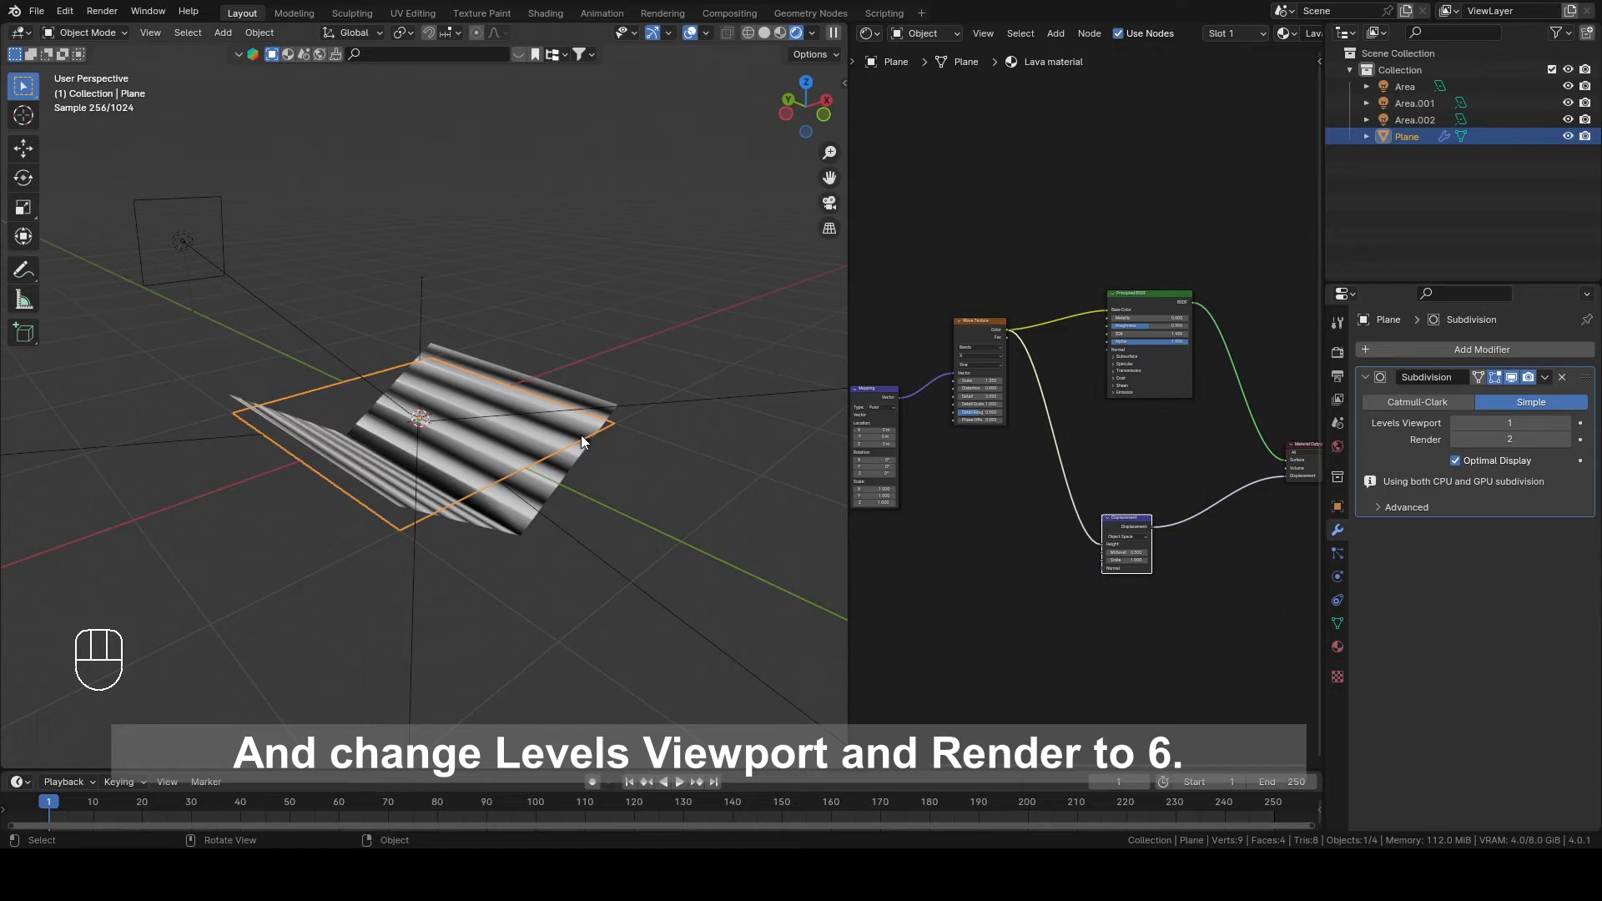
{"action": "left_click", "coordinate": [1578, 423]}
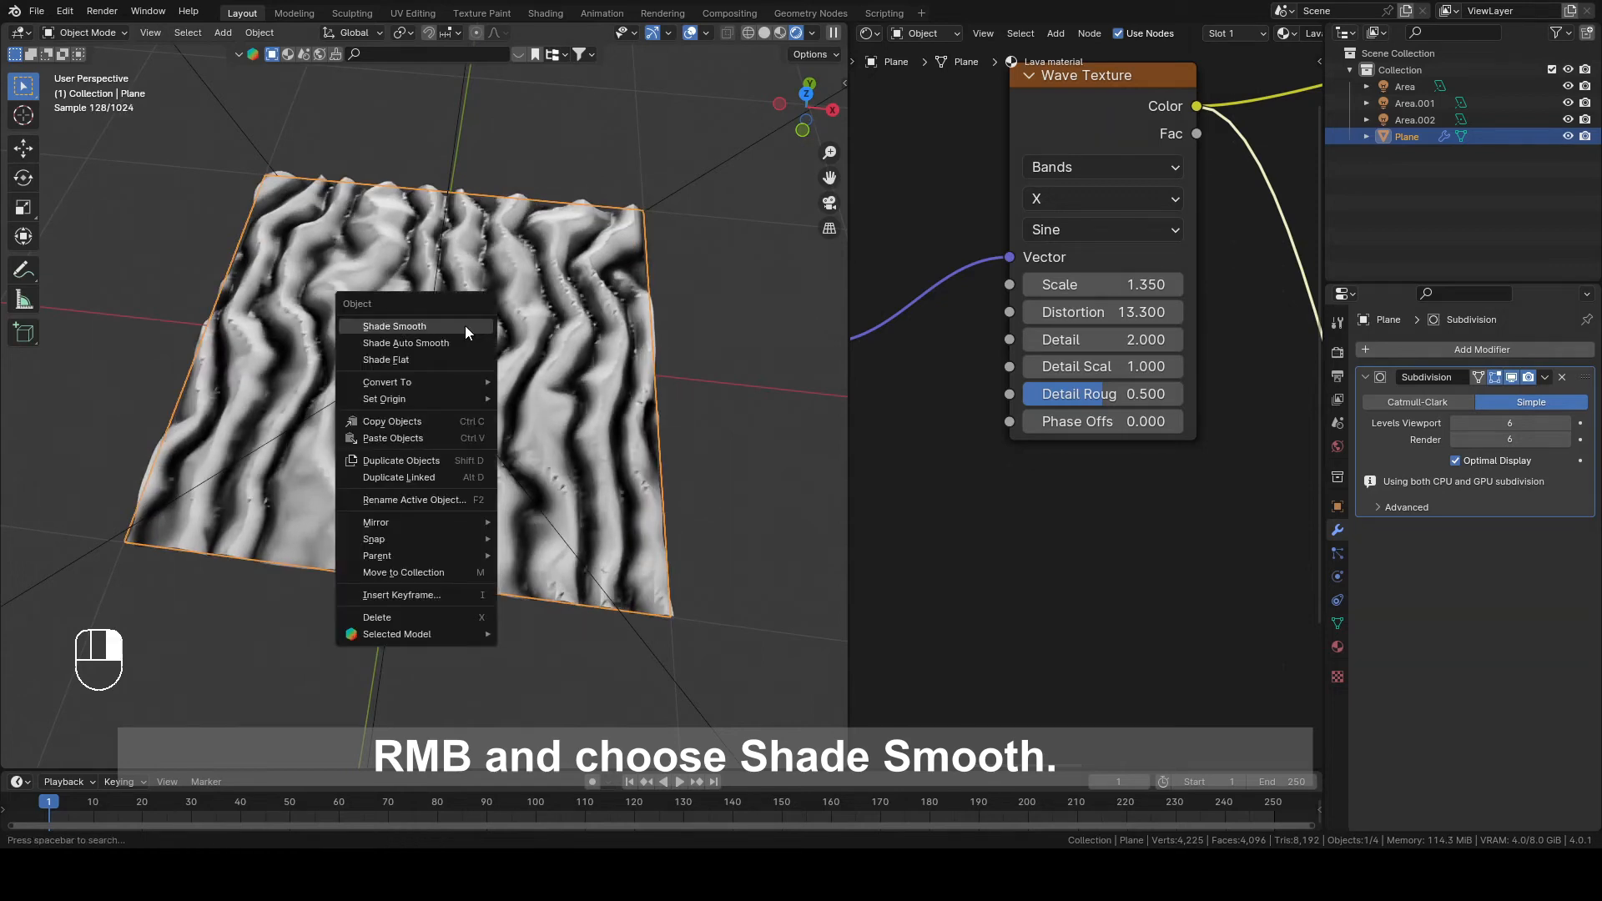
Step: Shade the plane smooth and raise the Wave Texture Detail Scale to about 1.5–2
{"action": "left_click", "coordinate": [392, 327]}
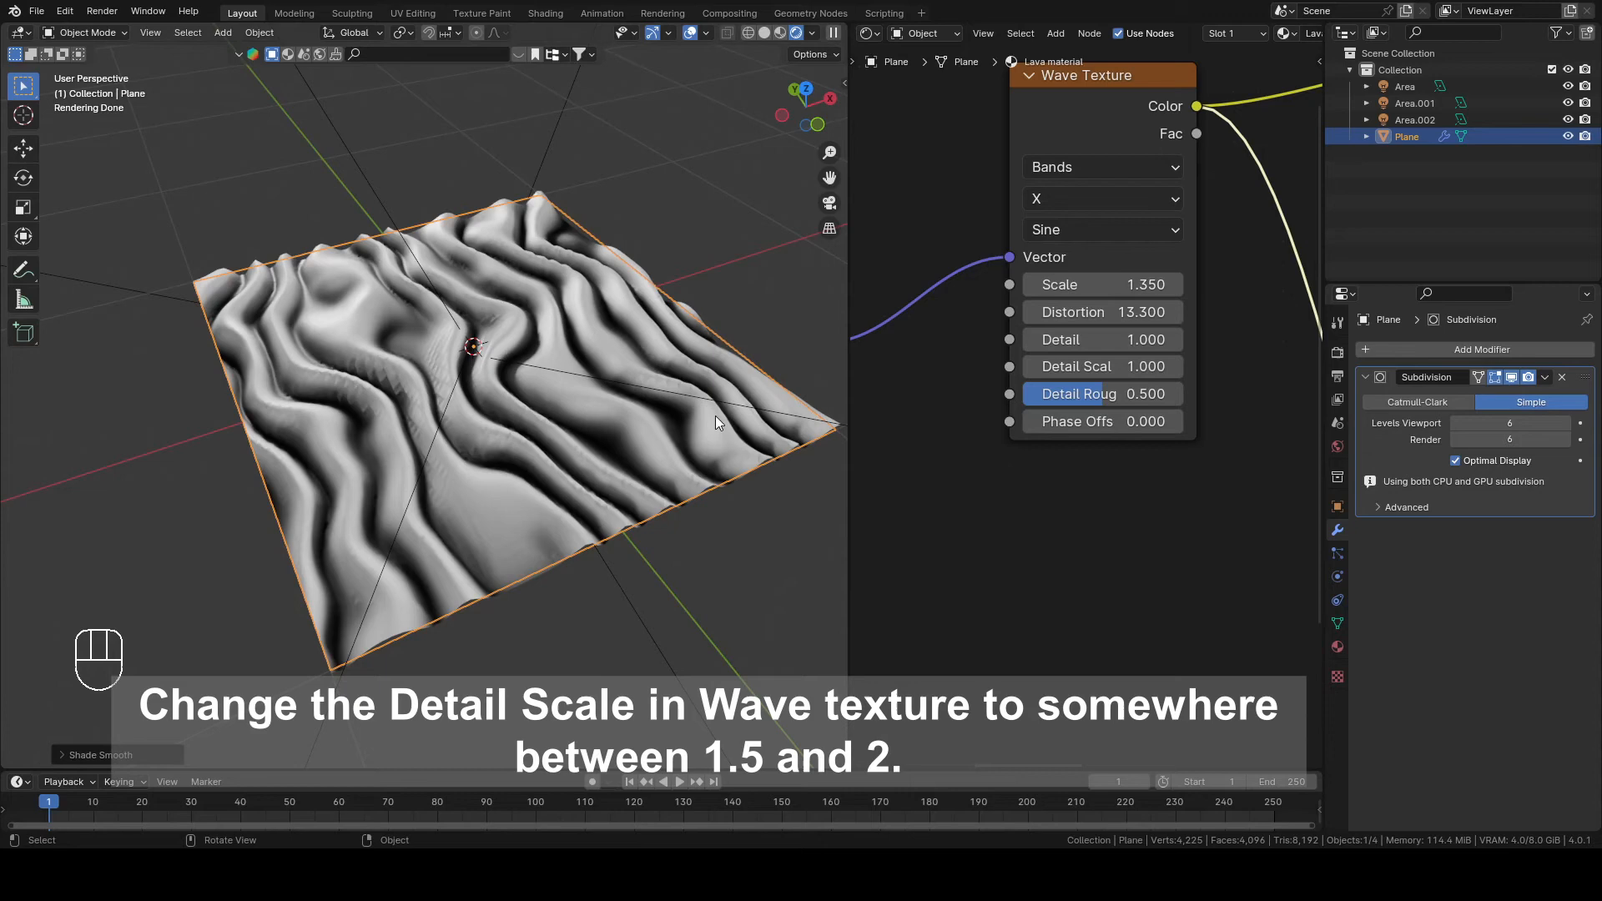
{"action": "double_click", "coordinate": [1101, 365]}
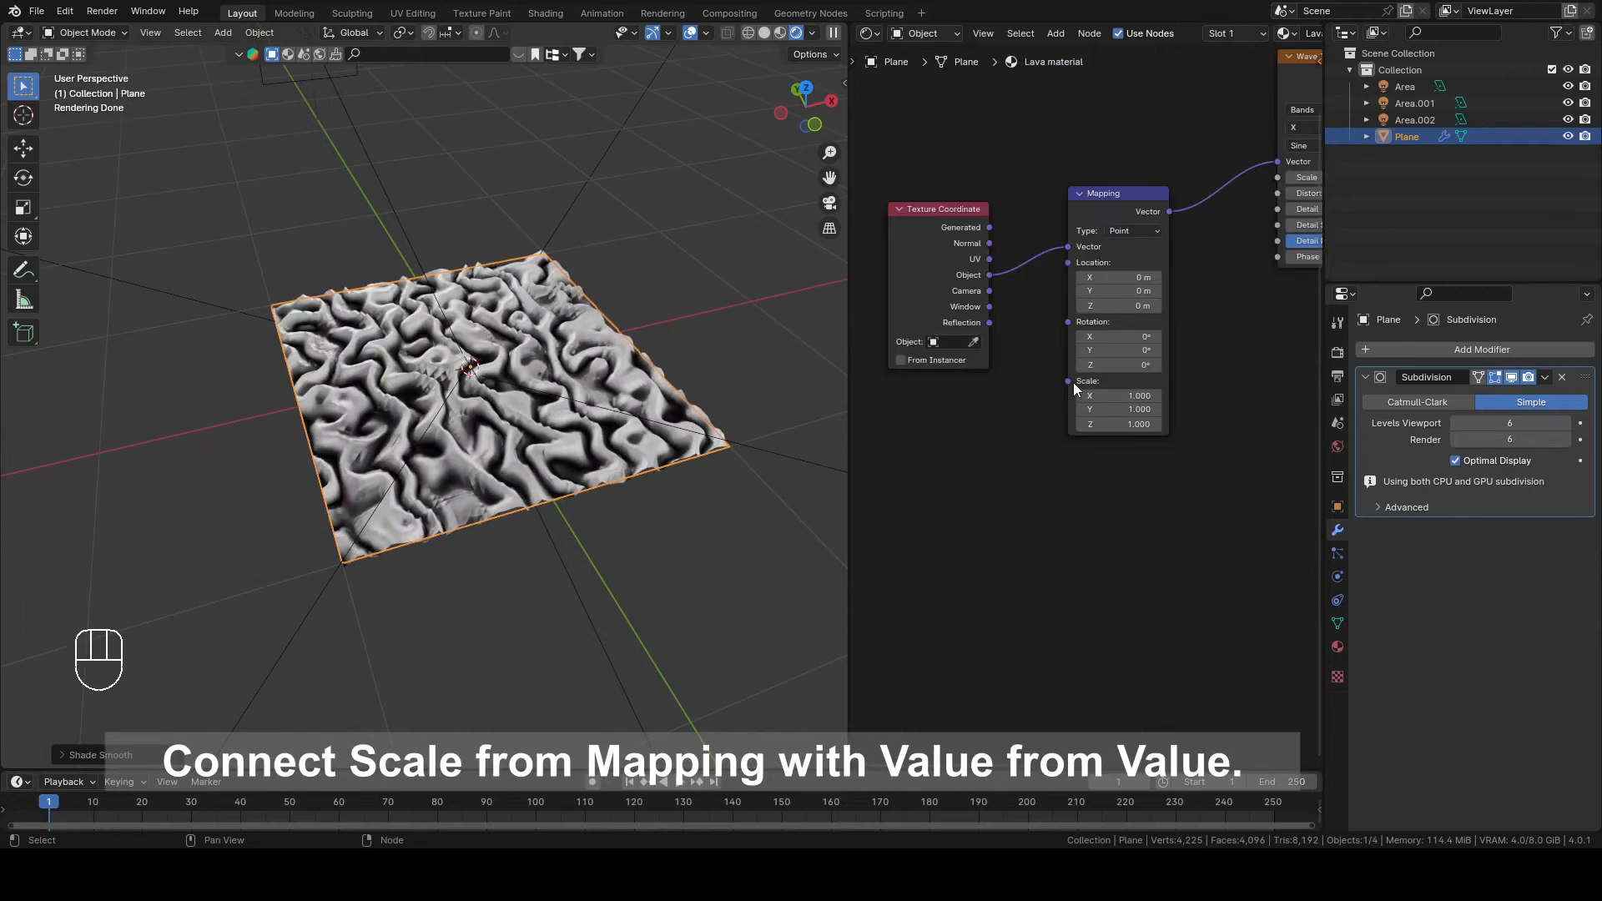
{"action": "type", "text": "wa"}
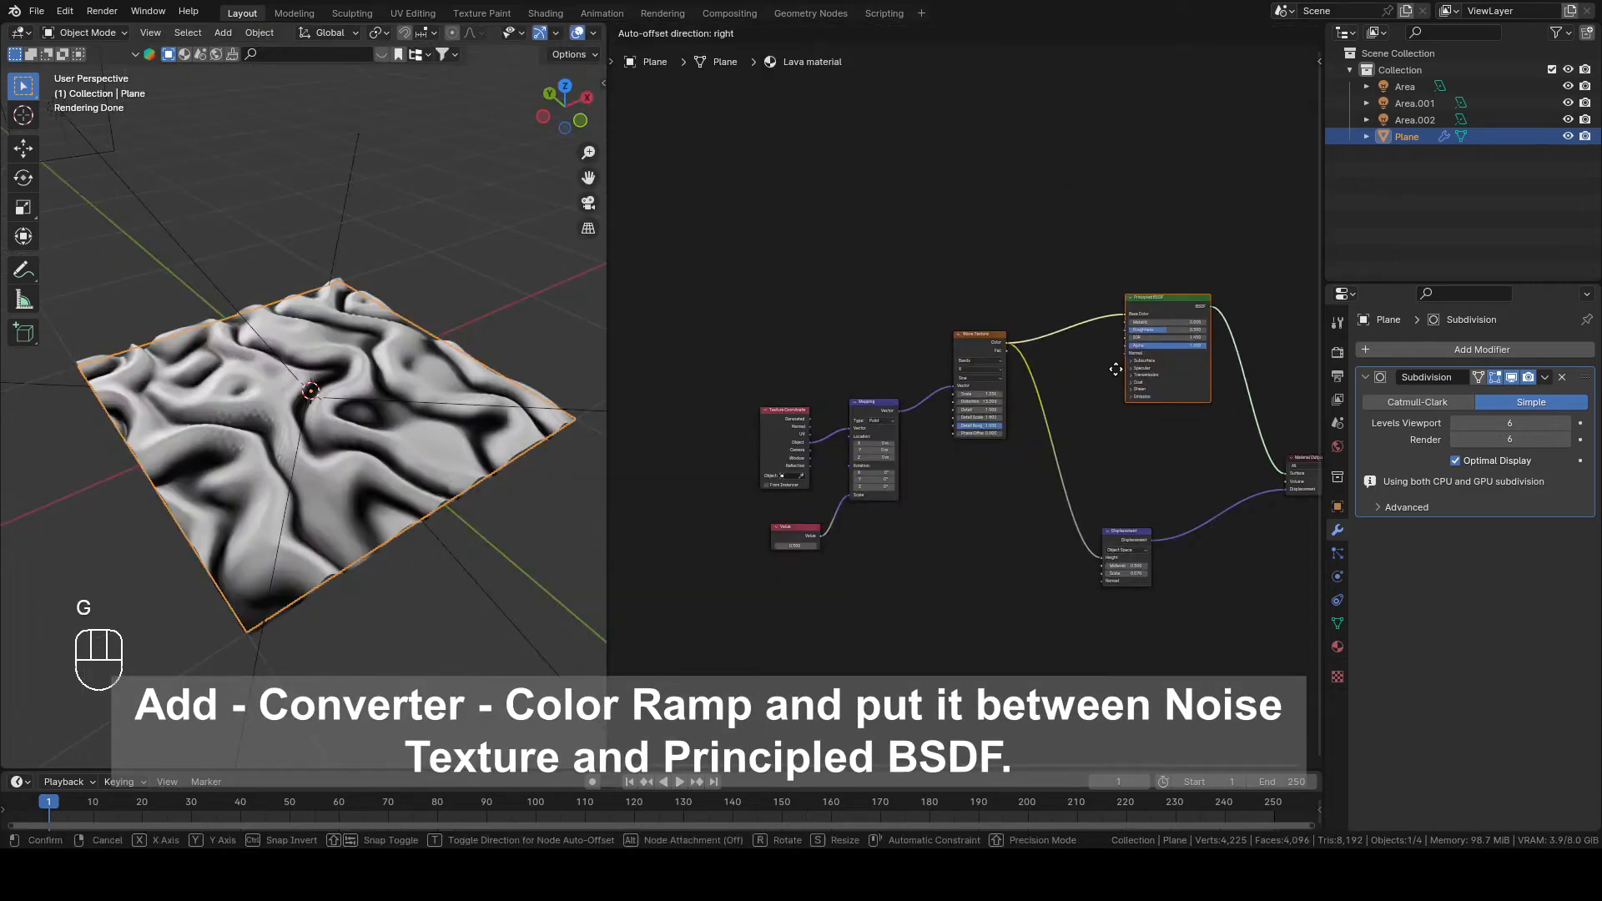
Step: Drop the new Color Ramp onto the Wave Texture–Principled BSDF link
{"action": "left_click", "coordinate": [814, 33]}
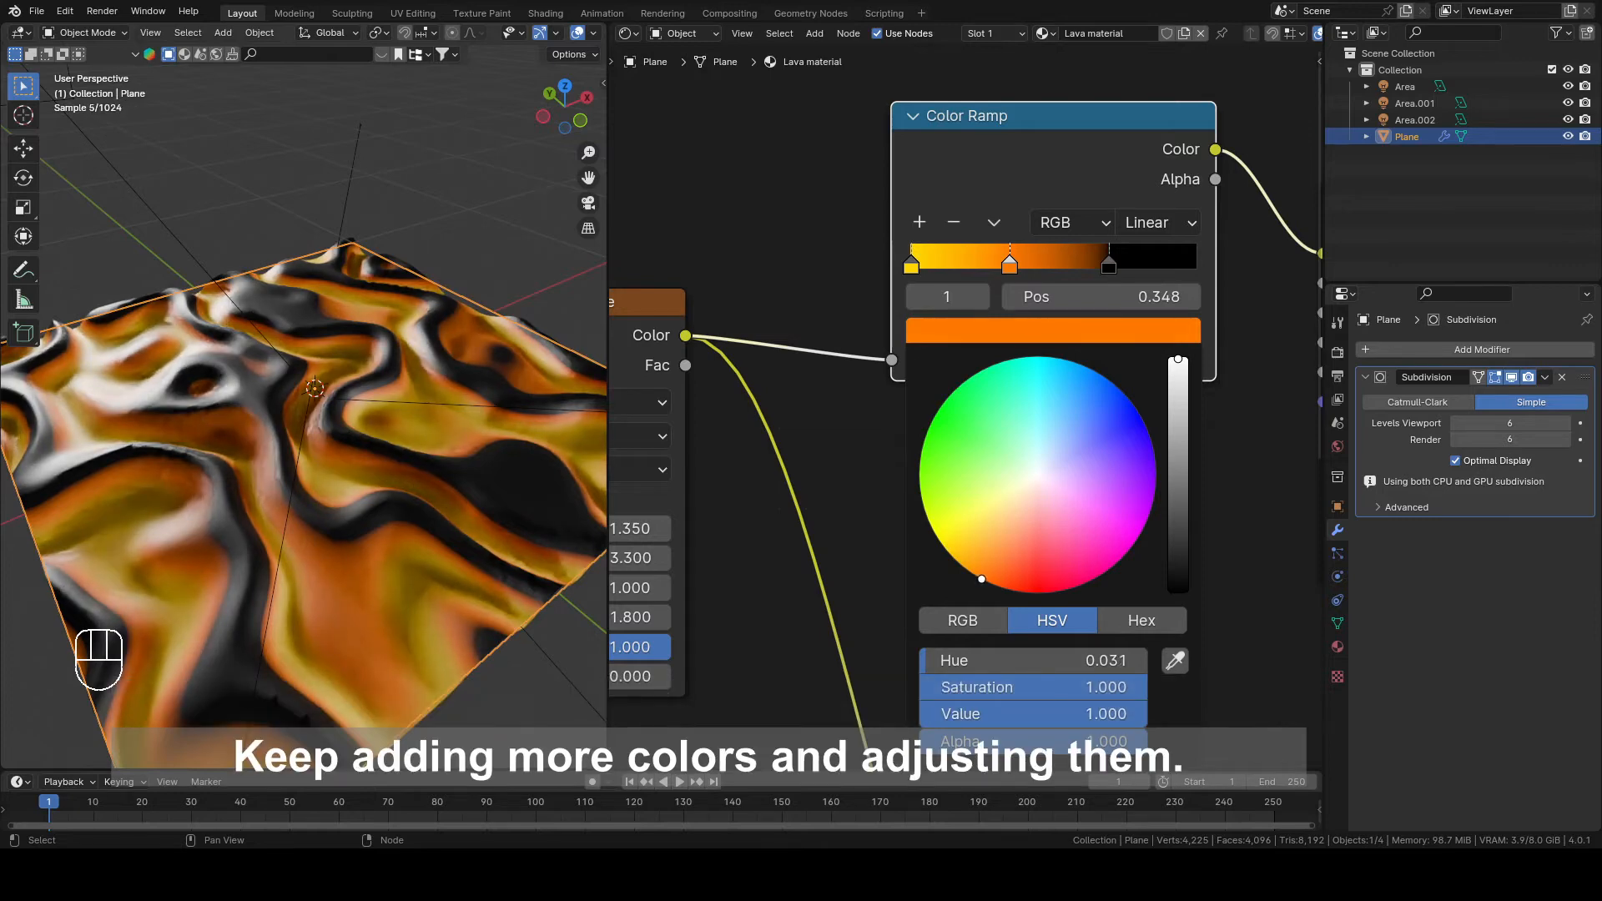
Step: Add and recolour Color Ramp stops, sliding them into a yellow-orange-red-black gradient
{"action": "left_click", "coordinate": [983, 580]}
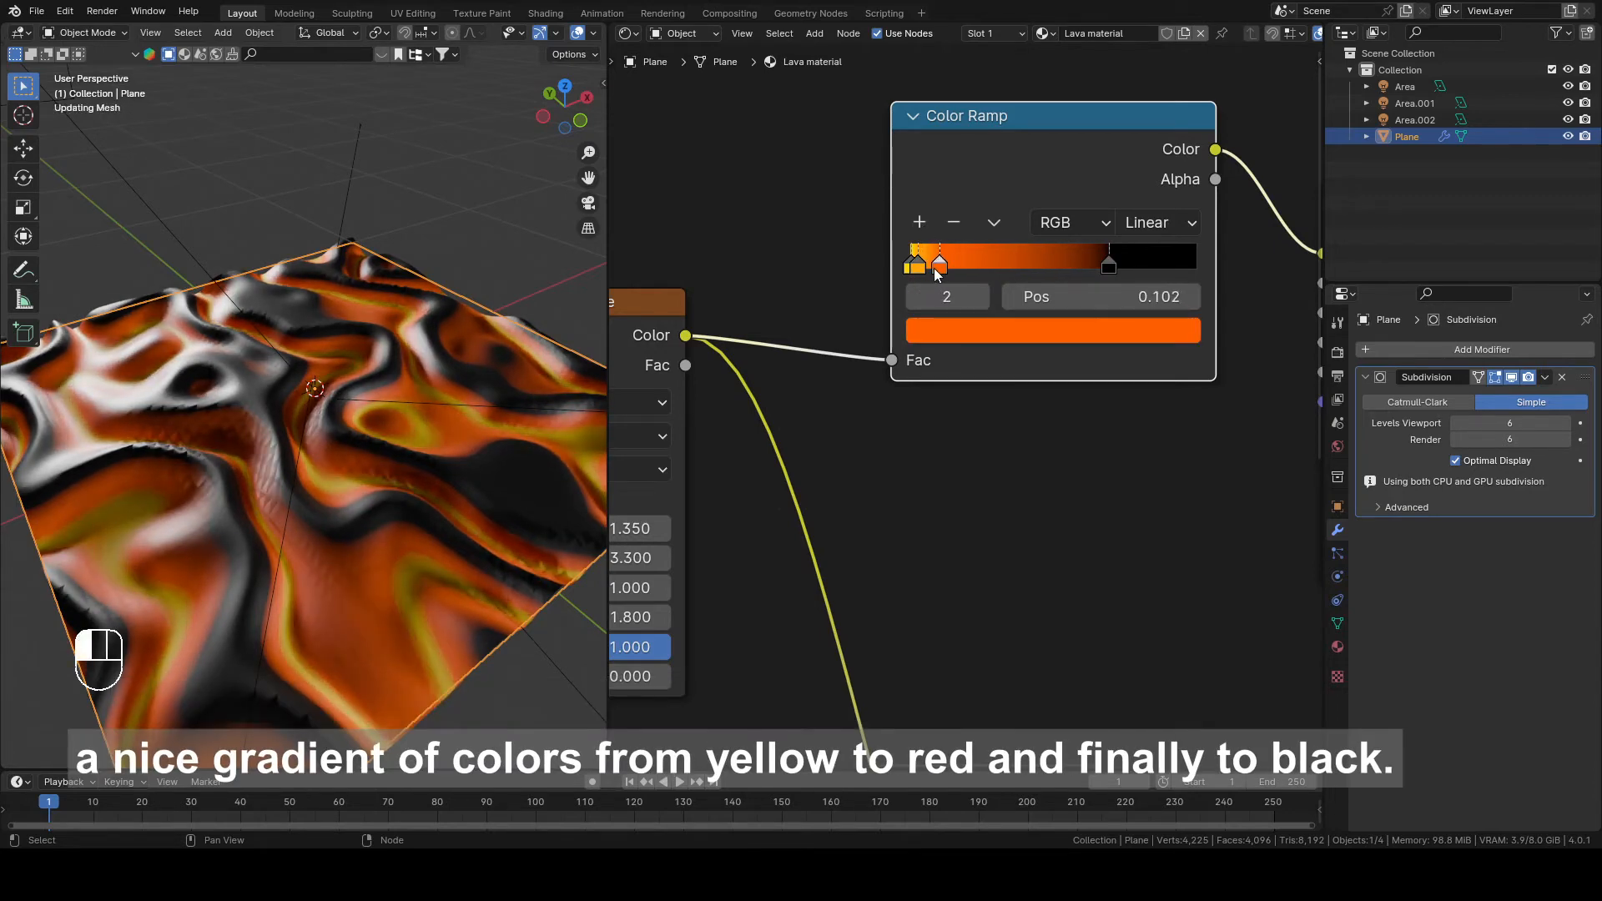
{"action": "left_click_drag", "start_coordinate": [916, 264], "coordinate": [932, 264]}
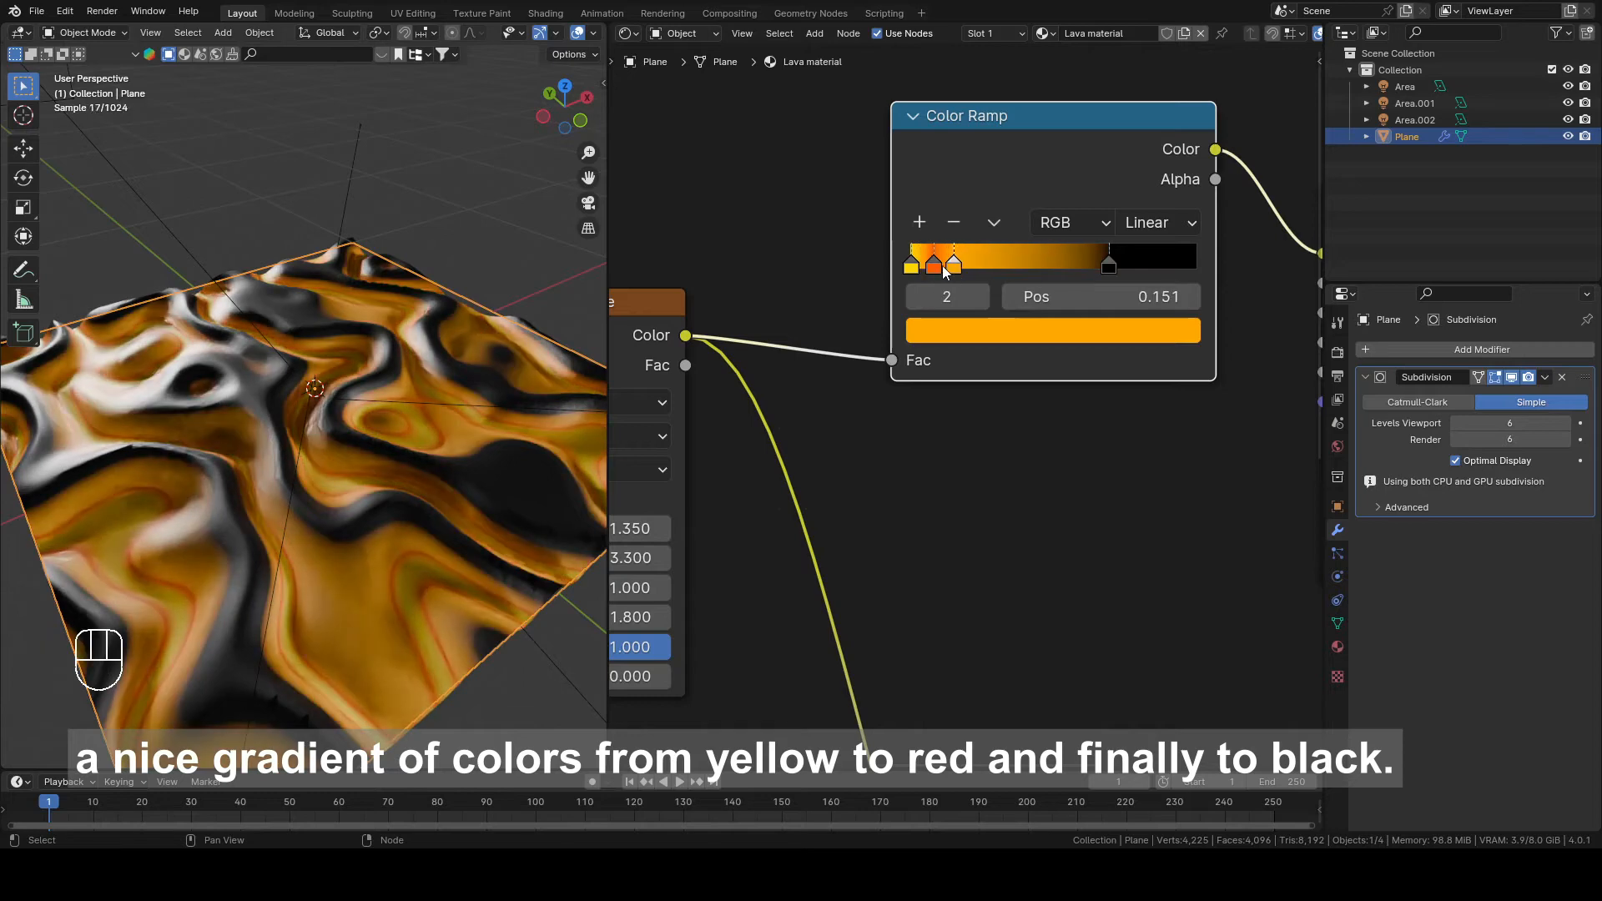
{"action": "left_click", "coordinate": [1051, 330]}
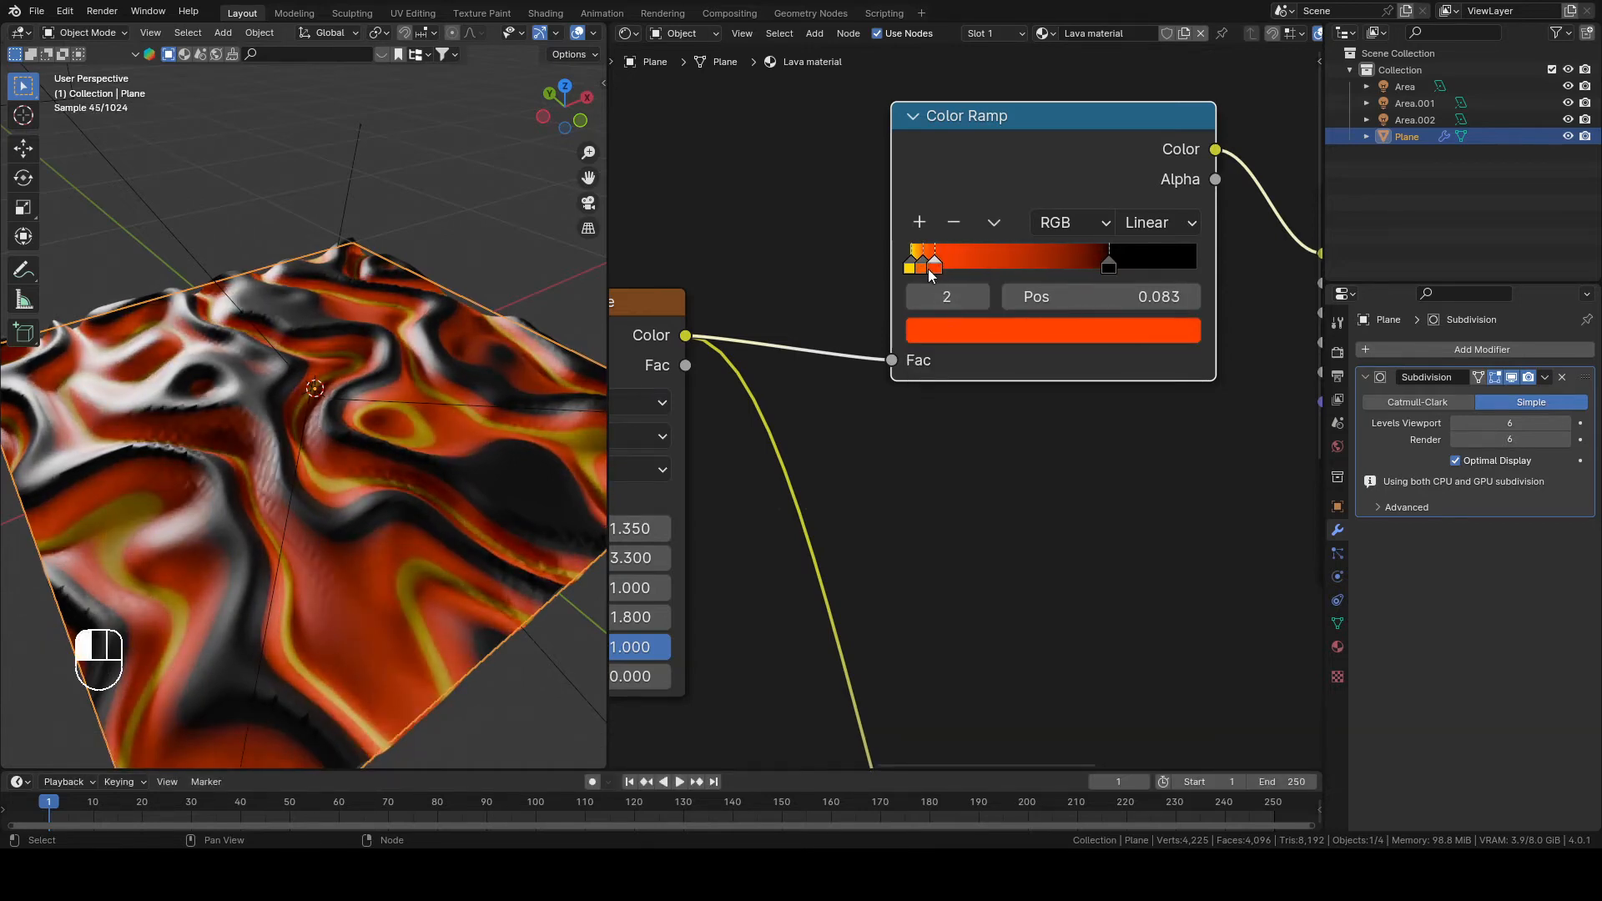
{"action": "left_click", "coordinate": [916, 222]}
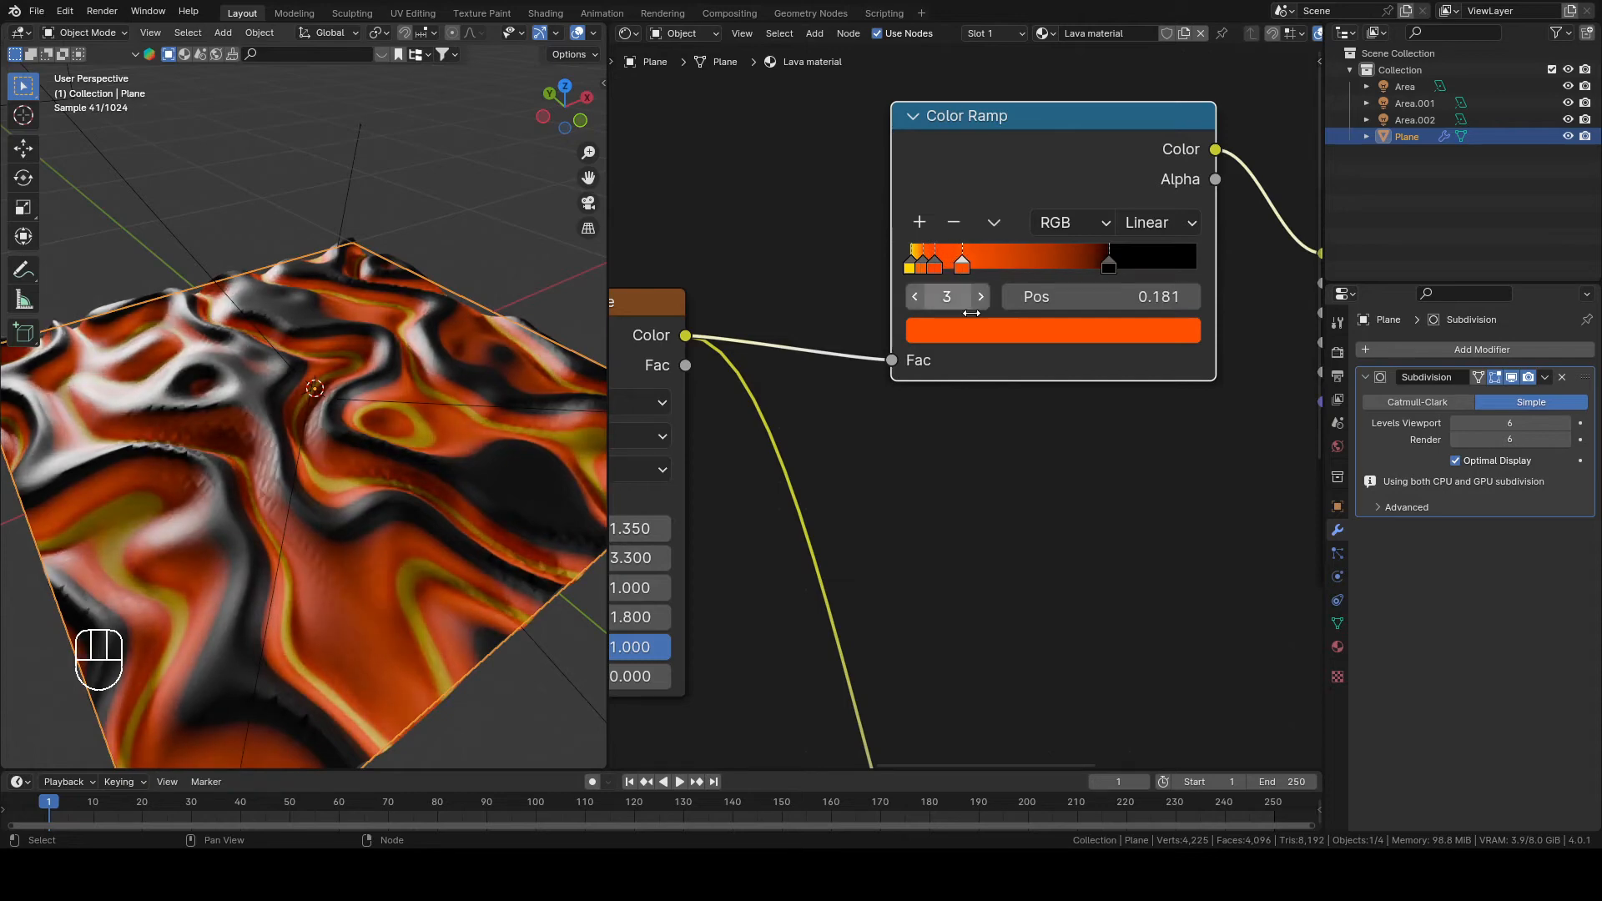
{"action": "left_click", "coordinate": [1052, 330]}
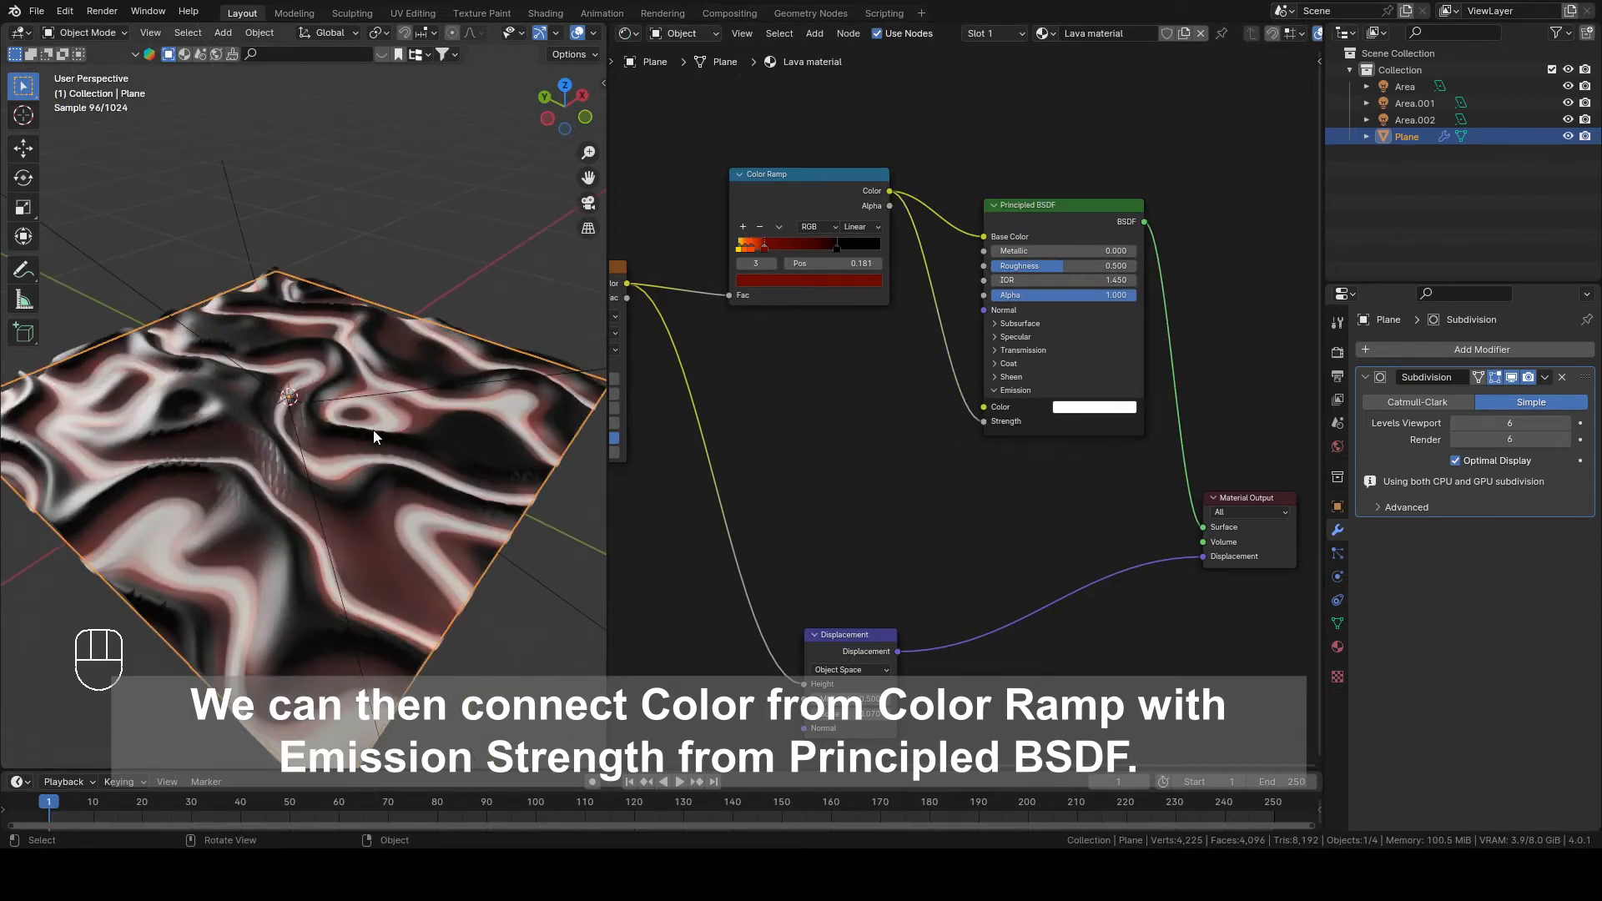
Step: Connect the Color Ramp Color output to the Principled BSDF Emission Strength input
{"action": "left_click", "coordinate": [1093, 406]}
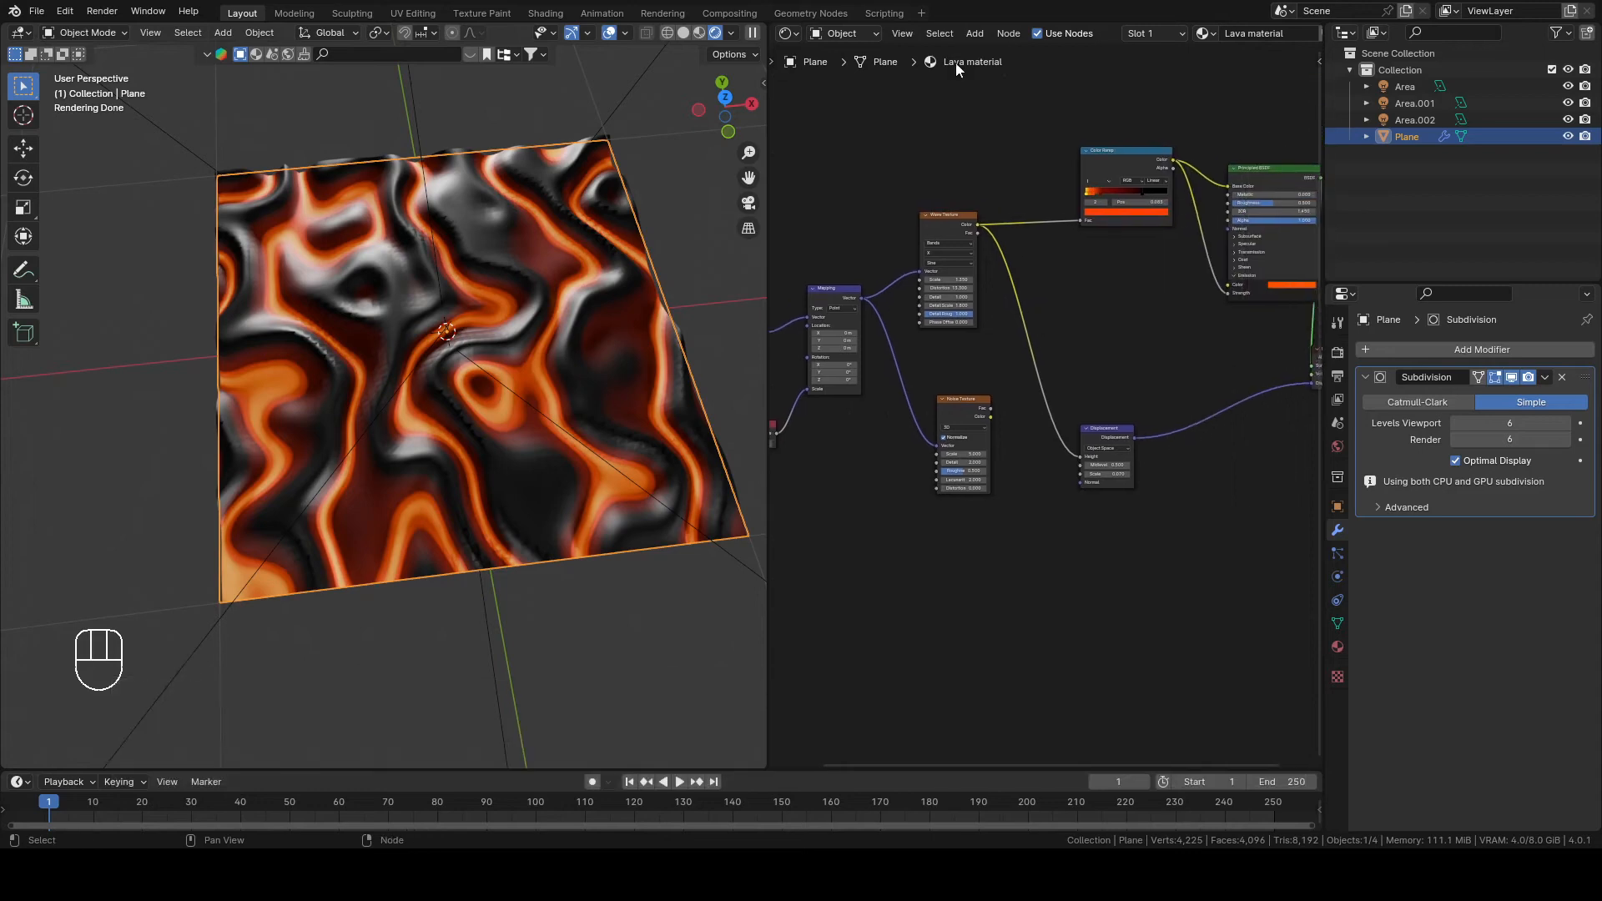
Step: Add a Mix Color node in Multiply mode combining the Wave and Noise textures
{"action": "left_click", "coordinate": [973, 33]}
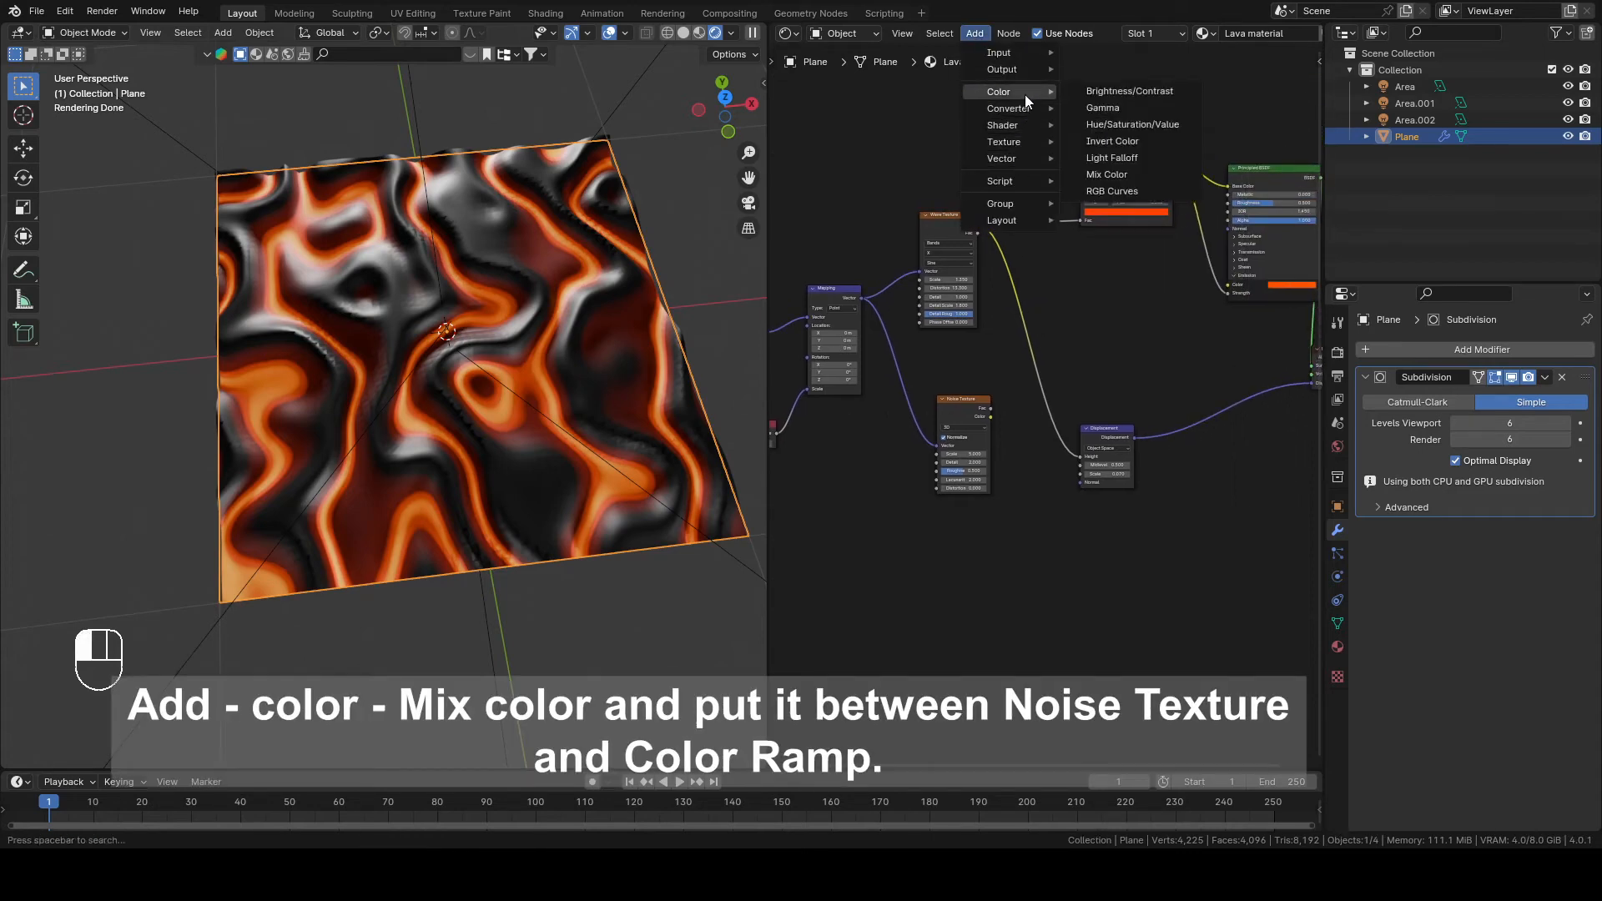
{"action": "left_click", "coordinate": [1107, 173]}
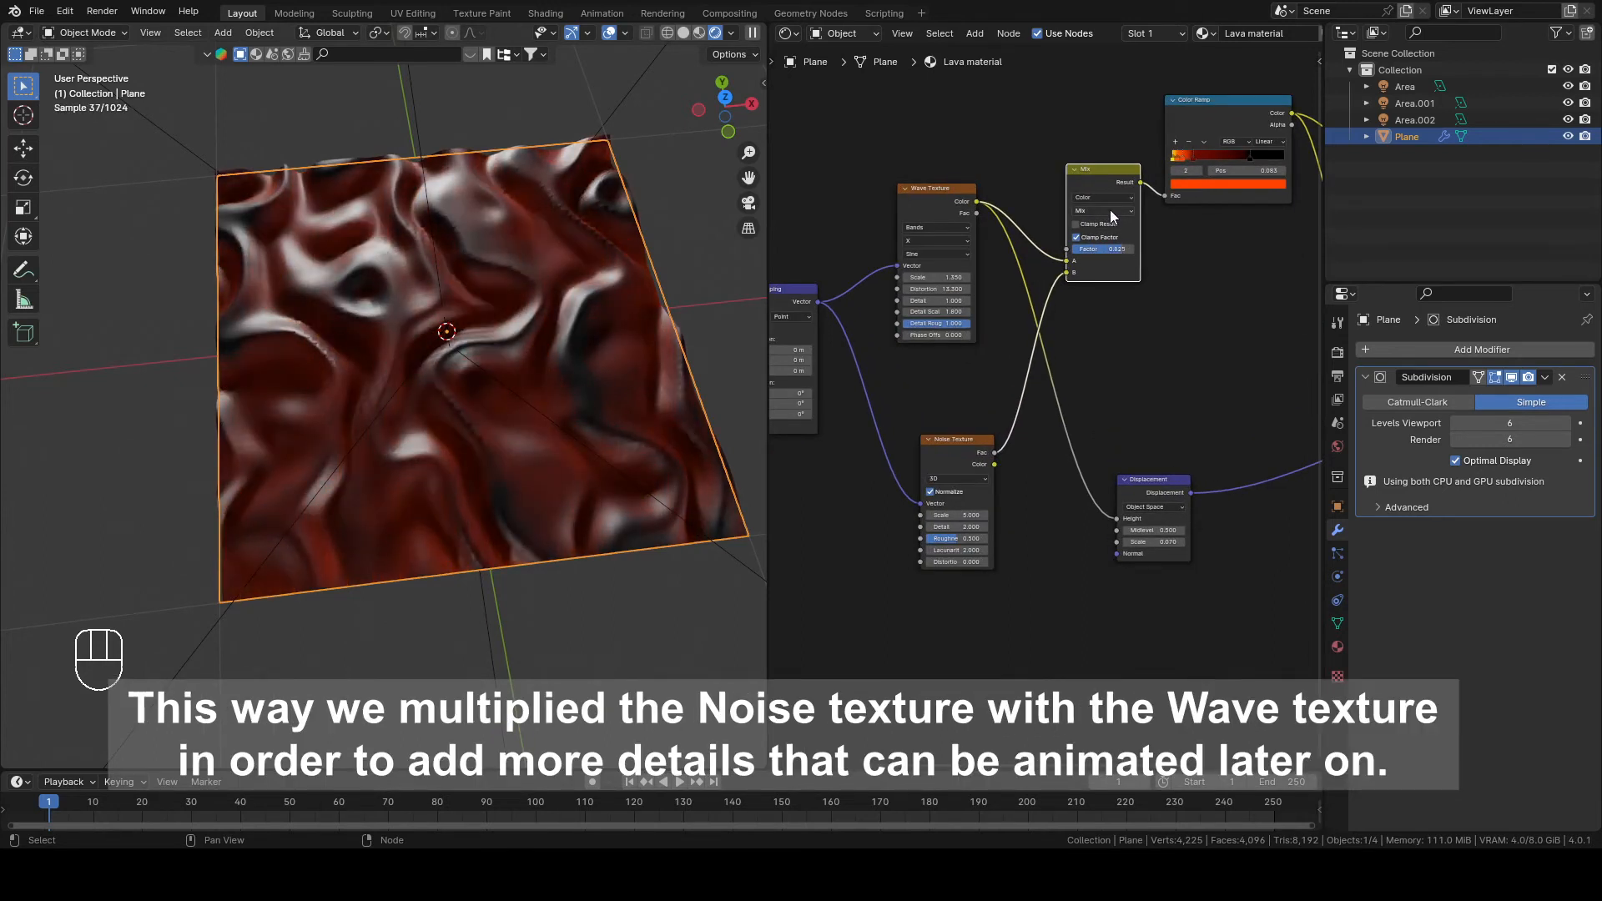
{"action": "left_click", "coordinate": [1102, 210]}
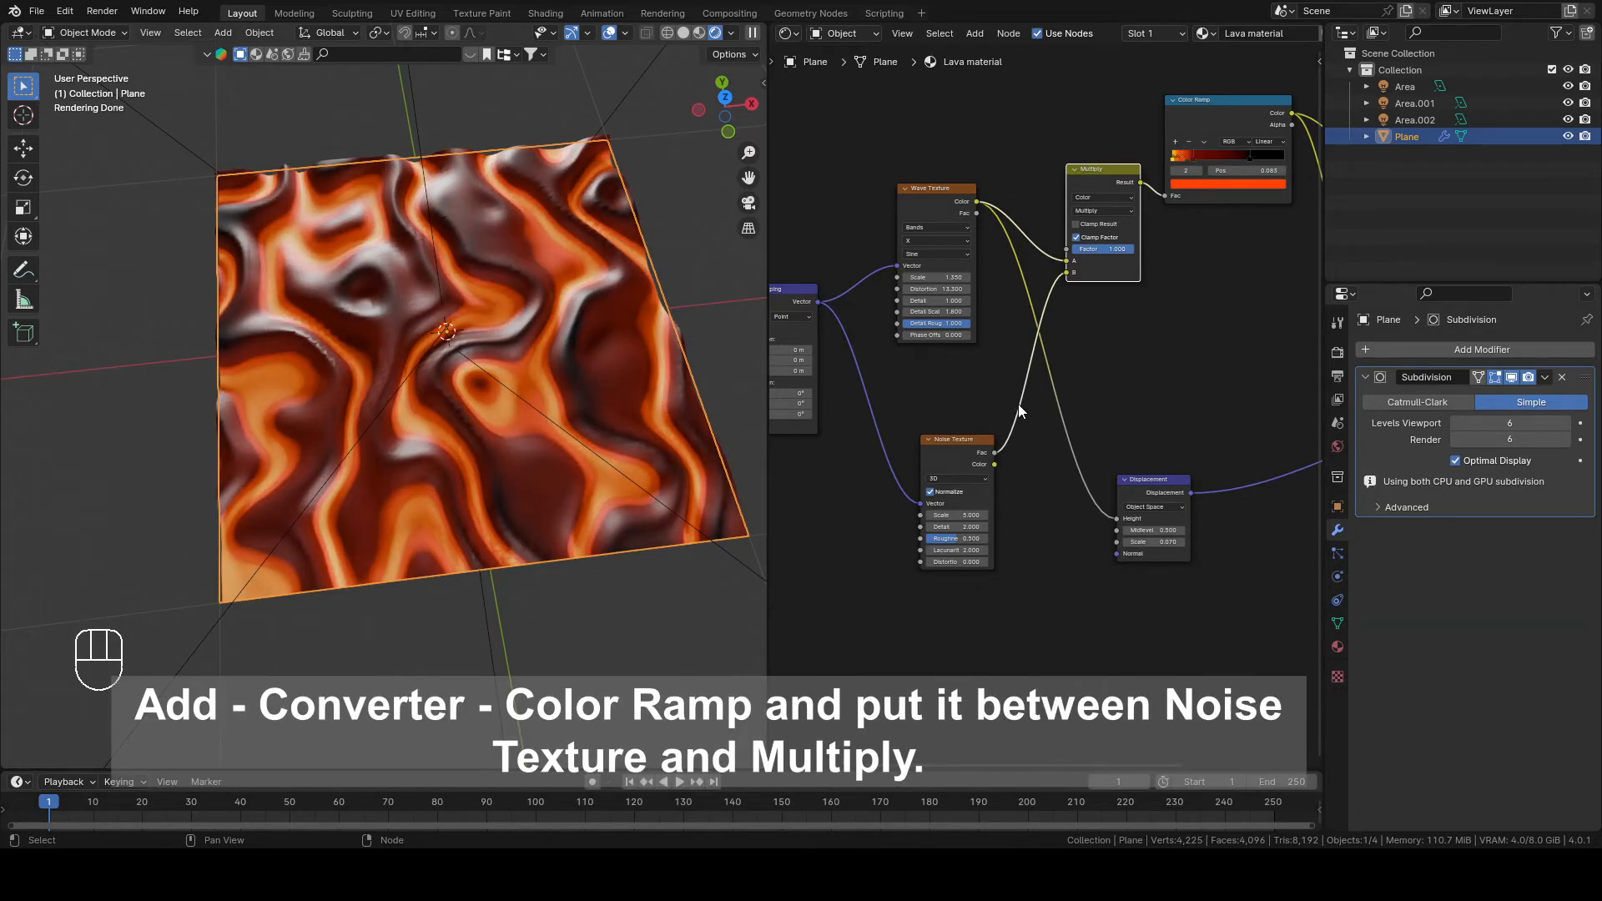
Step: Add a Color Ramp after the Noise Texture and switch the noise to 4D
{"action": "left_click", "coordinate": [973, 33]}
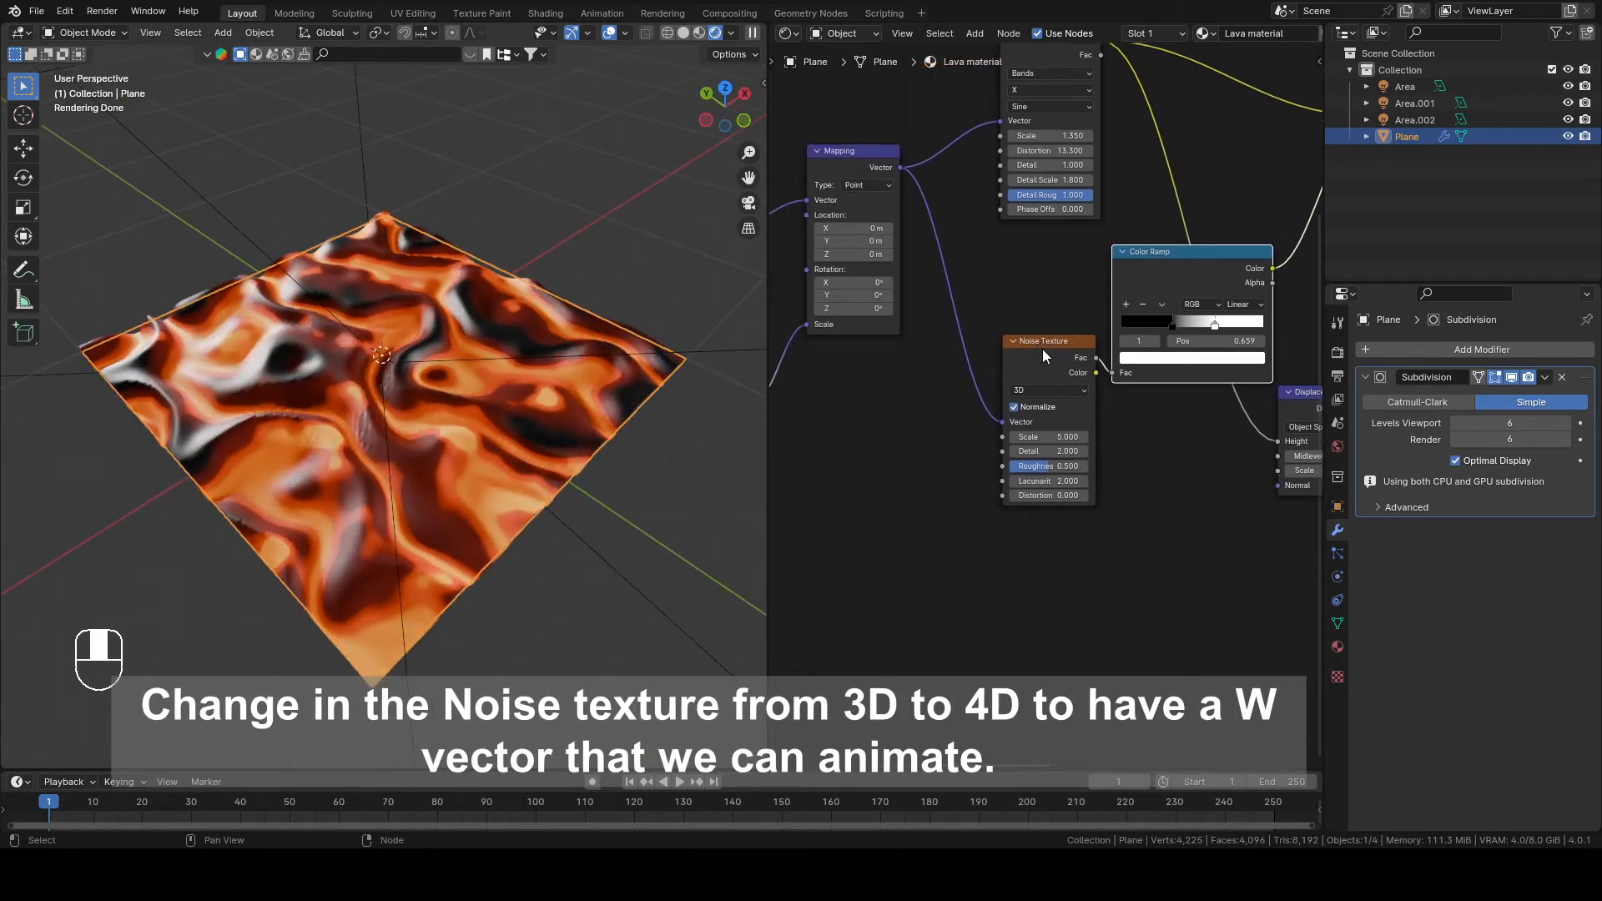
{"action": "left_click", "coordinate": [1047, 389]}
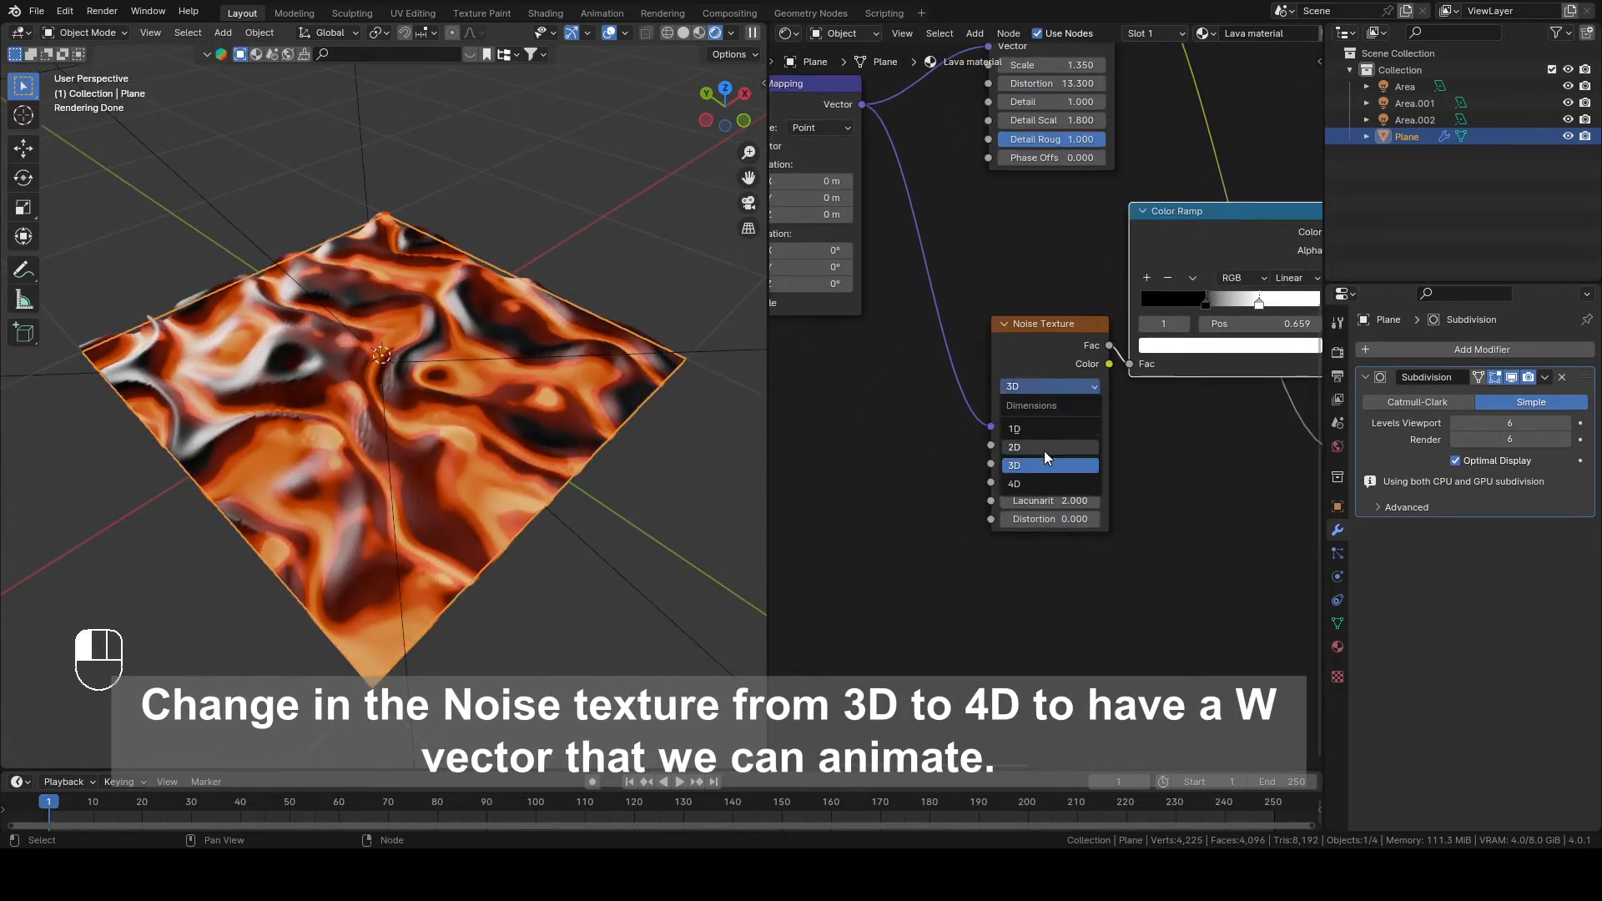
{"action": "left_click", "coordinate": [1014, 483]}
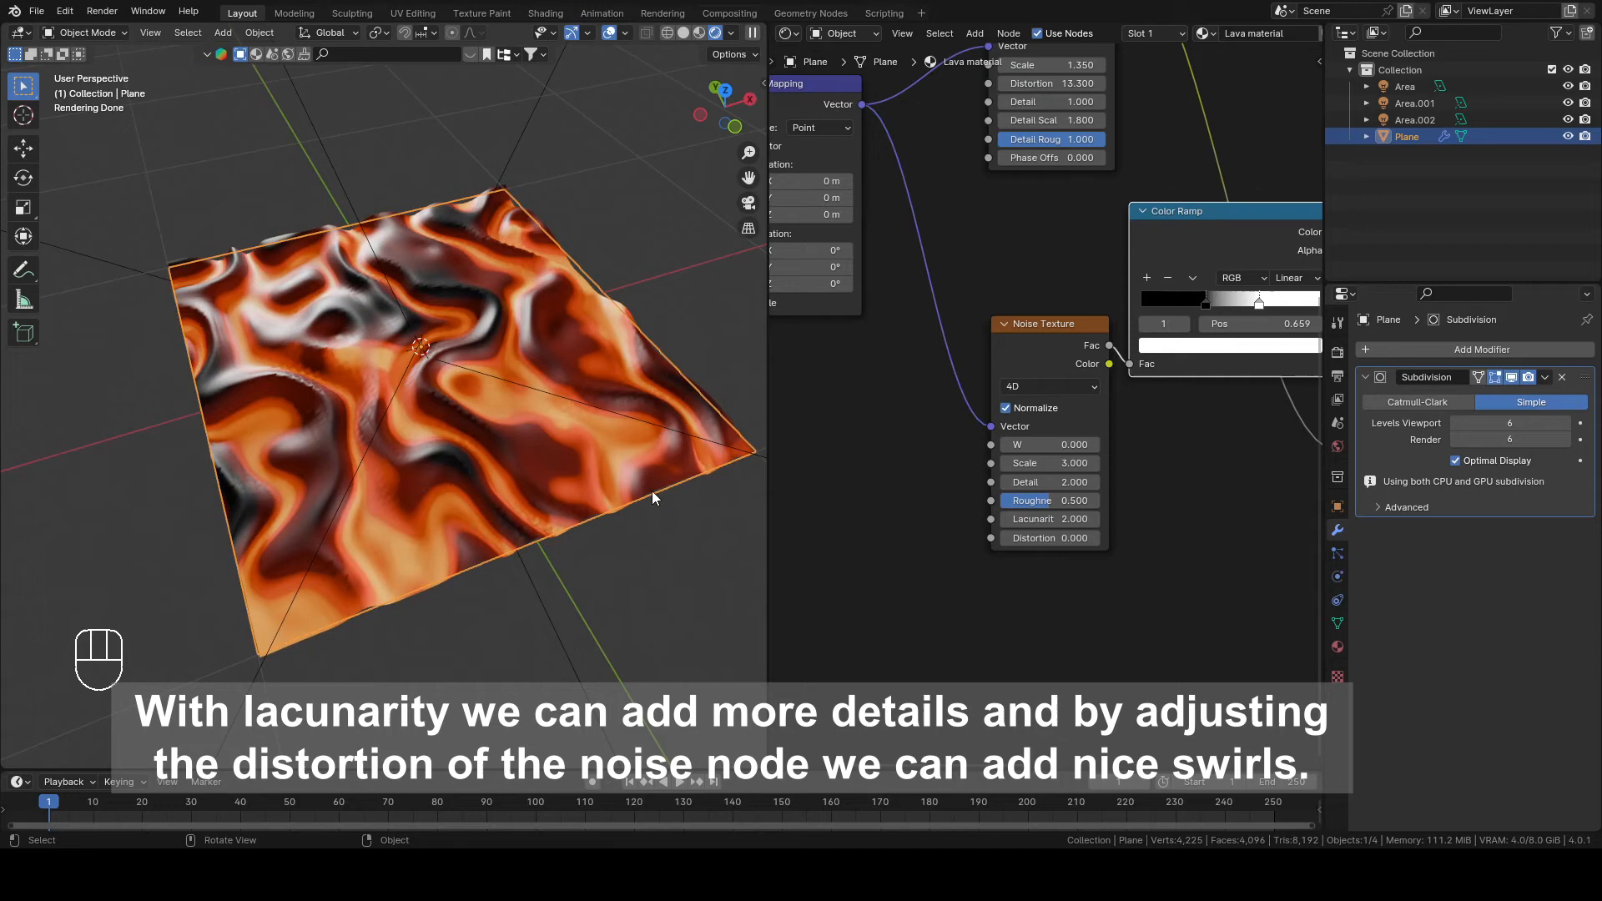
{"action": "mouse_move", "coordinate": [701, 491]}
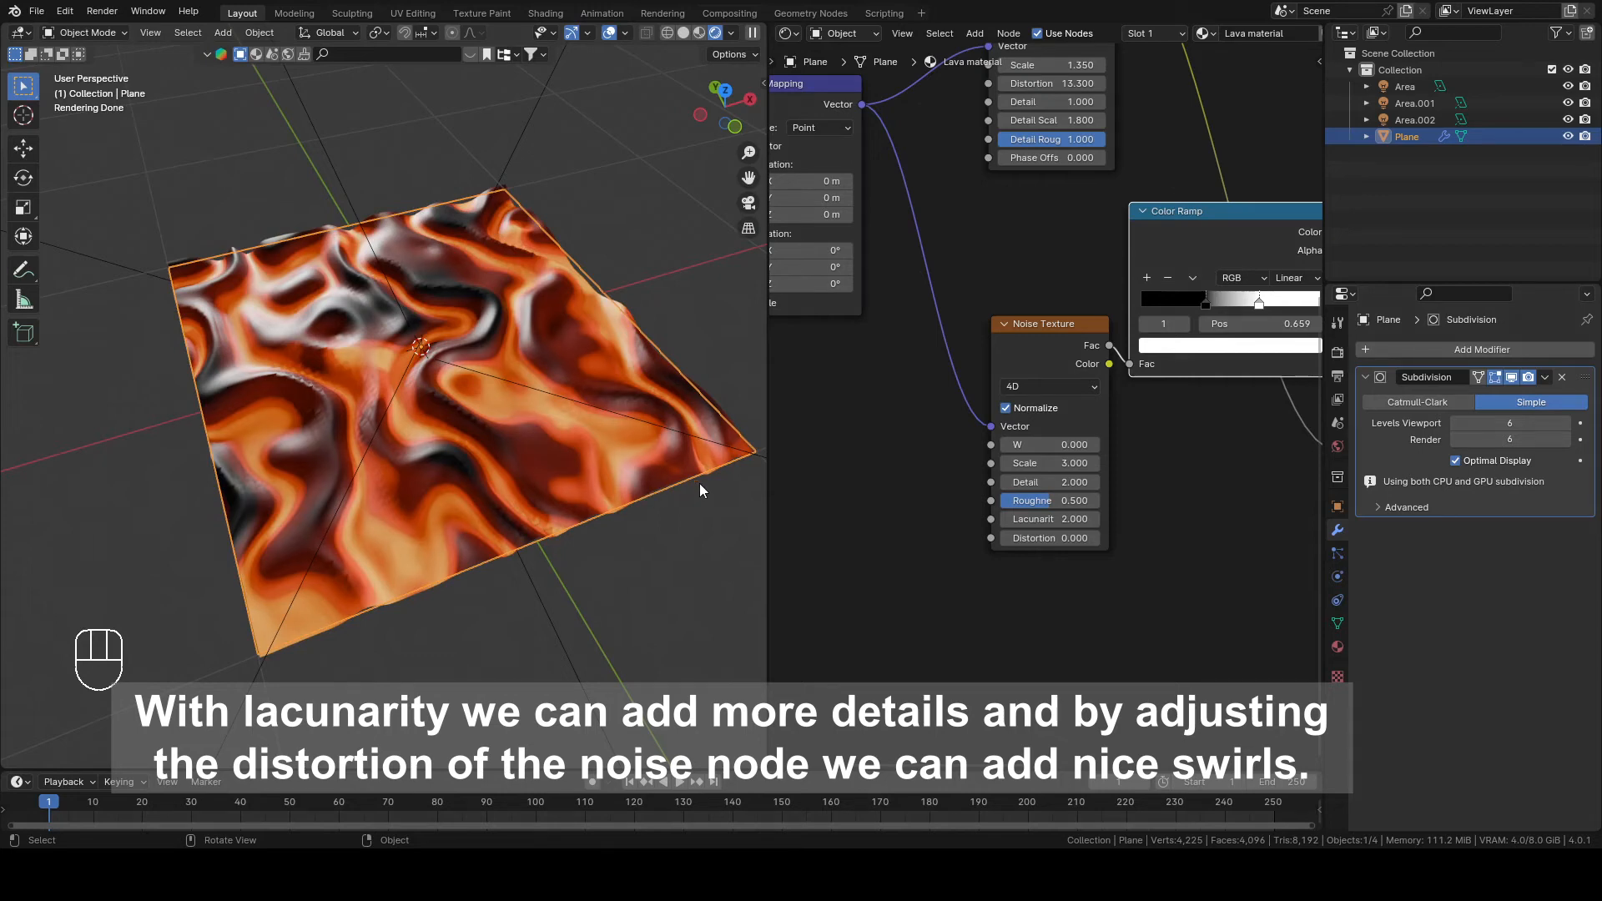
{"action": "left_click", "coordinate": [1047, 518]}
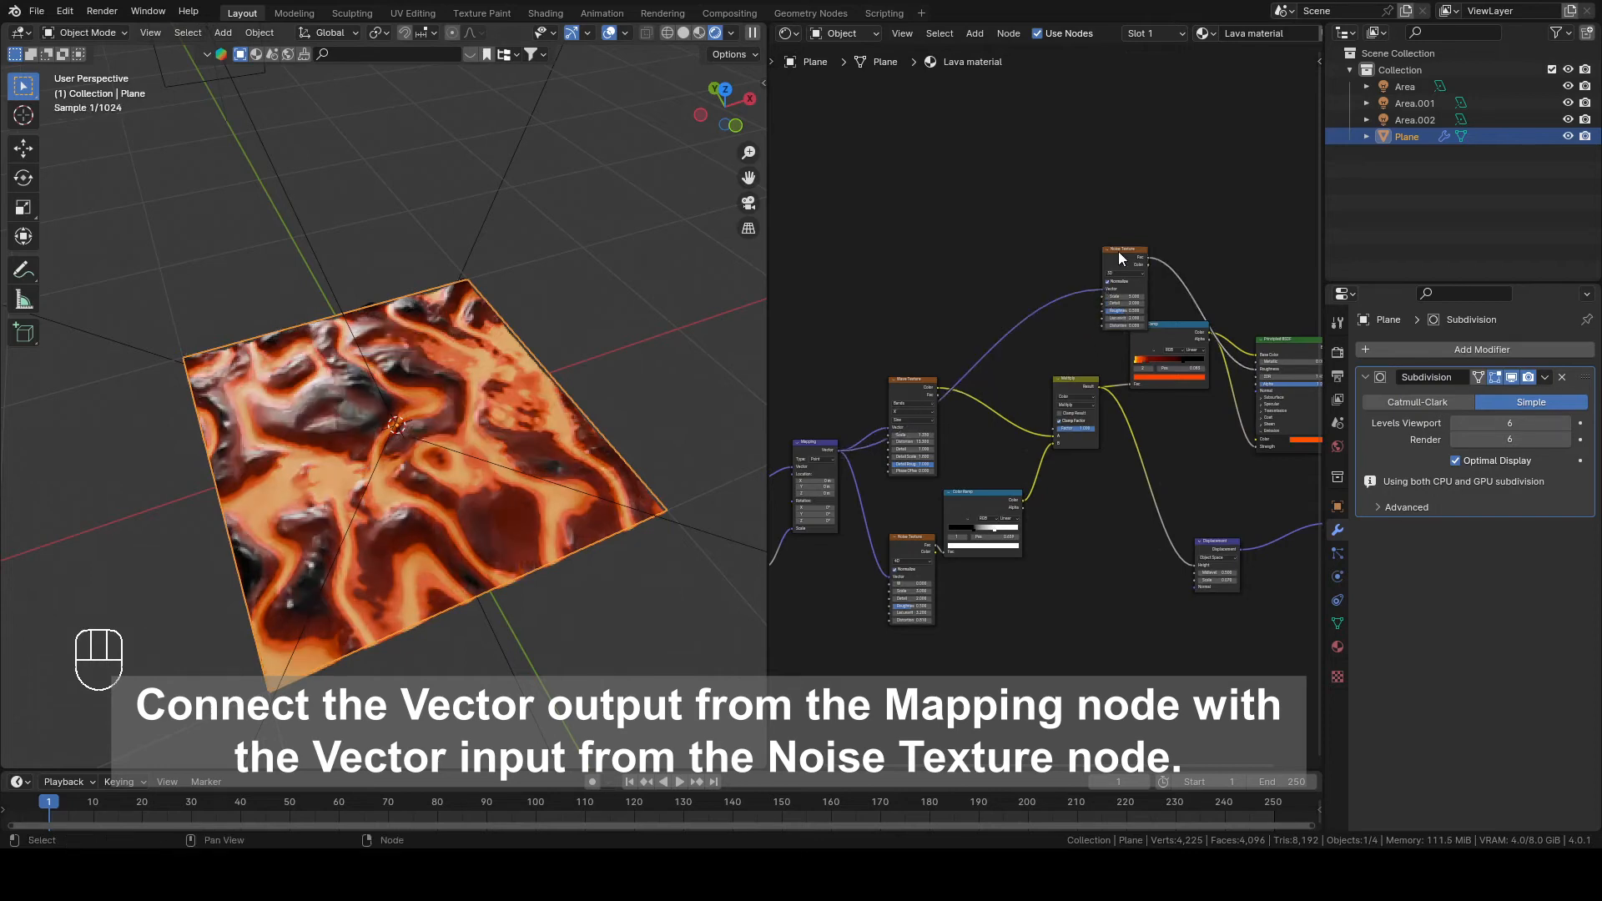
Step: Move nodes aside and add a second Color Ramp from the Converter menu
{"action": "key", "text": "g"}
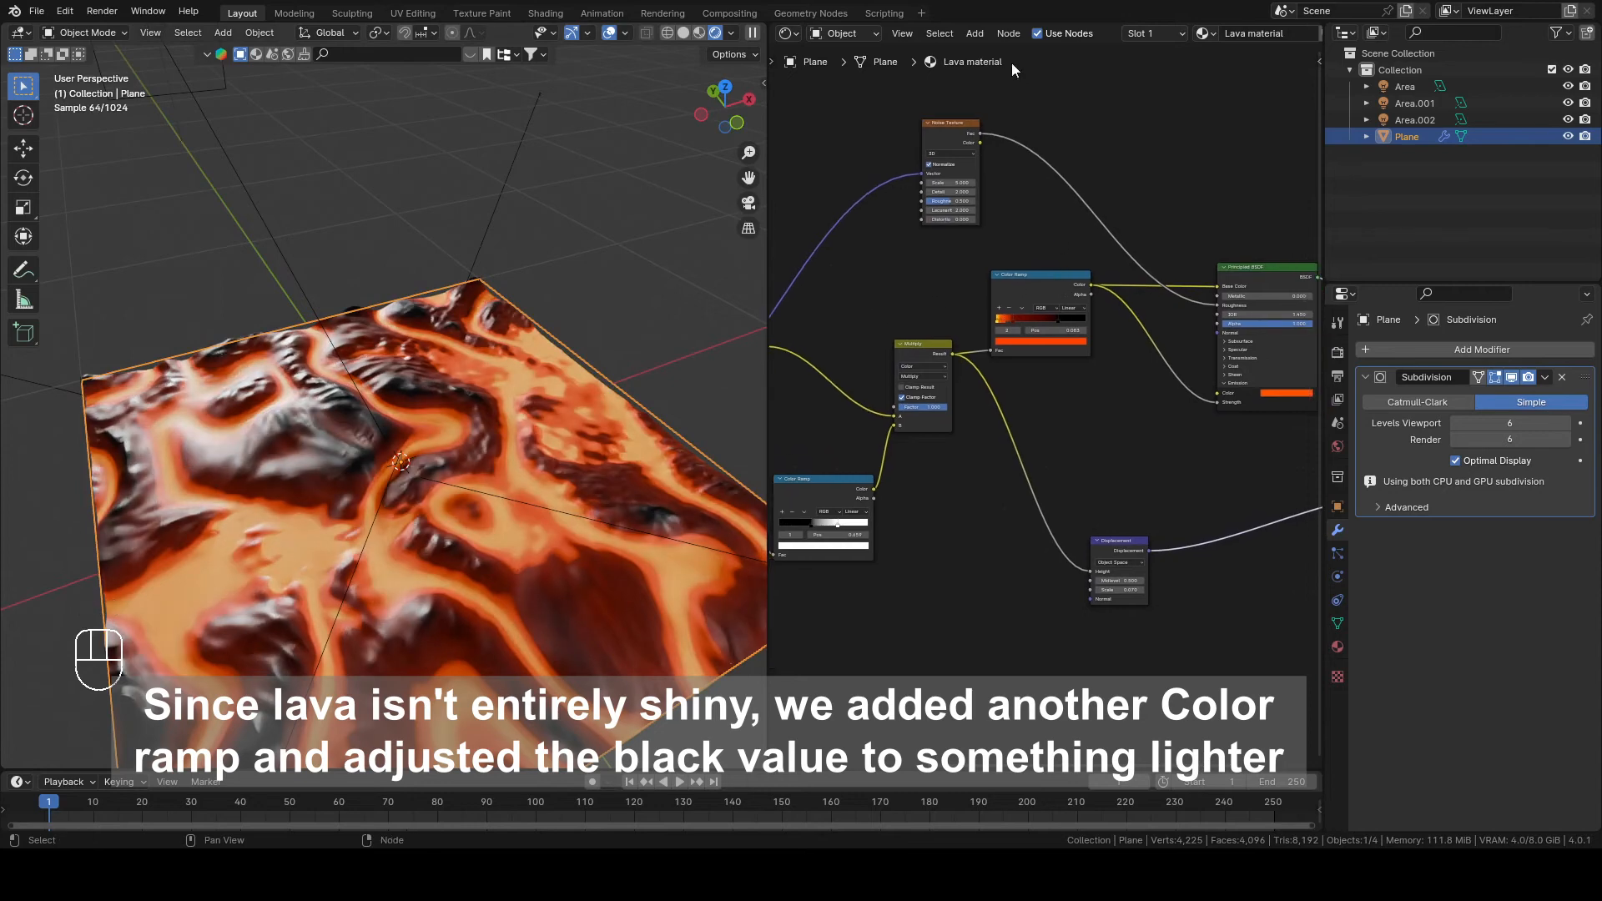
{"action": "left_click", "coordinate": [974, 33]}
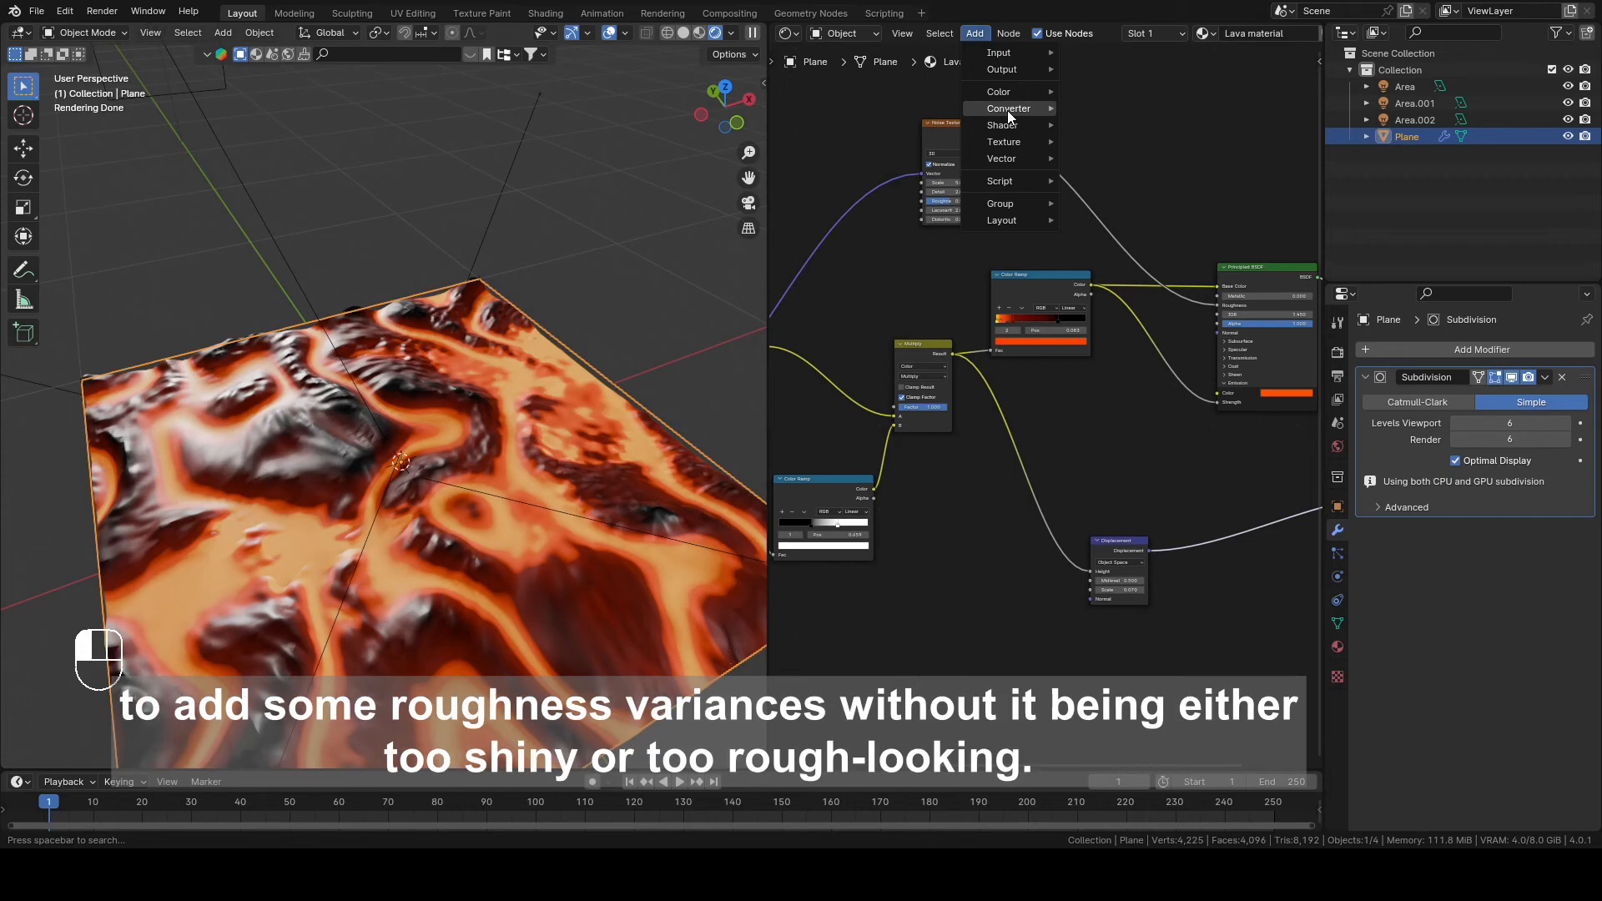
{"action": "left_click", "coordinate": [1007, 109]}
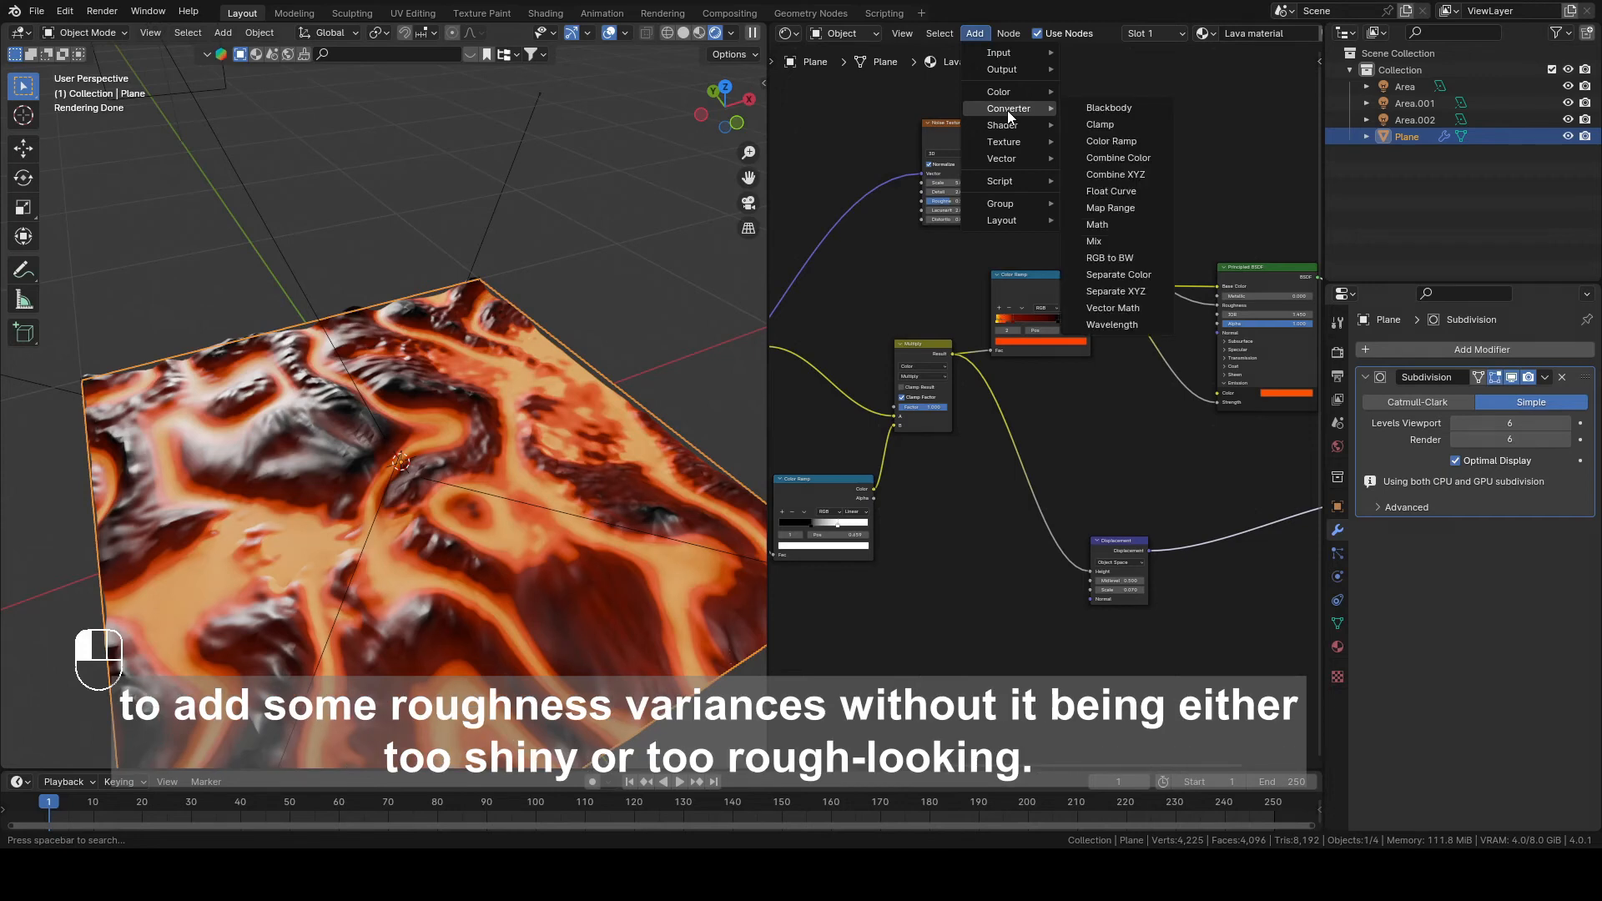
{"action": "left_click", "coordinate": [1111, 141]}
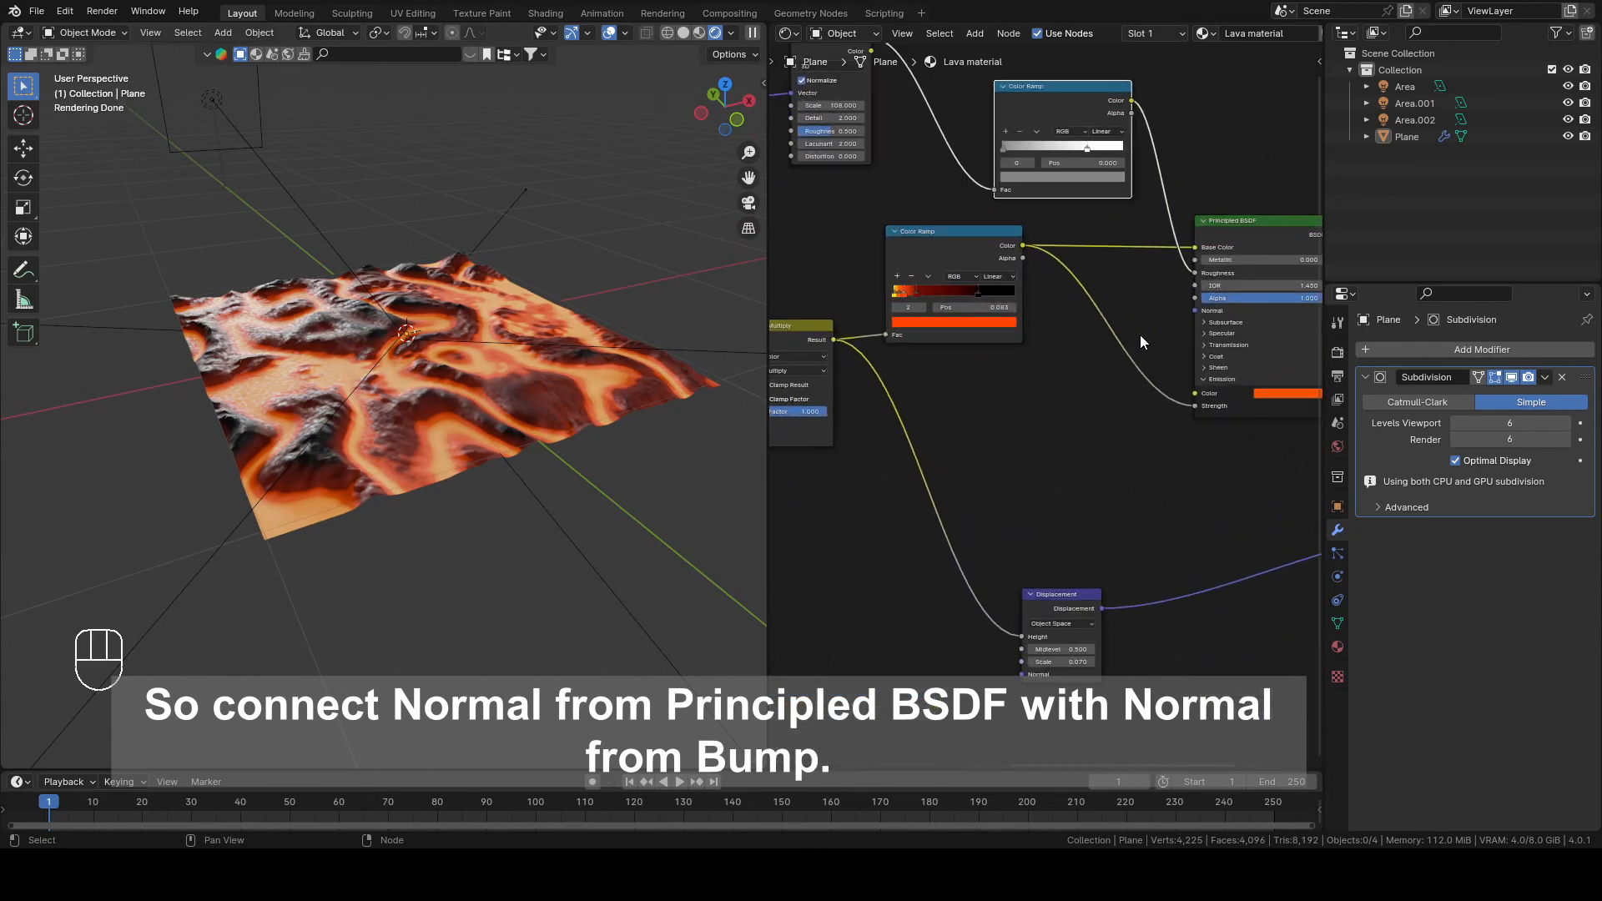
Step: Insert a Bump node into the Principled BSDF Normal input via search
{"action": "type", "text": "b"}
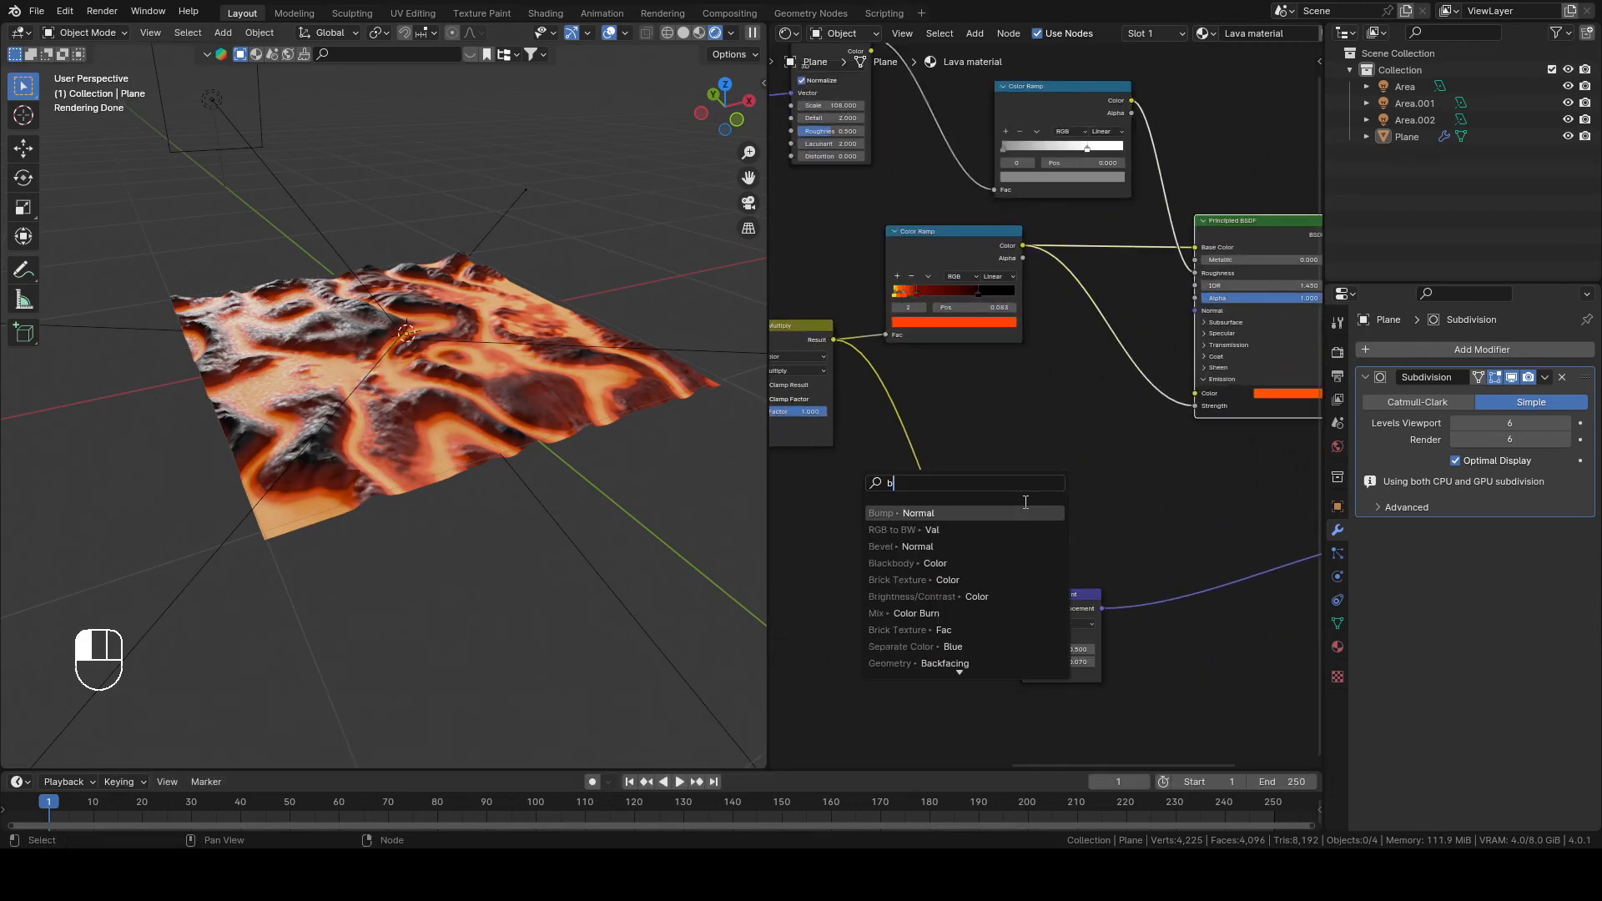
{"action": "left_click", "coordinate": [899, 513]}
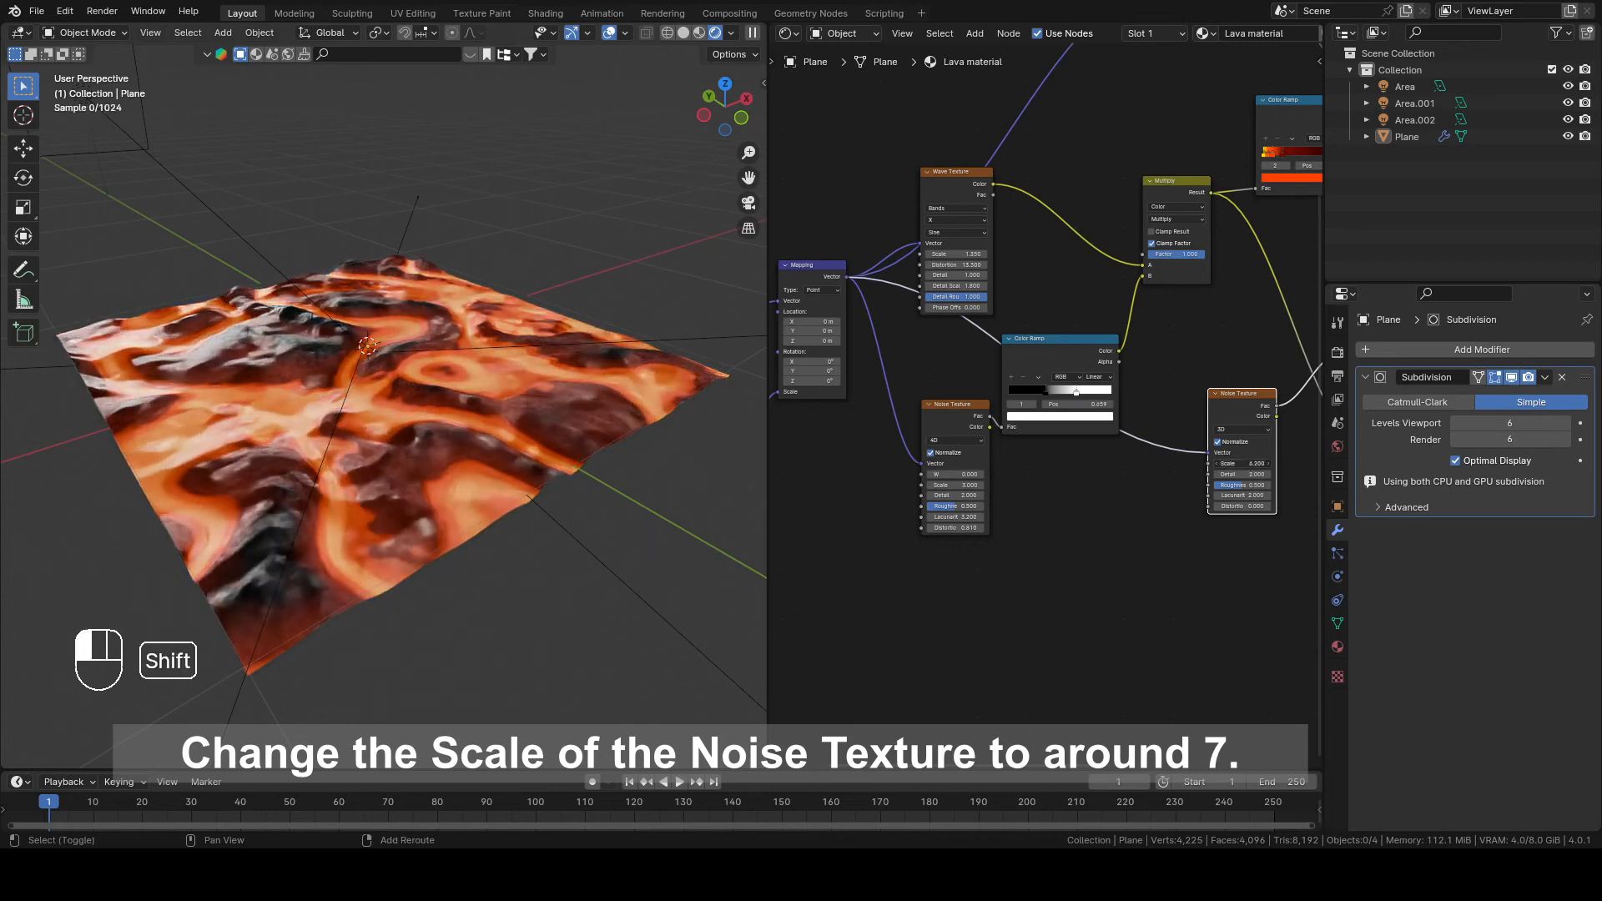
{"action": "left_click", "coordinate": [1239, 464]}
{"action": "type", "text": "#"}
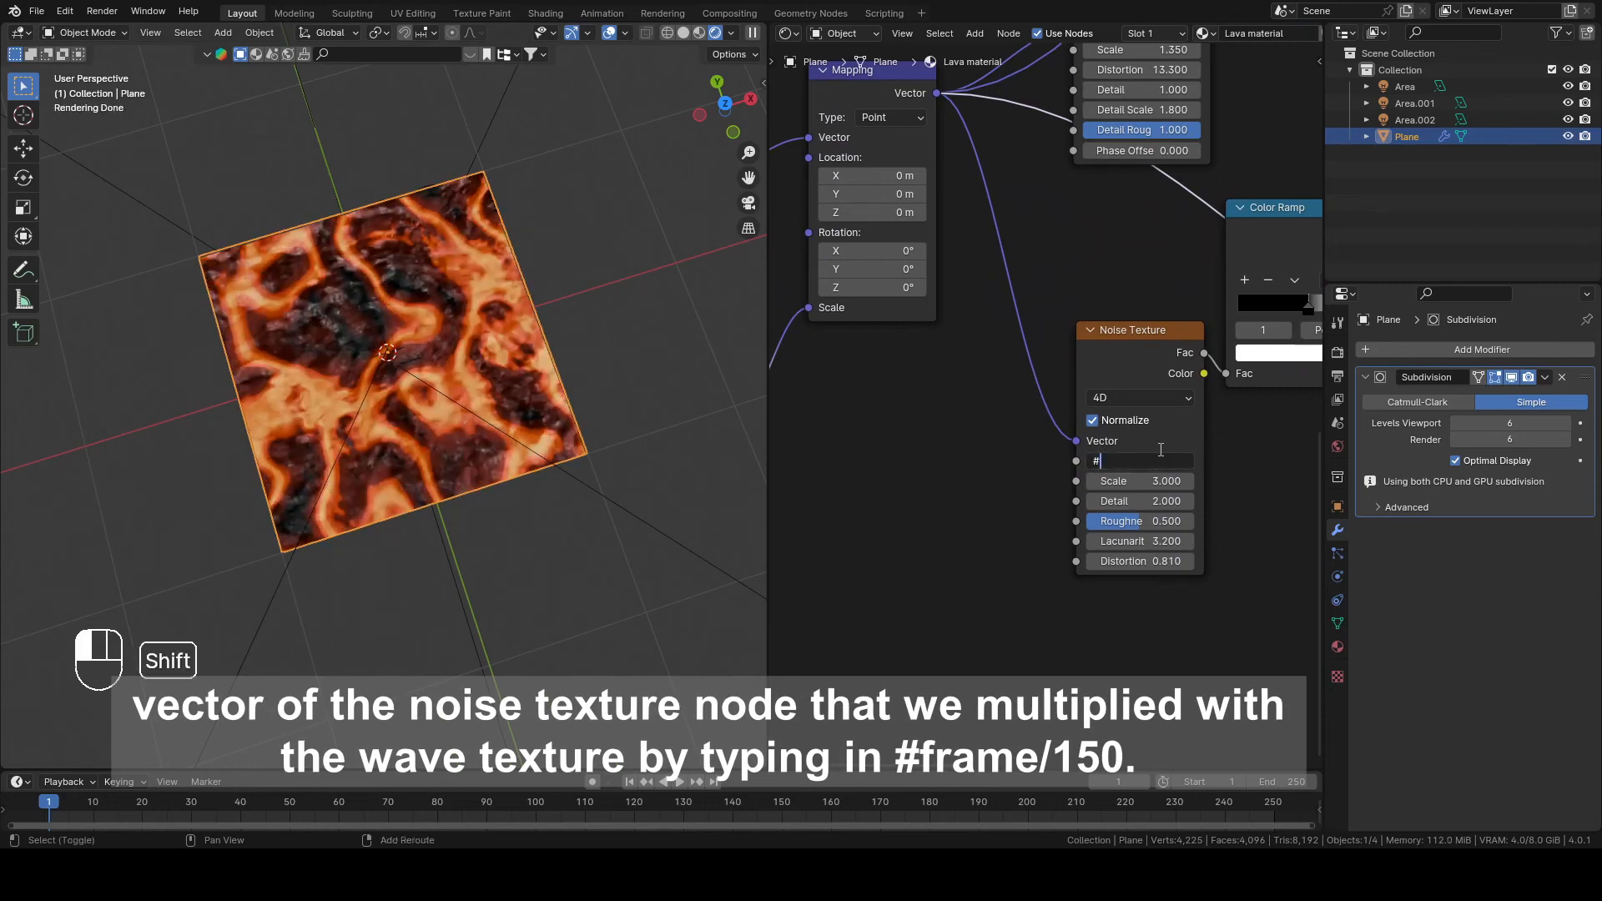
Step: Drive the Noise Texture W with #frame/150 and preview the flowing lava playback
{"action": "type", "text": "frame"}
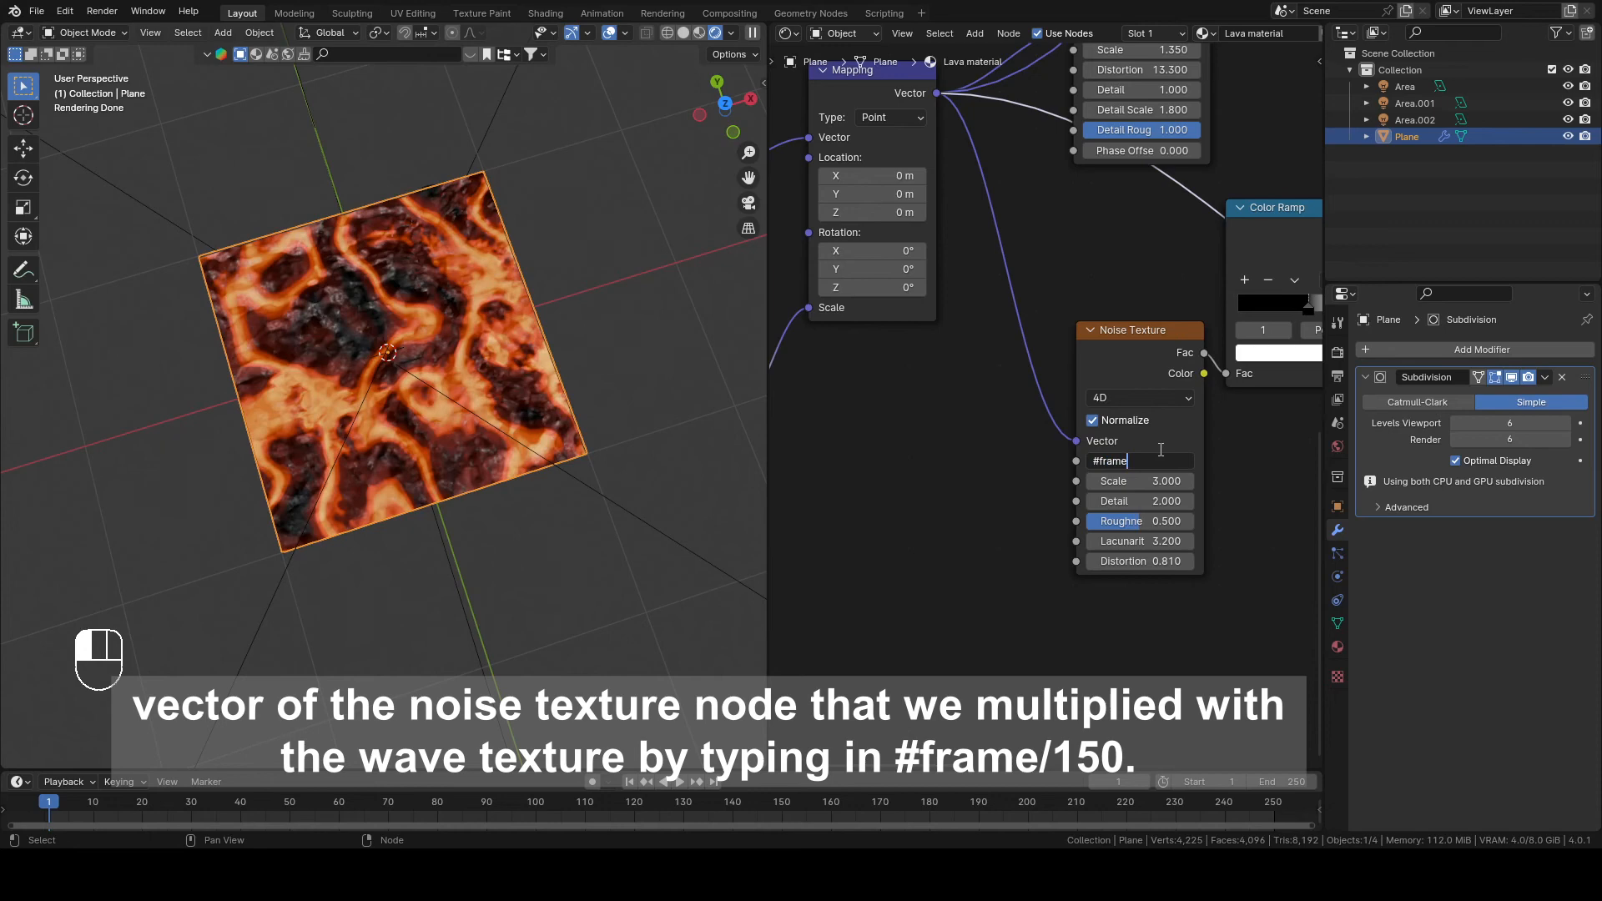
{"action": "type", "text": "/150"}
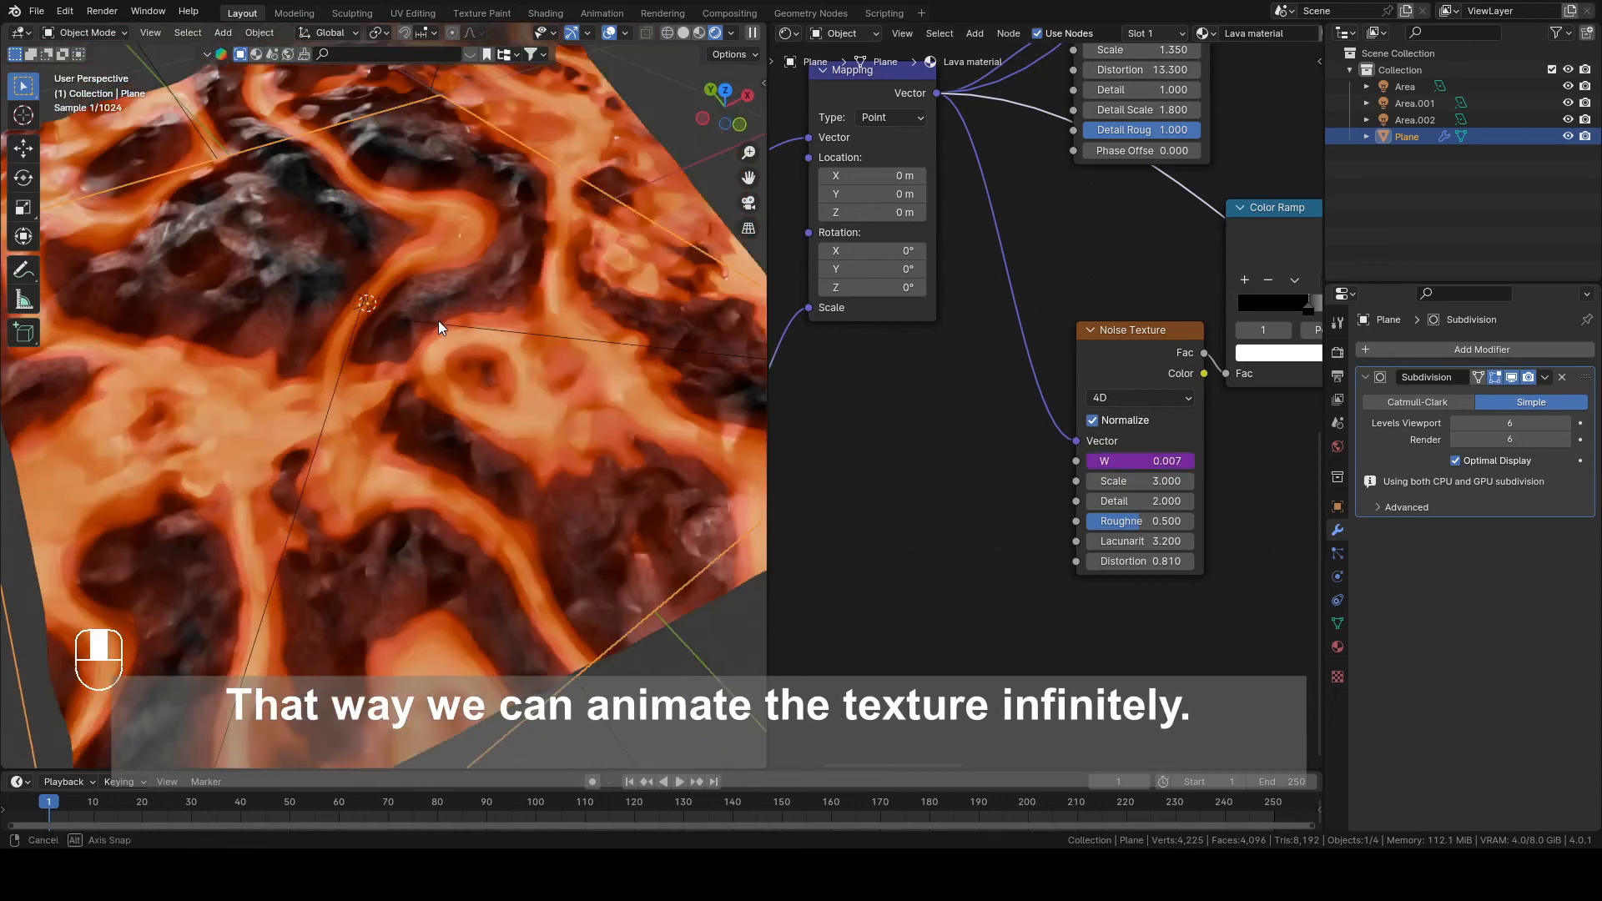
{"action": "key", "text": "space"}
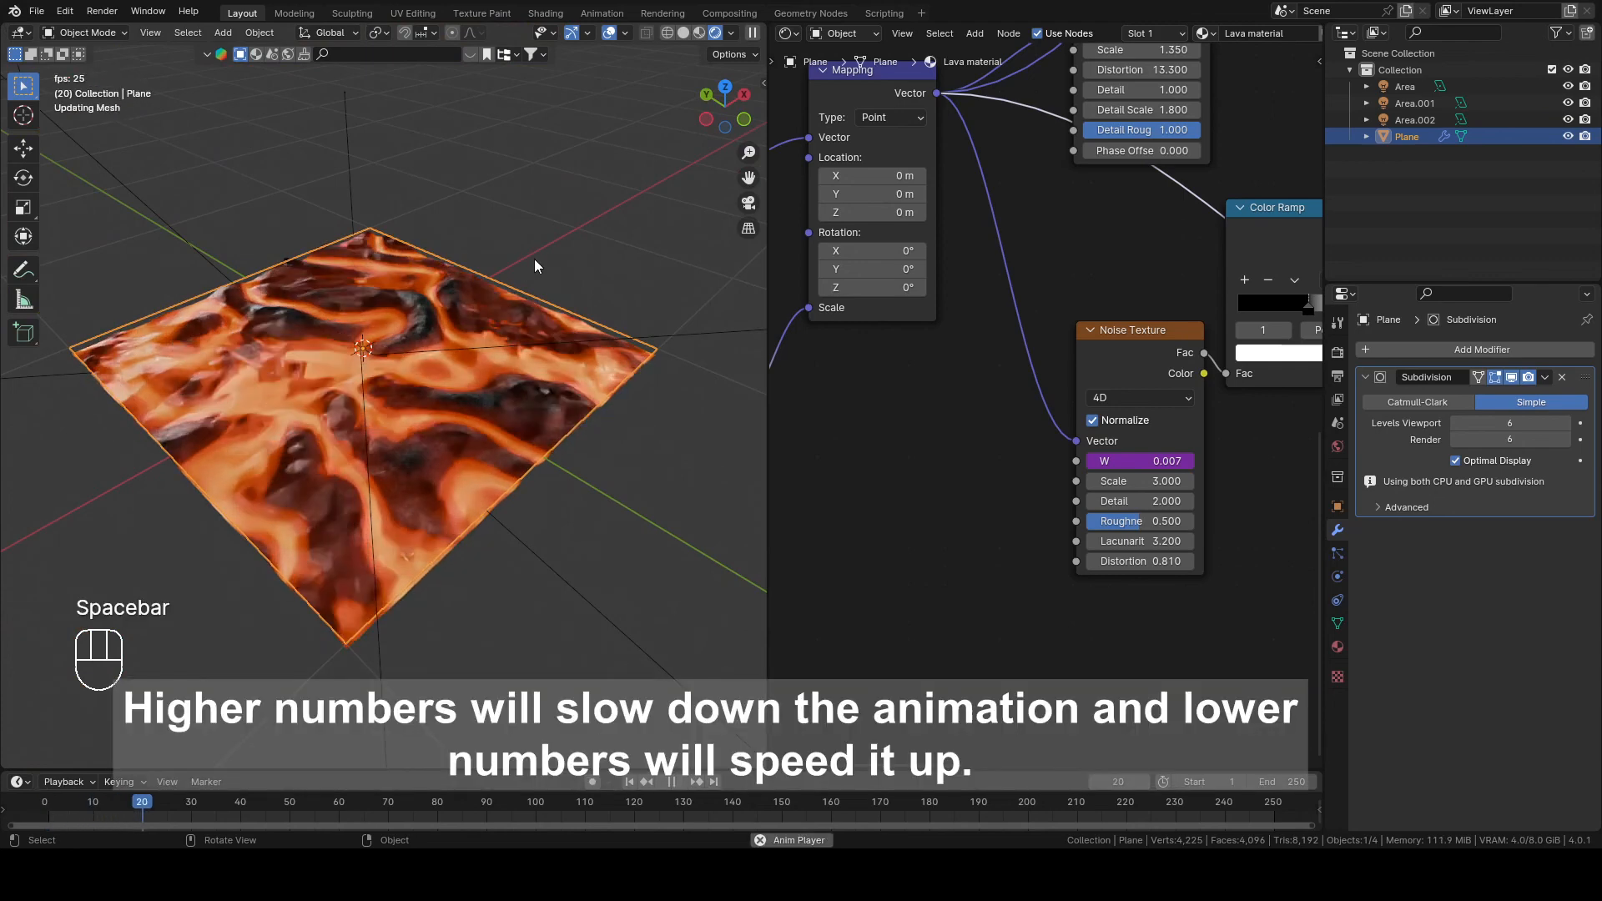
{"action": "key", "text": "space"}
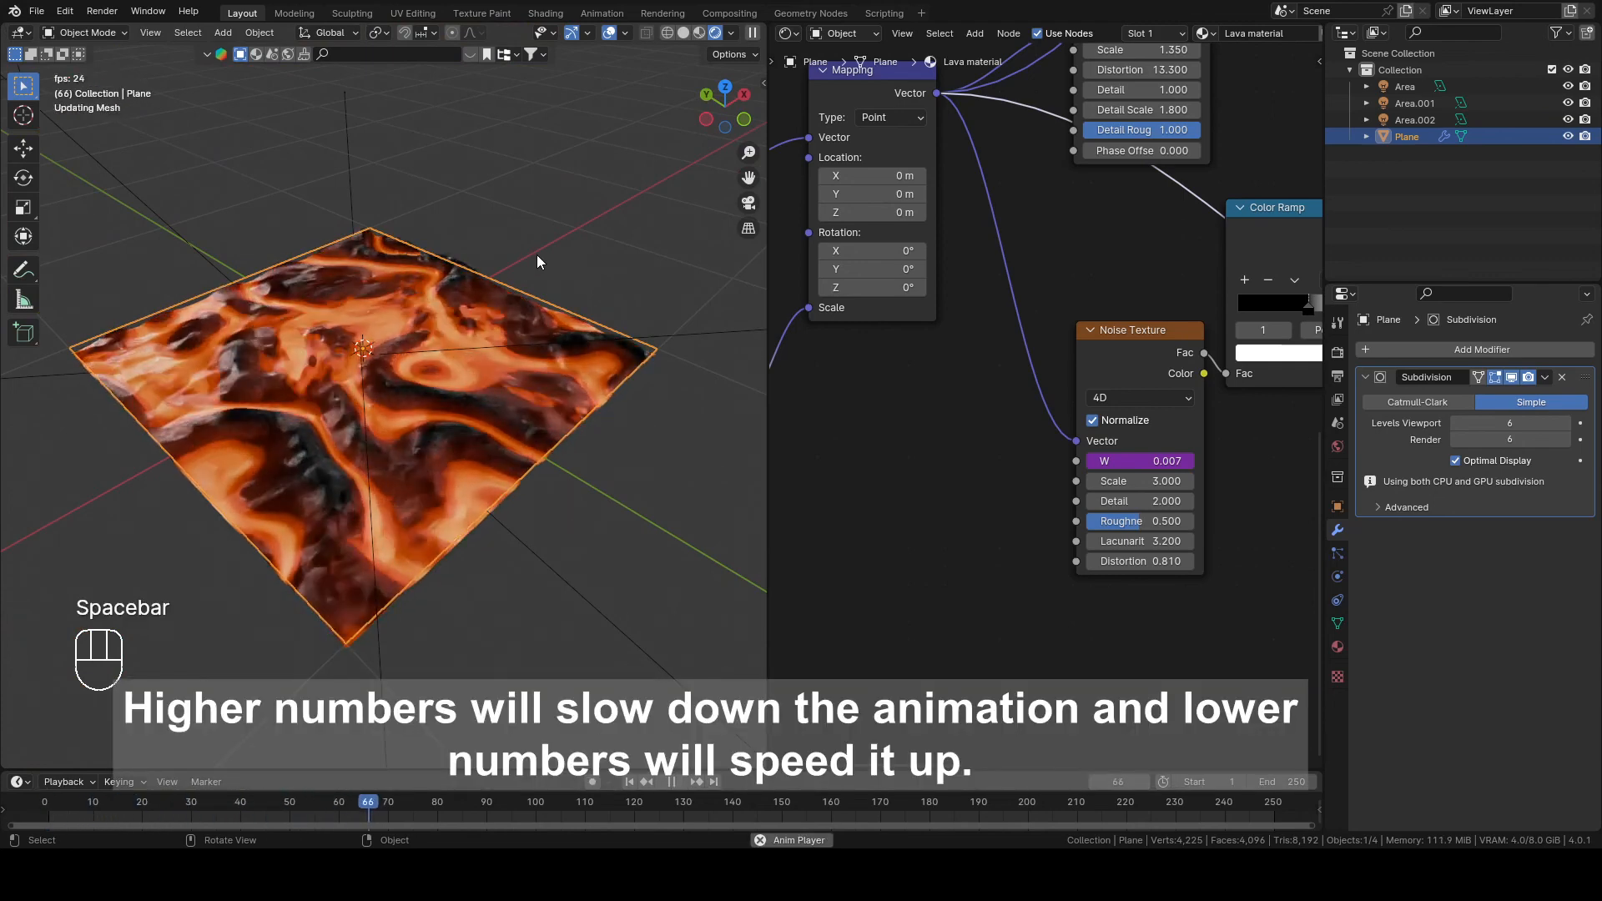
{"action": "key", "text": "space"}
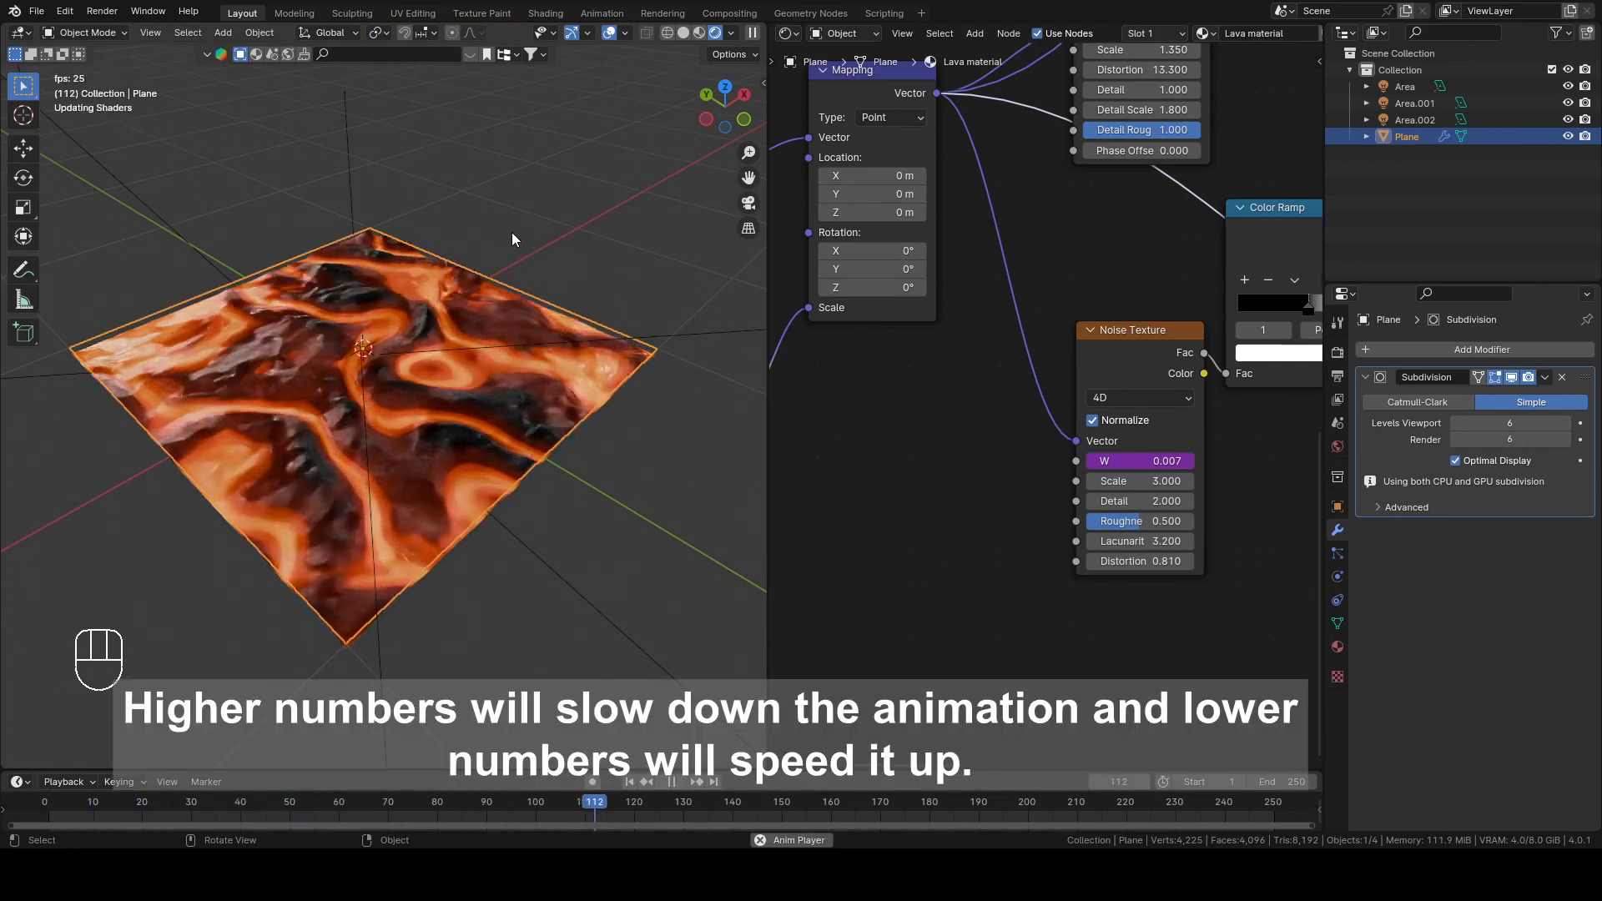
{"action": "key", "text": "space"}
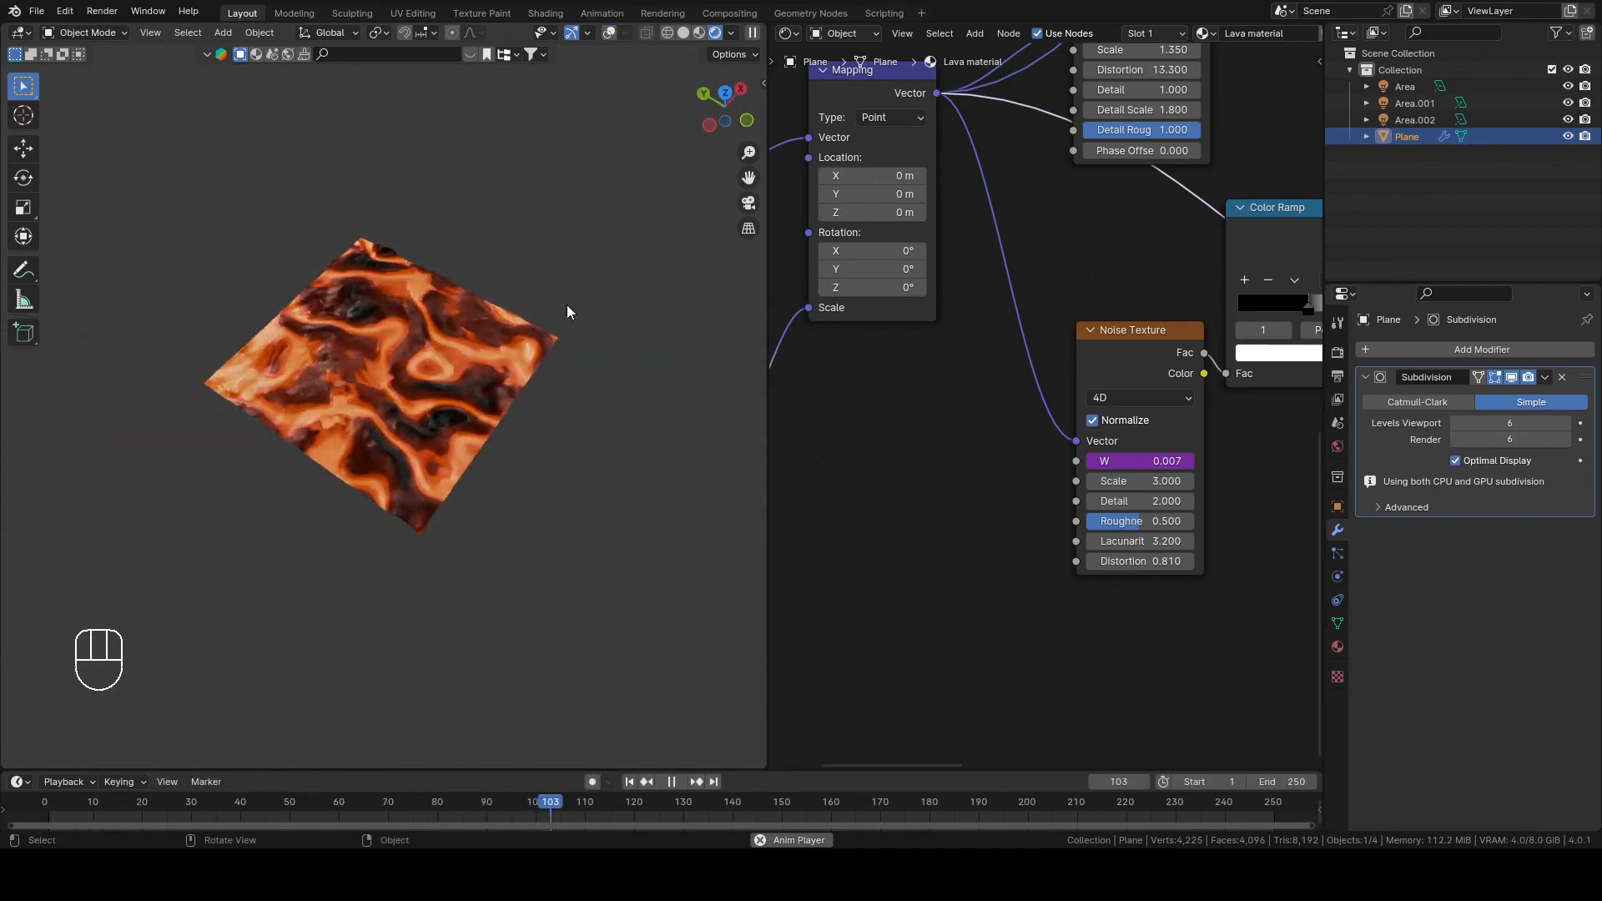
{"action": "key", "text": "space"}
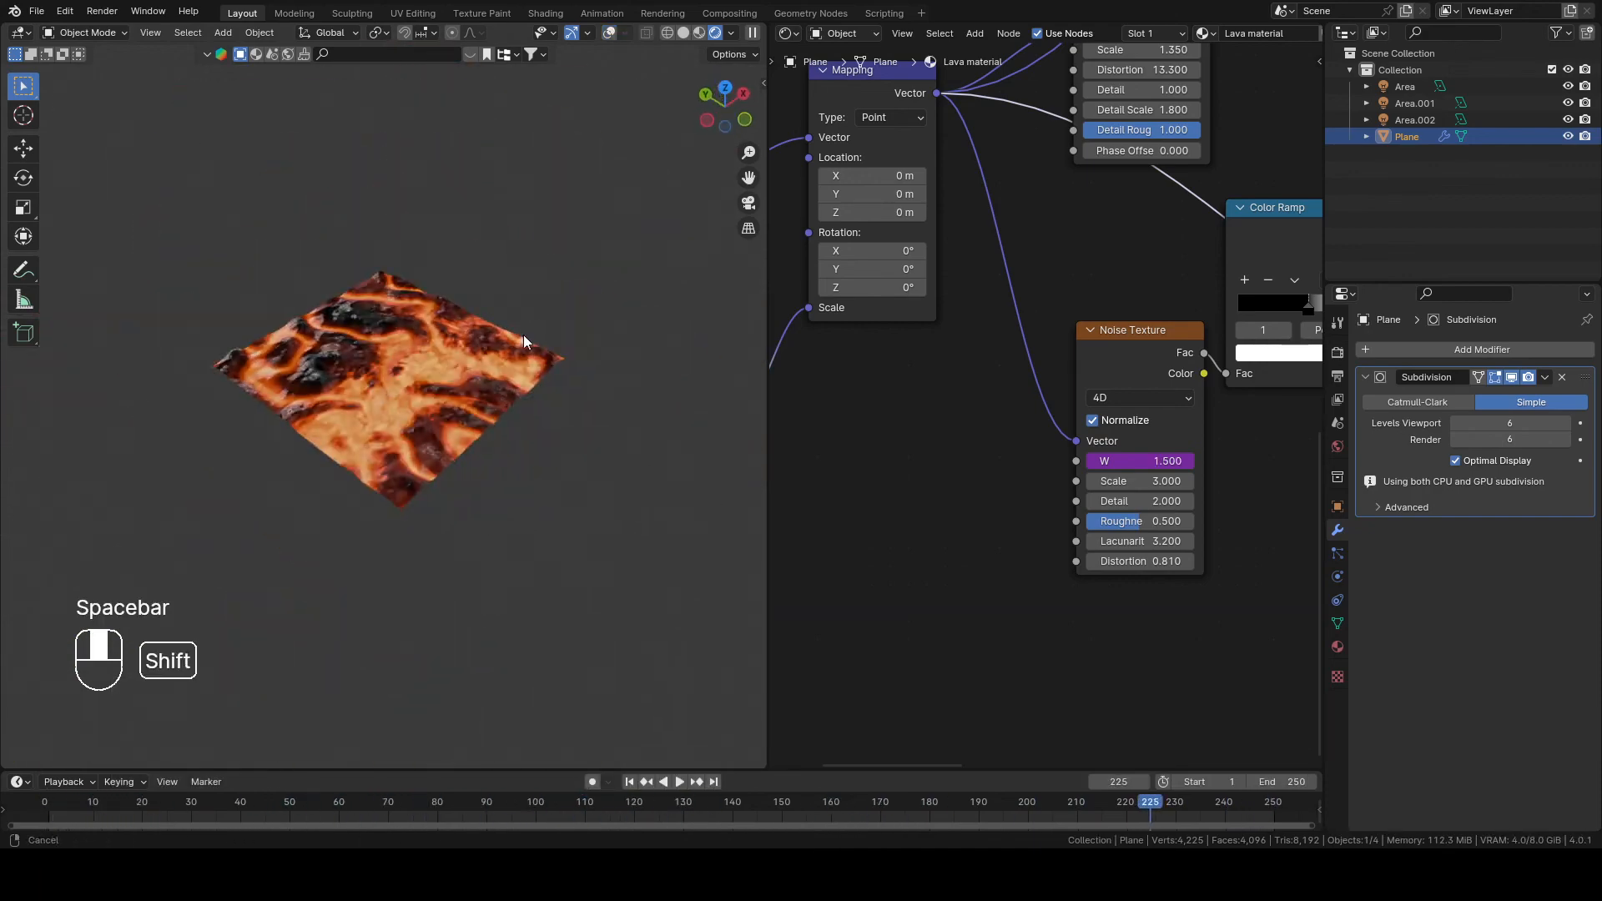
{"action": "left_click", "coordinate": [223, 32]}
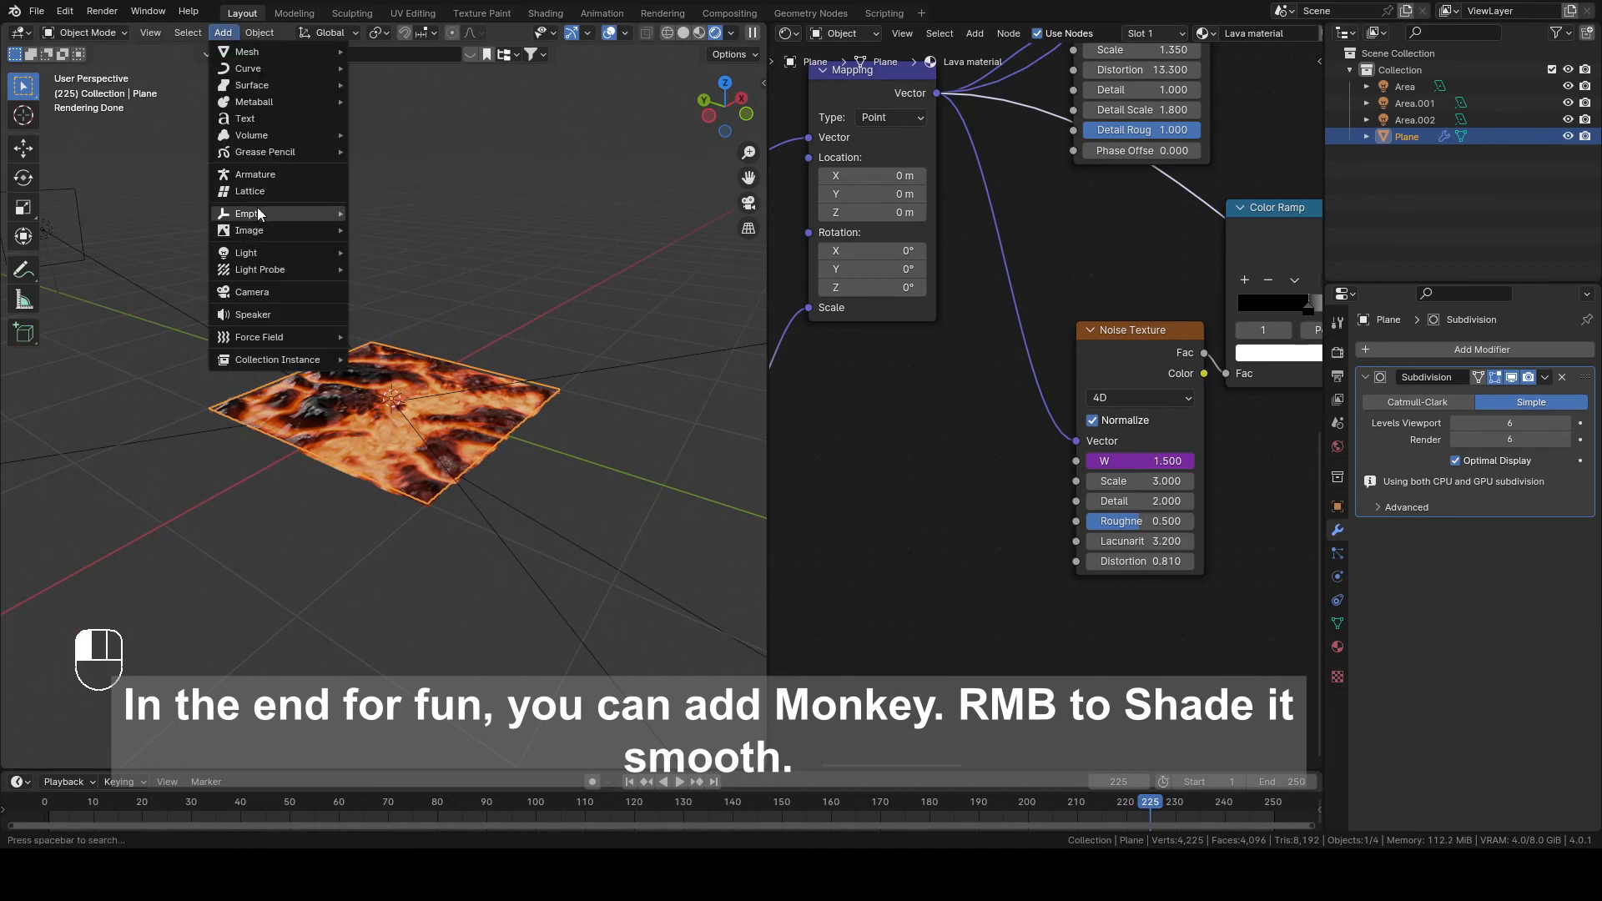
Step: Add a Suzanne monkey, give it the Lava material, and replay the animation
{"action": "left_click", "coordinate": [246, 51]}
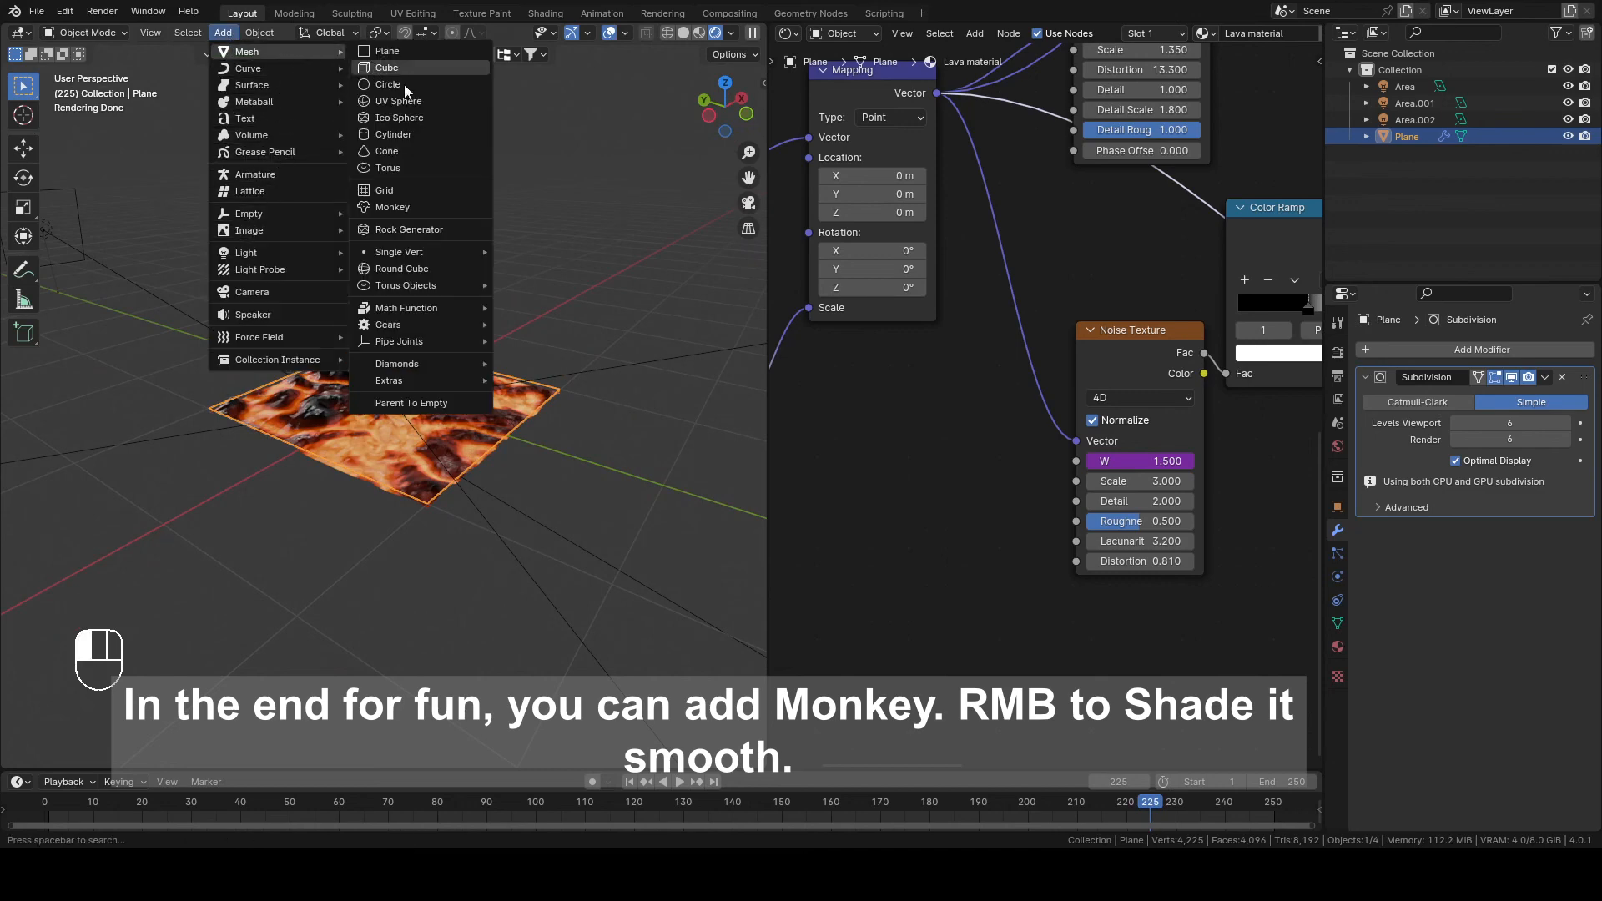
{"action": "left_click", "coordinate": [391, 206]}
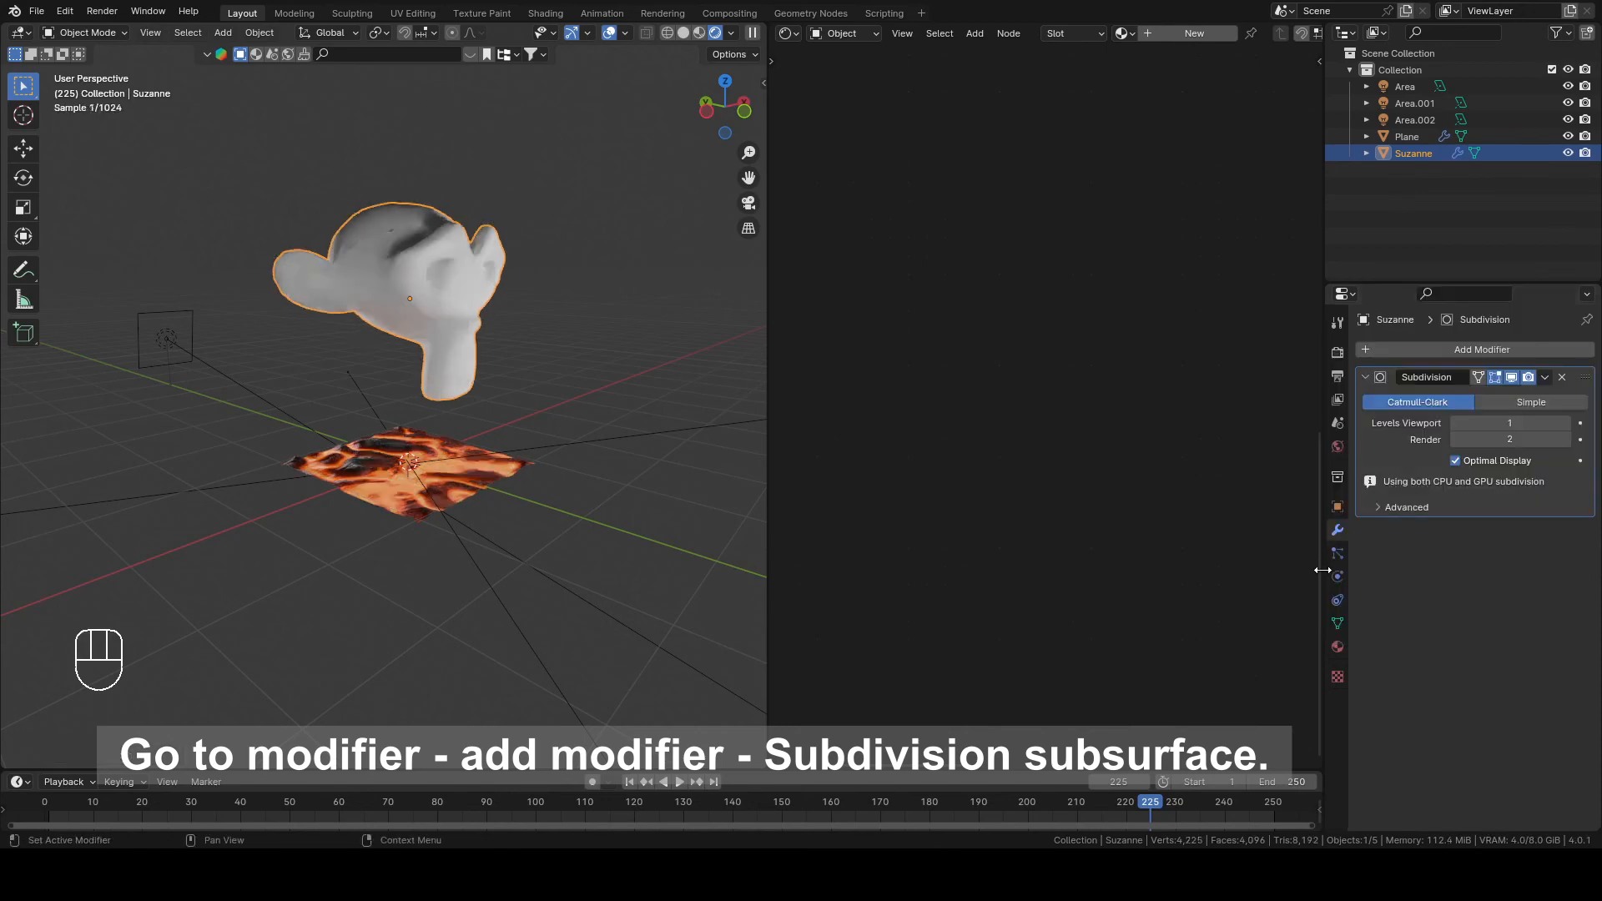
{"action": "left_click", "coordinate": [1365, 419]}
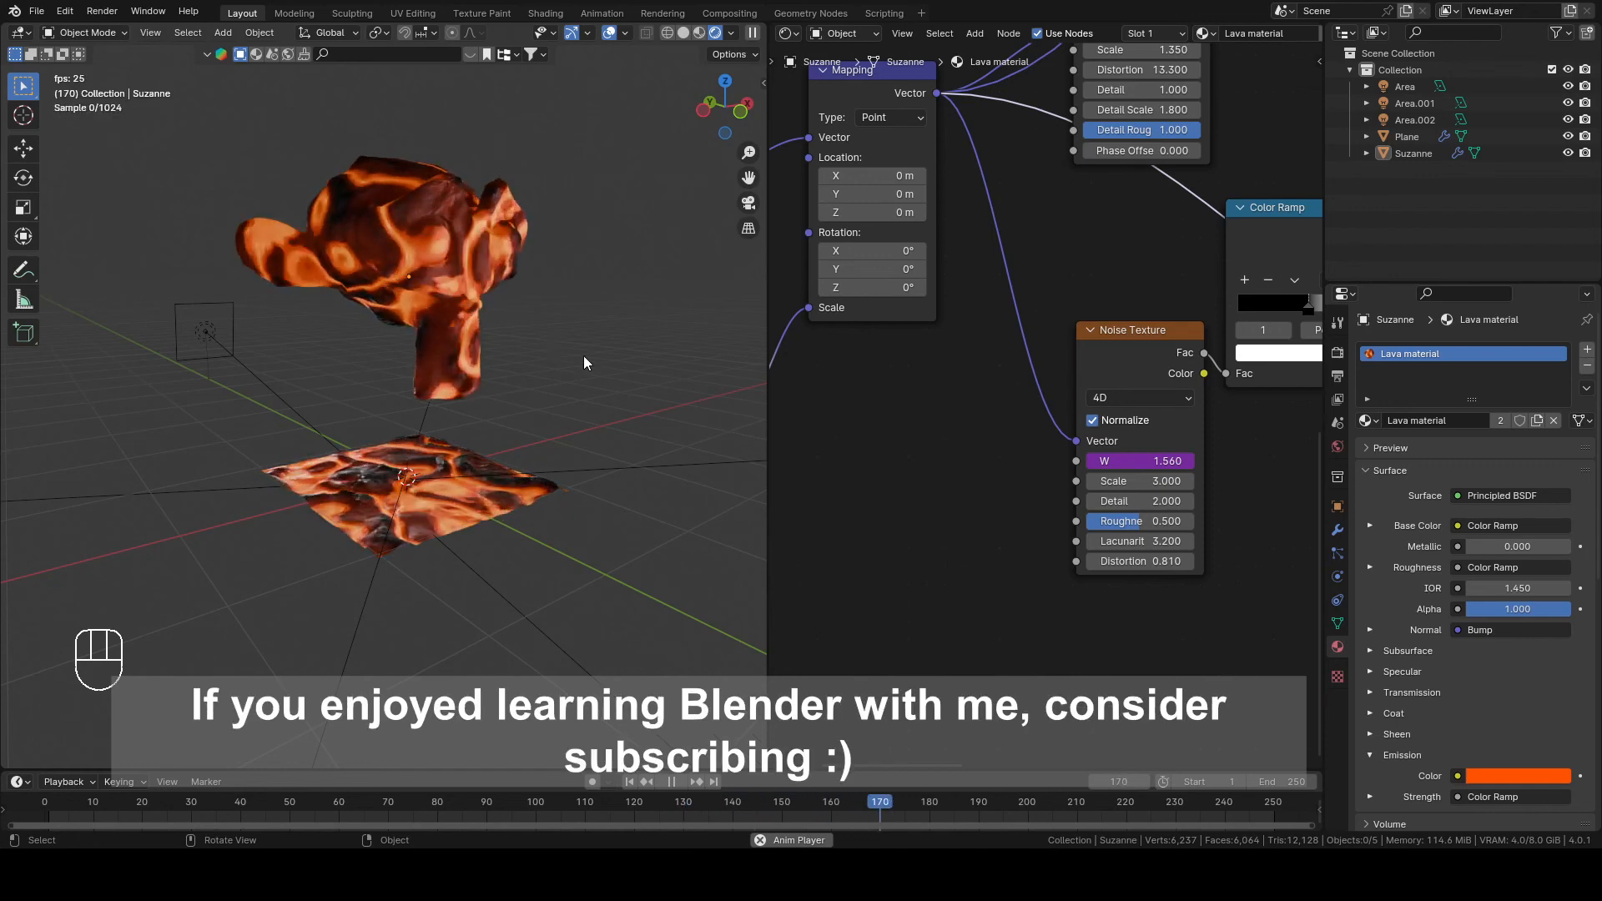
{"action": "key", "text": "space"}
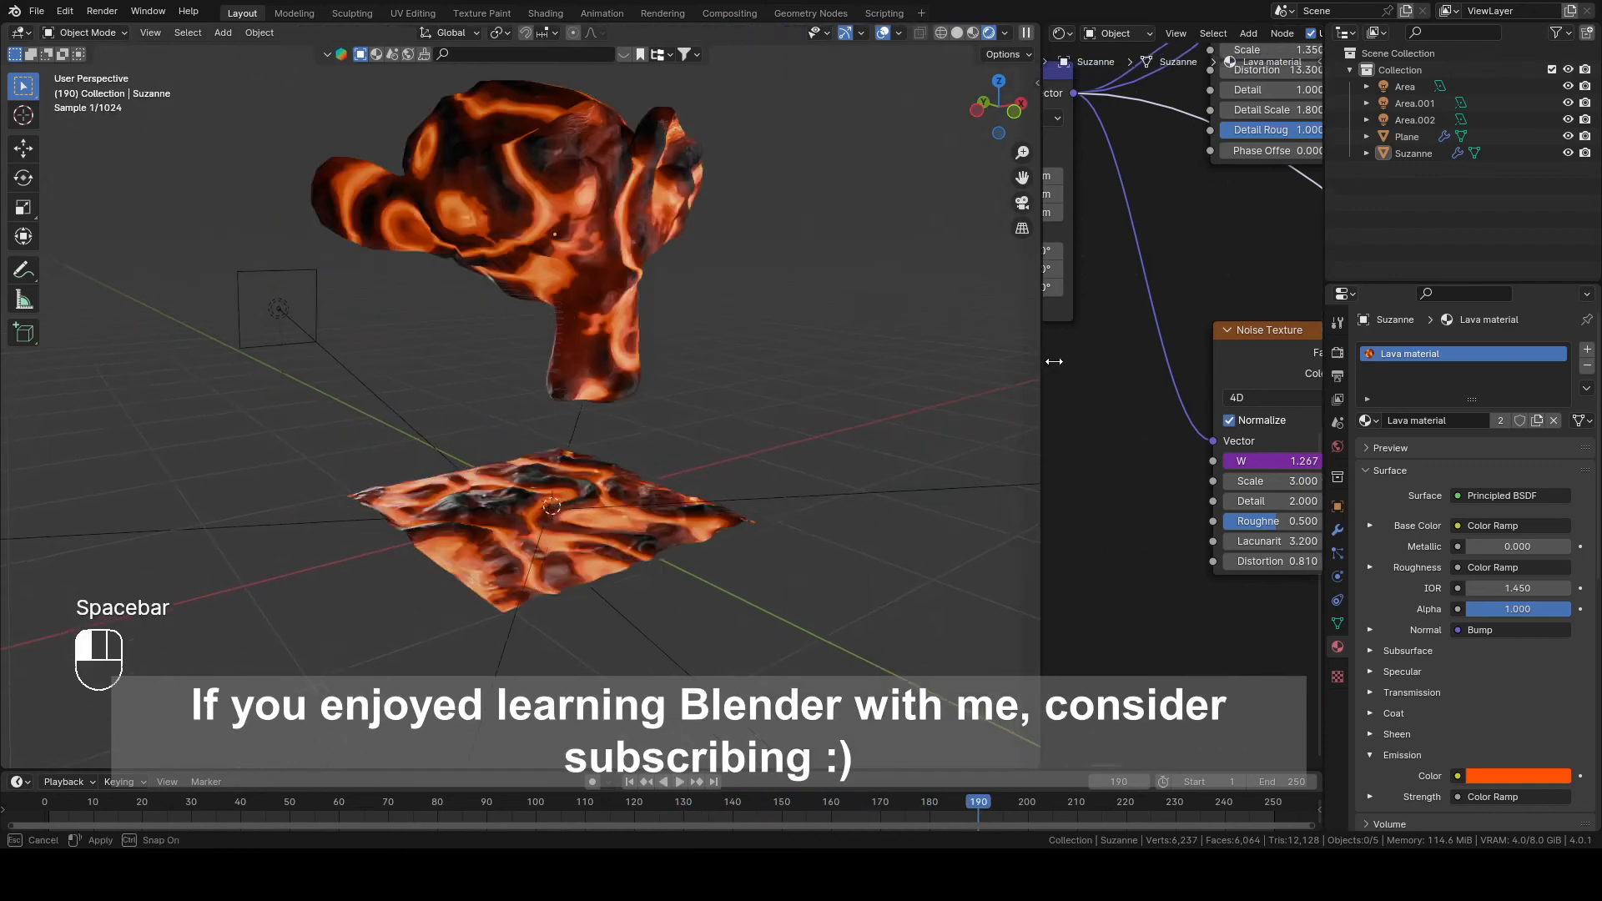
{"action": "key", "text": "space"}
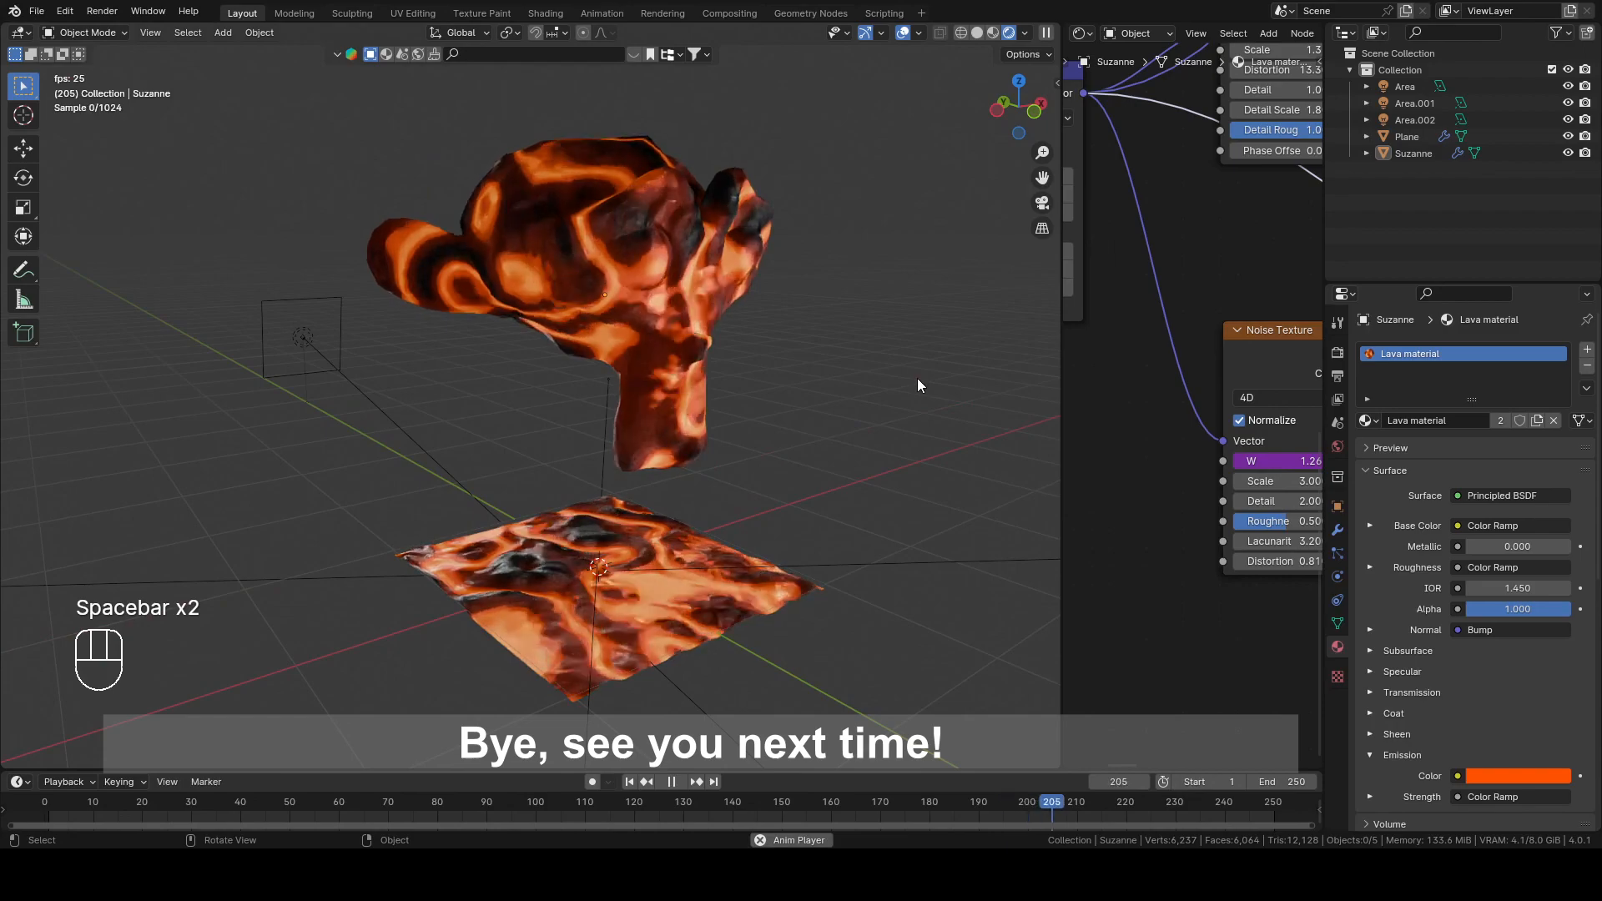